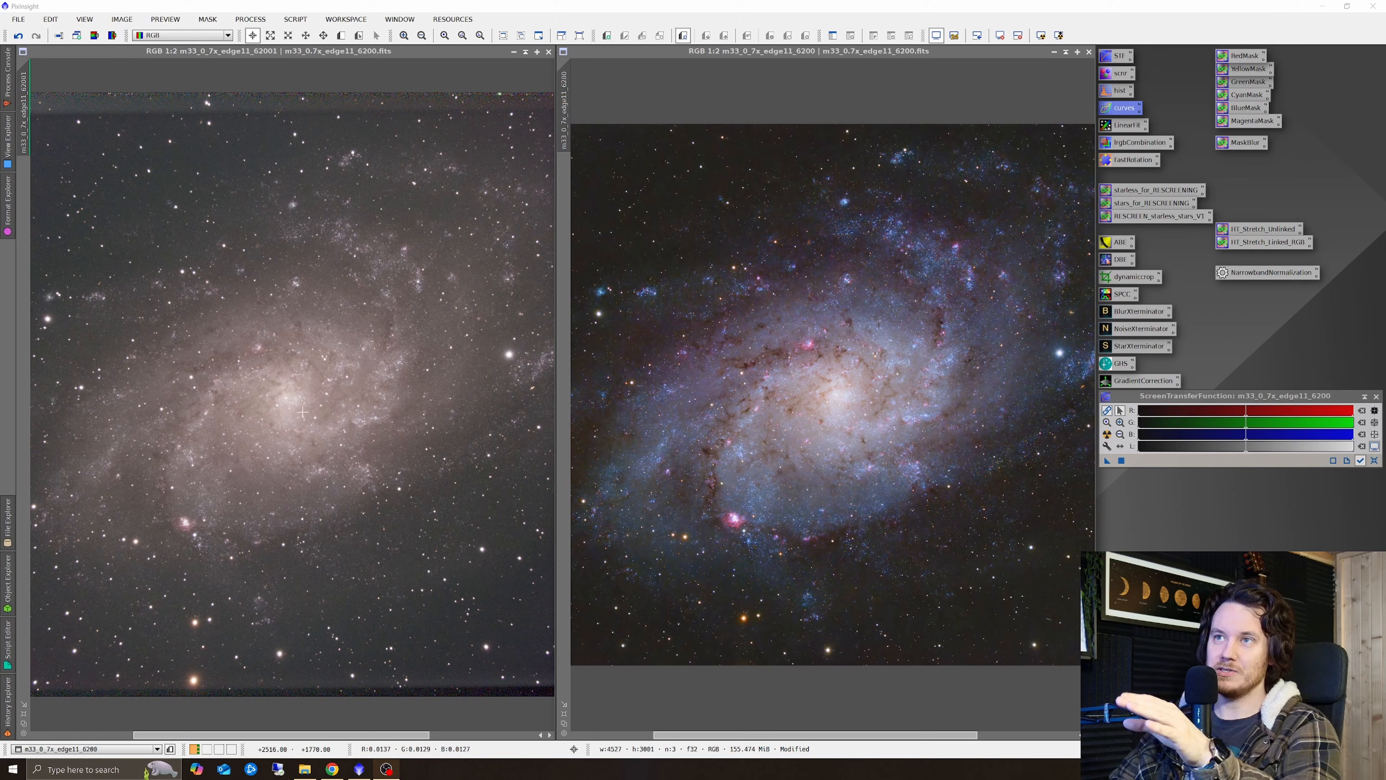
mouse_move(394, 429)
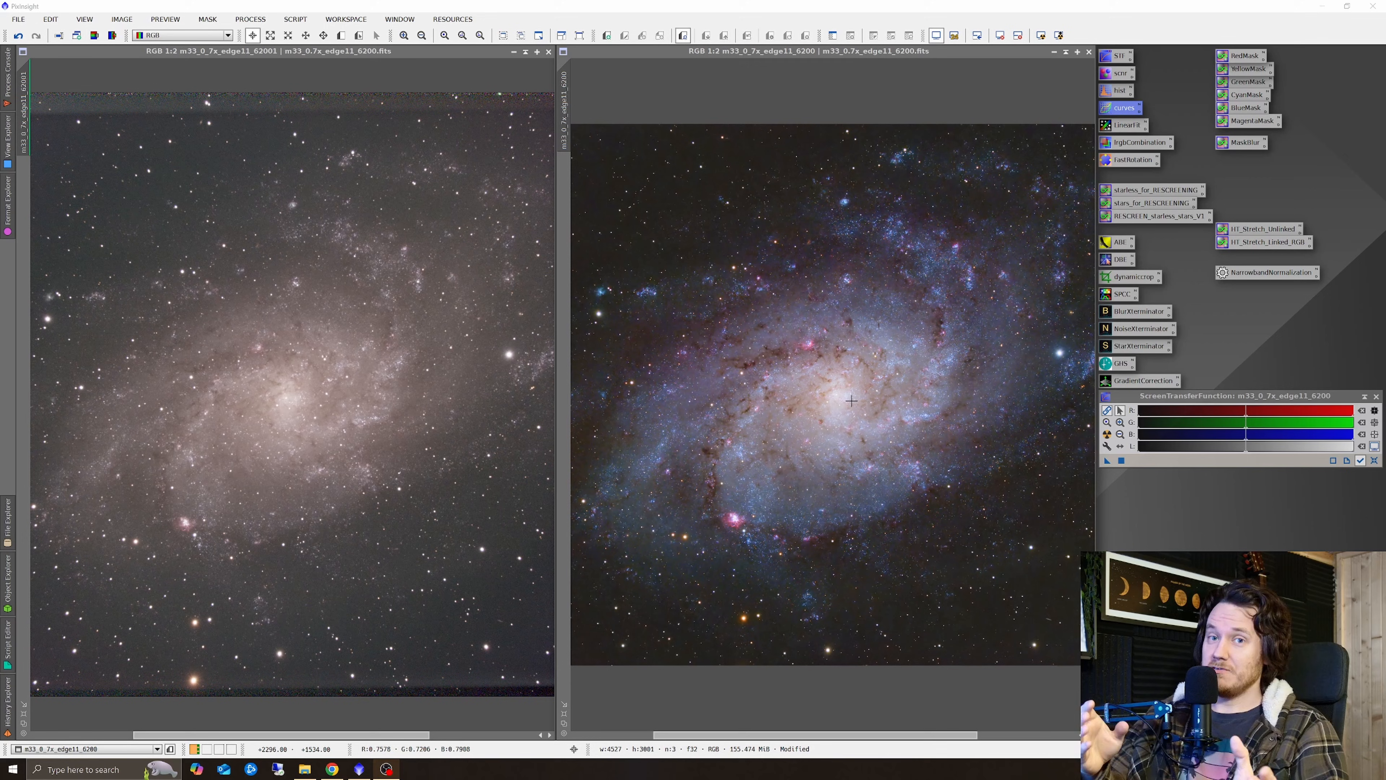
mouse_move(901, 405)
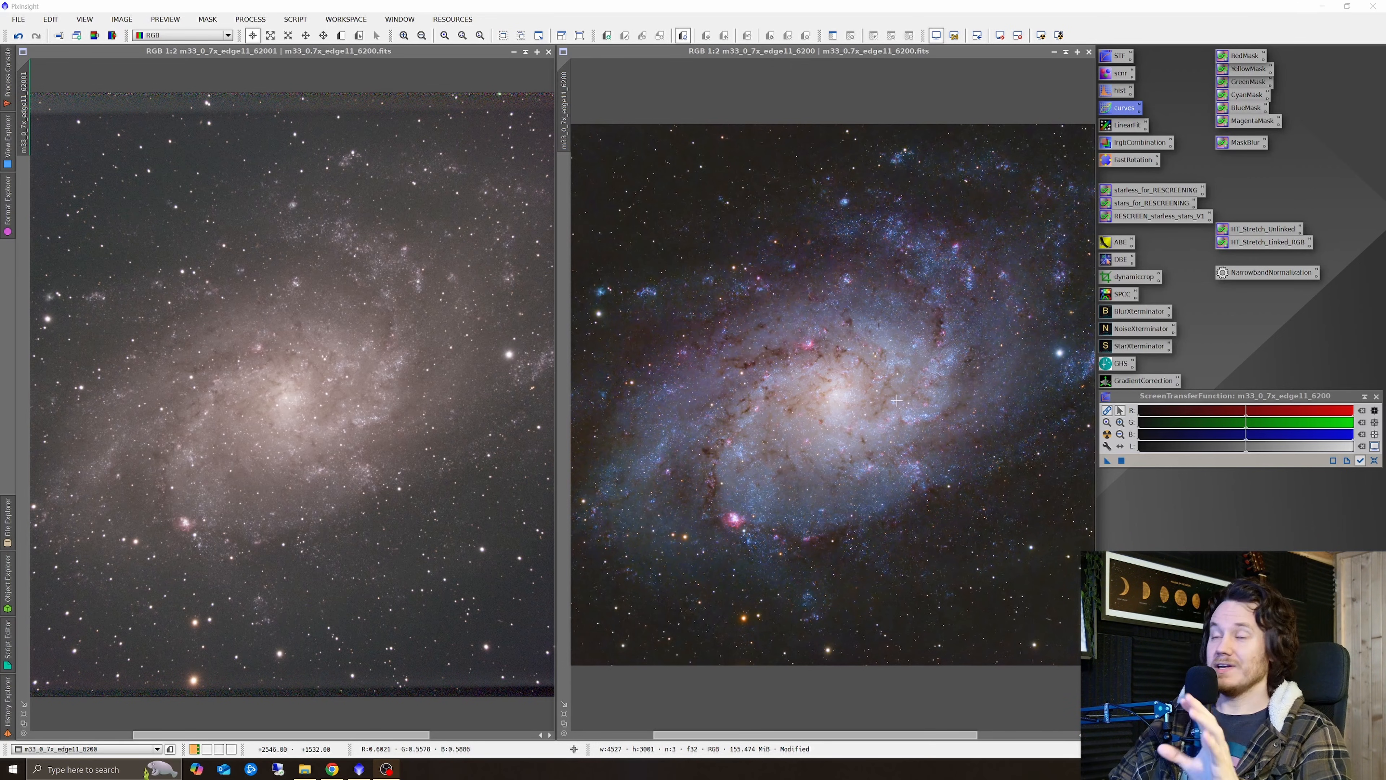
mouse_move(840, 298)
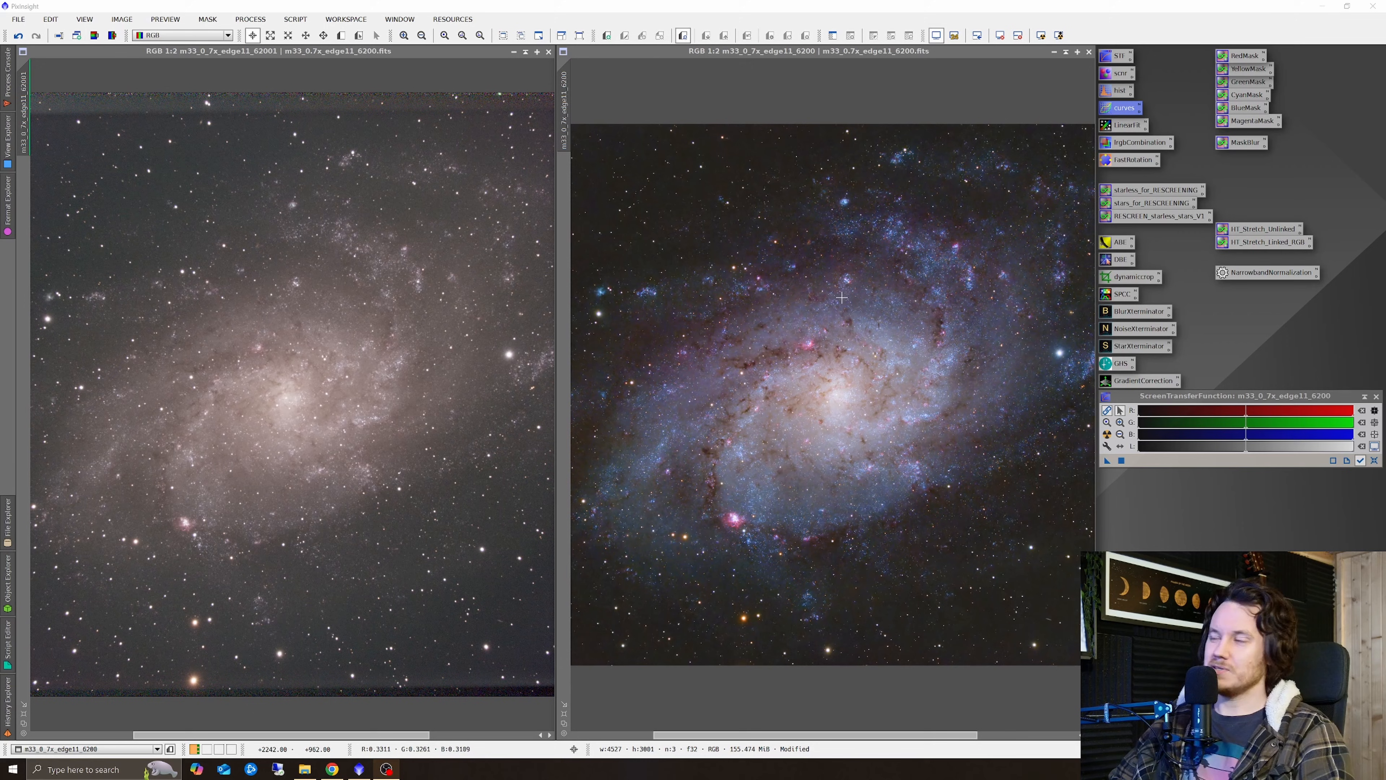
mouse_move(841, 353)
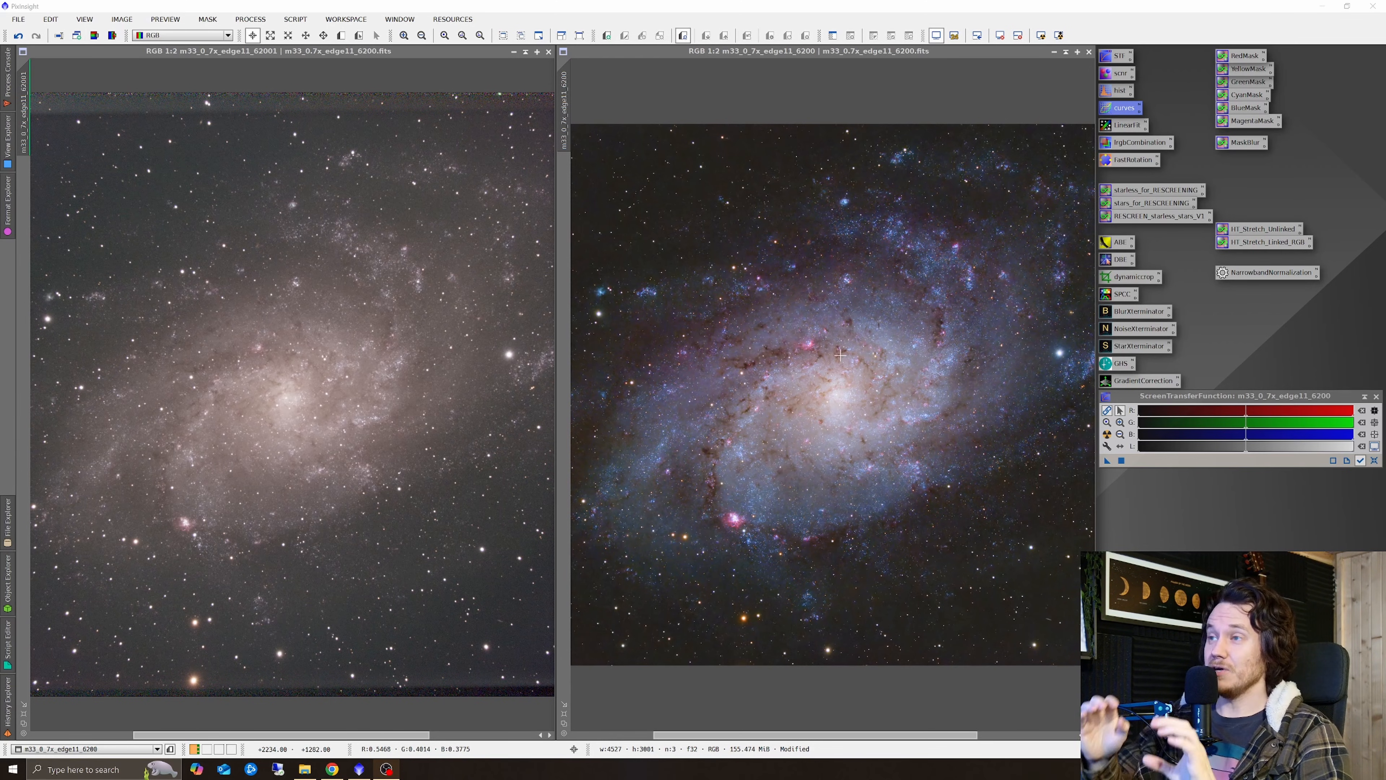
mouse_move(806, 336)
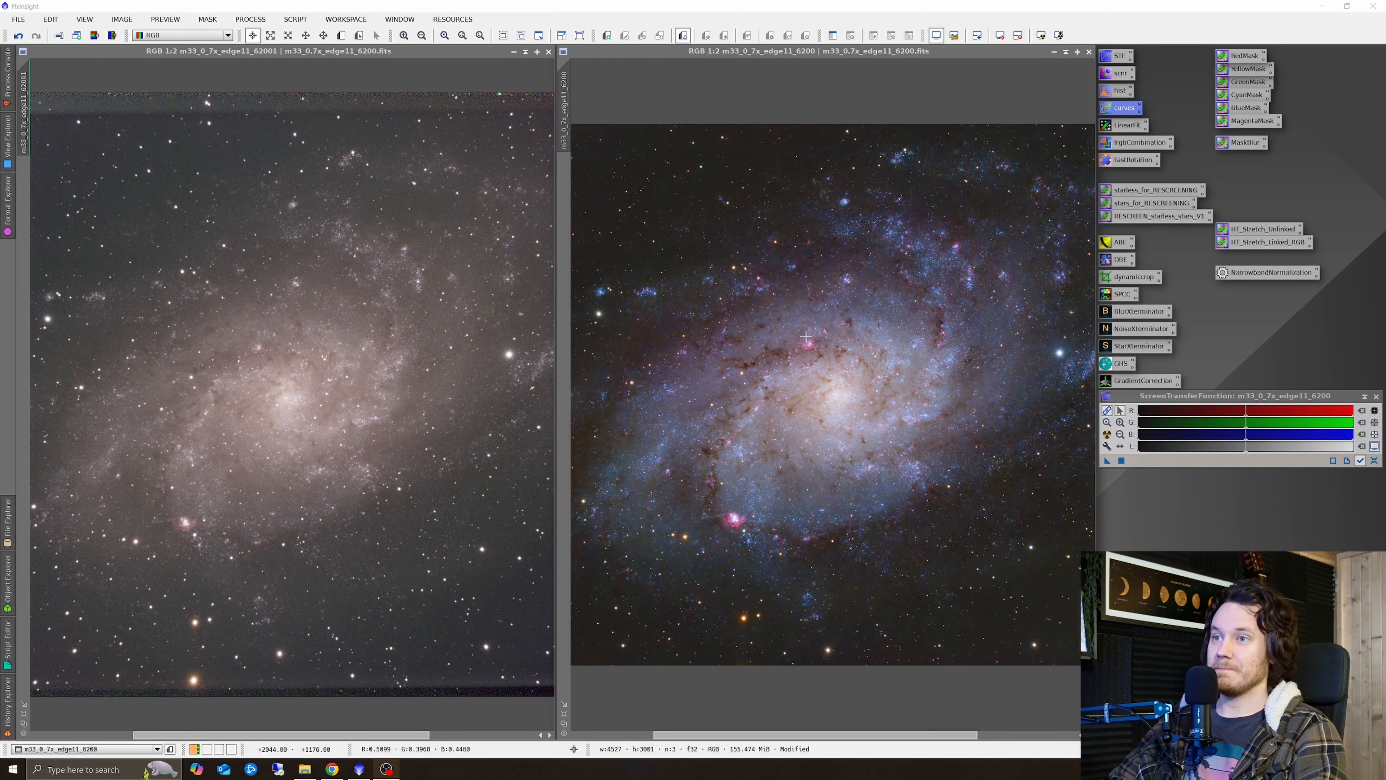
mouse_move(1059, 137)
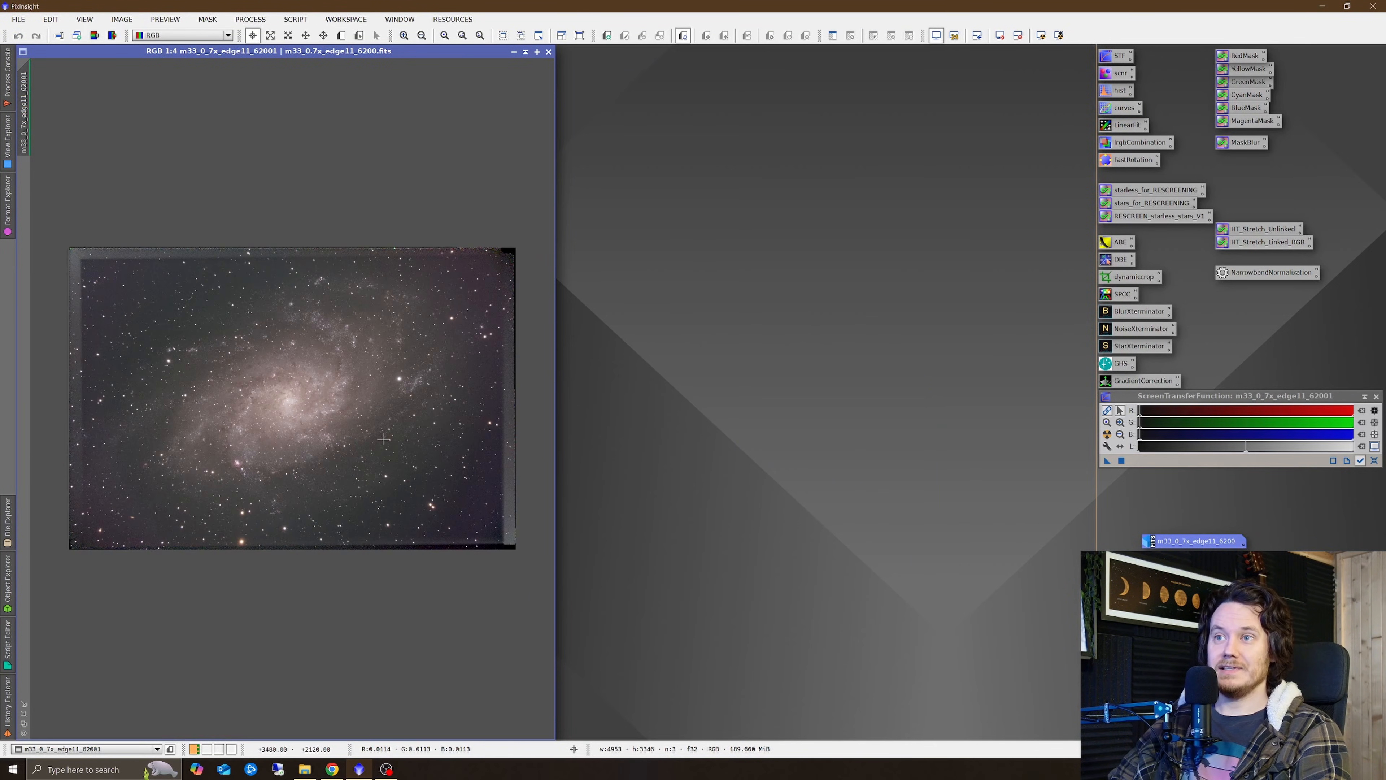
Crop and slightly rotate the raw M33 stack with DynamicCrop to 4491 × 2974 pixels.
click(445, 35)
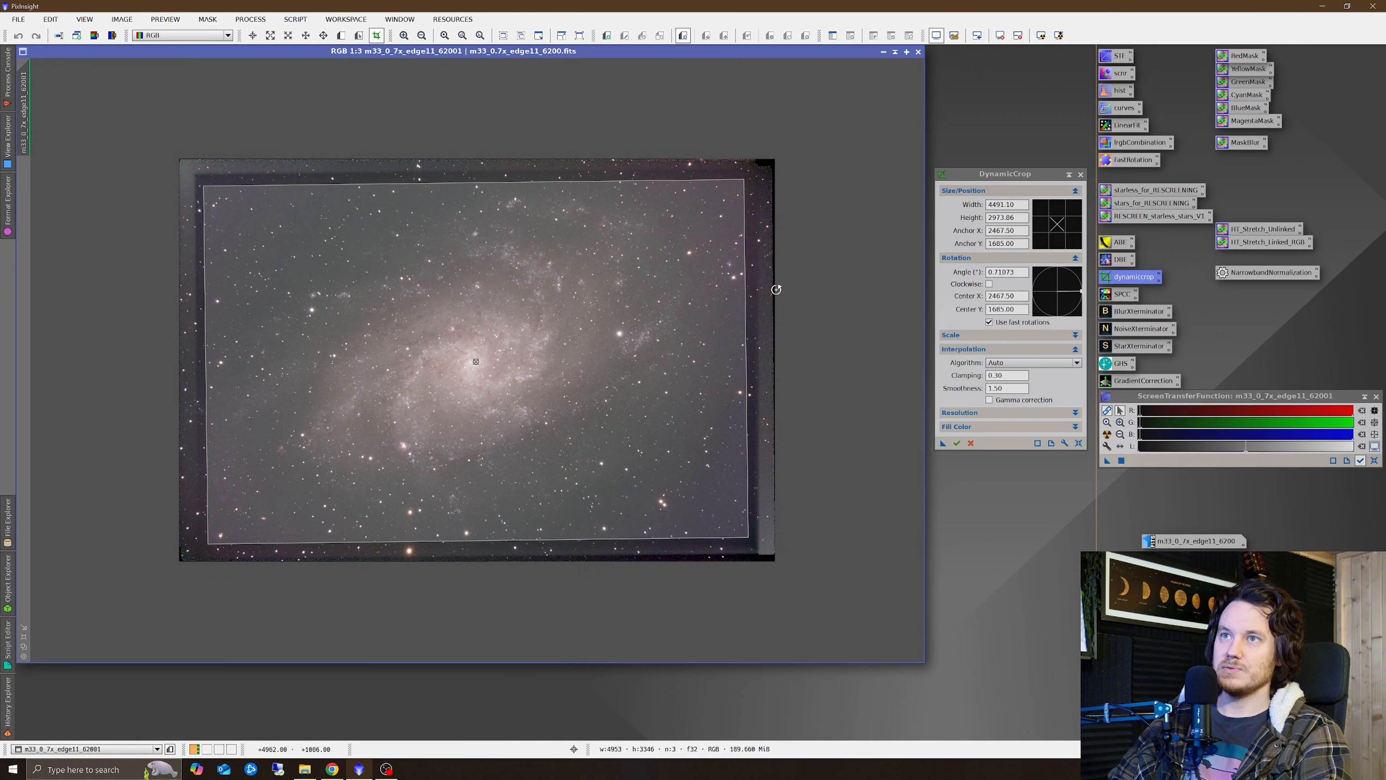
mouse_move(201, 436)
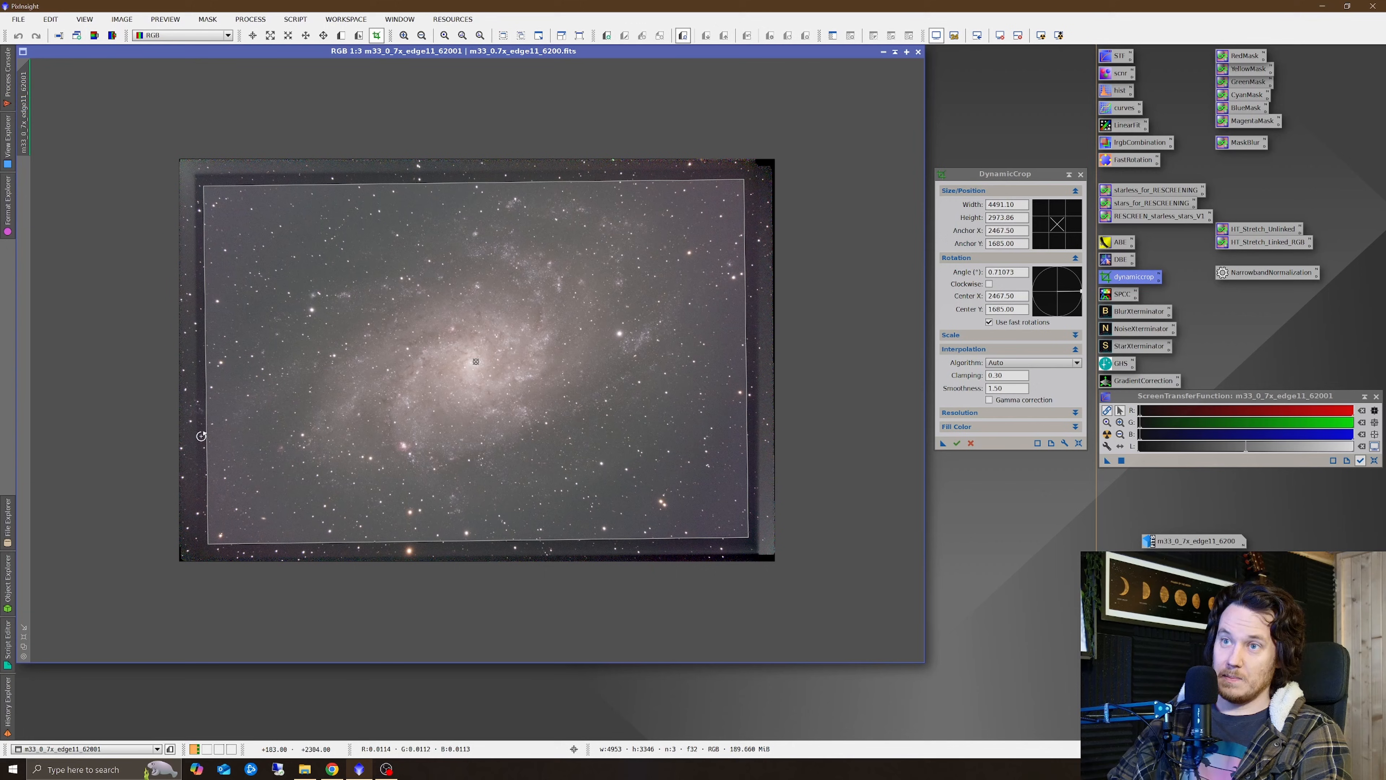
mouse_move(841, 317)
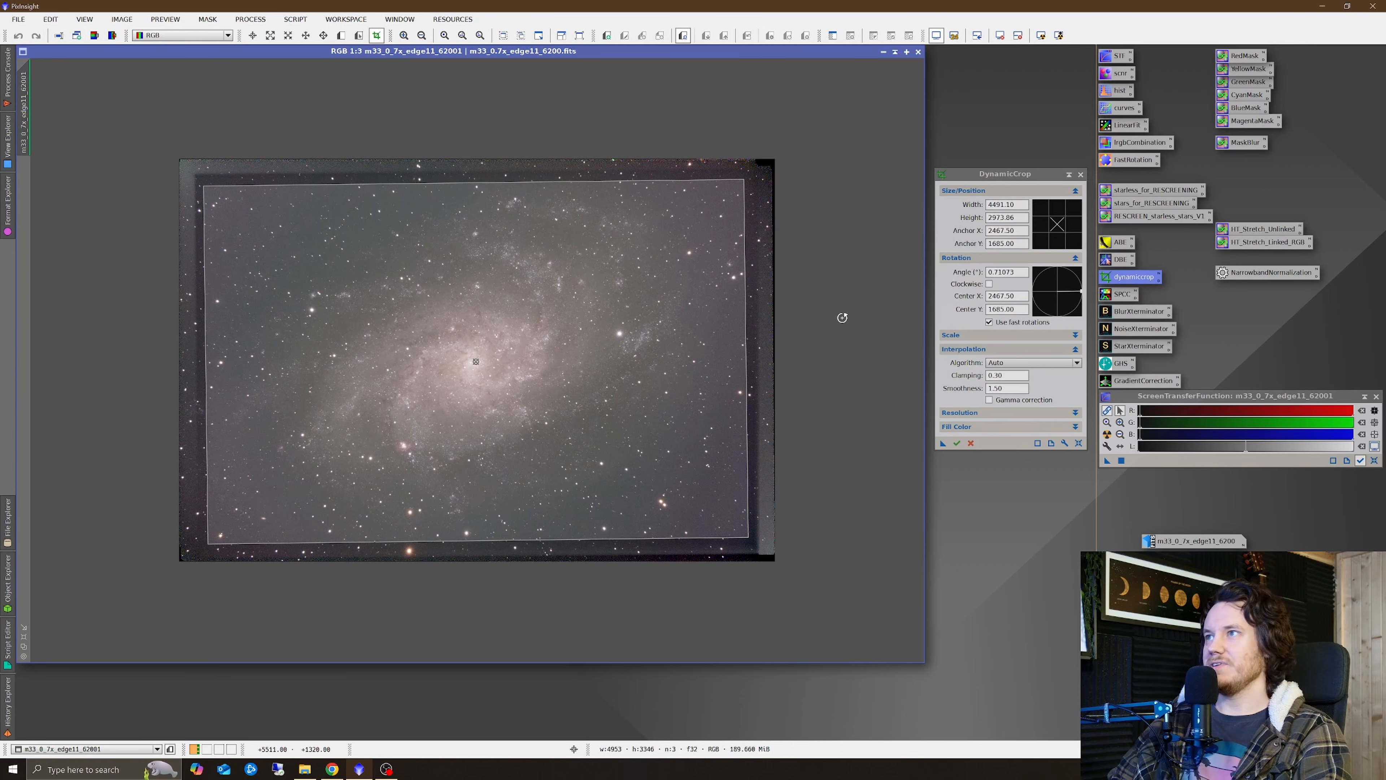
click(955, 443)
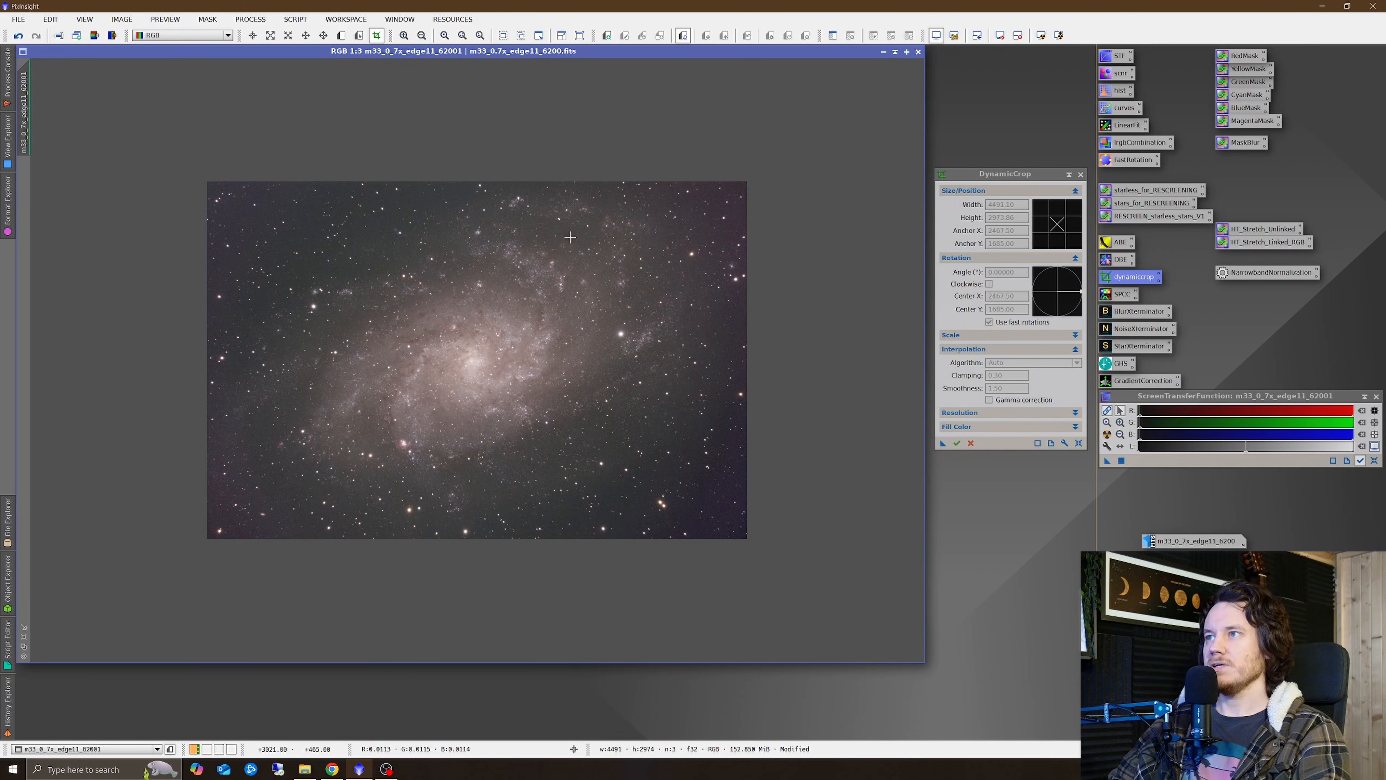
click(1079, 174)
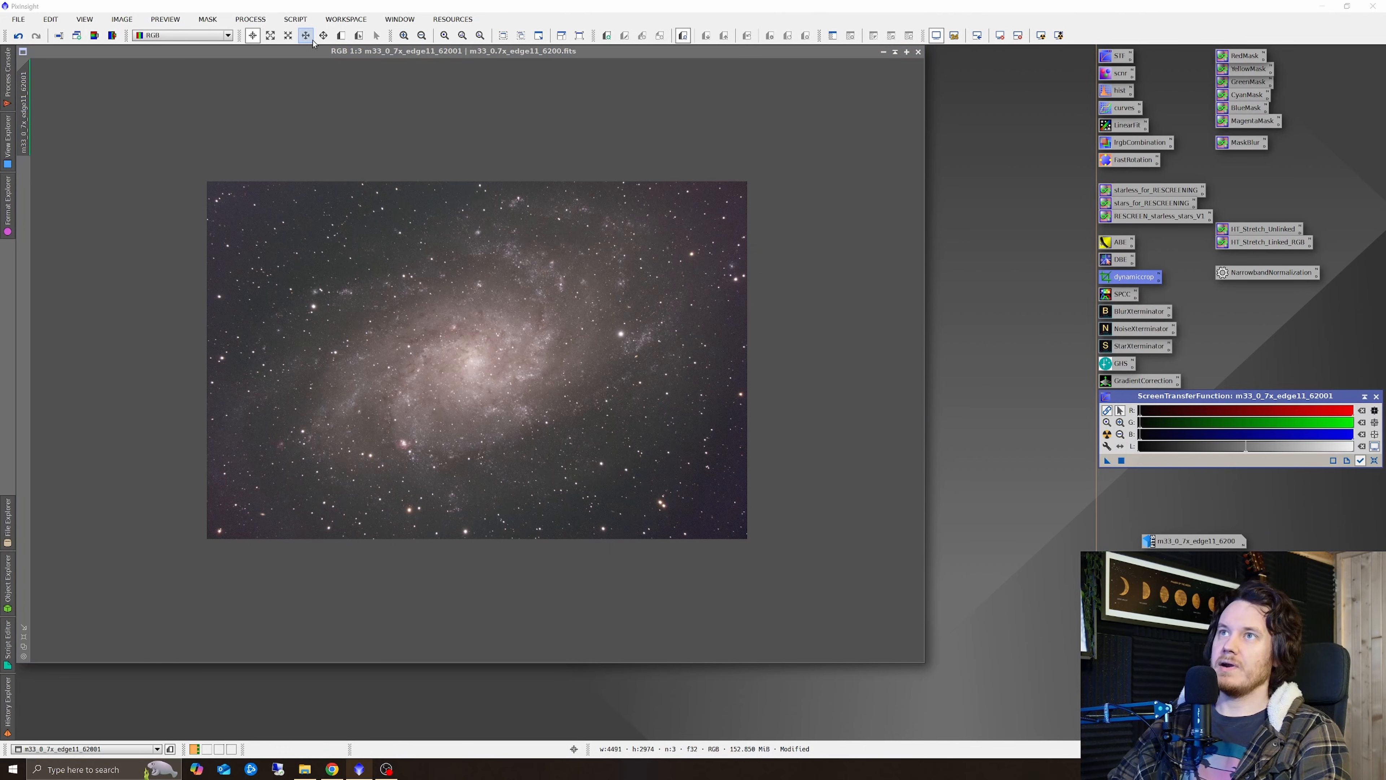
Remove the background gradient with GraXpert using Subtraction, replacing the target view.
click(295, 20)
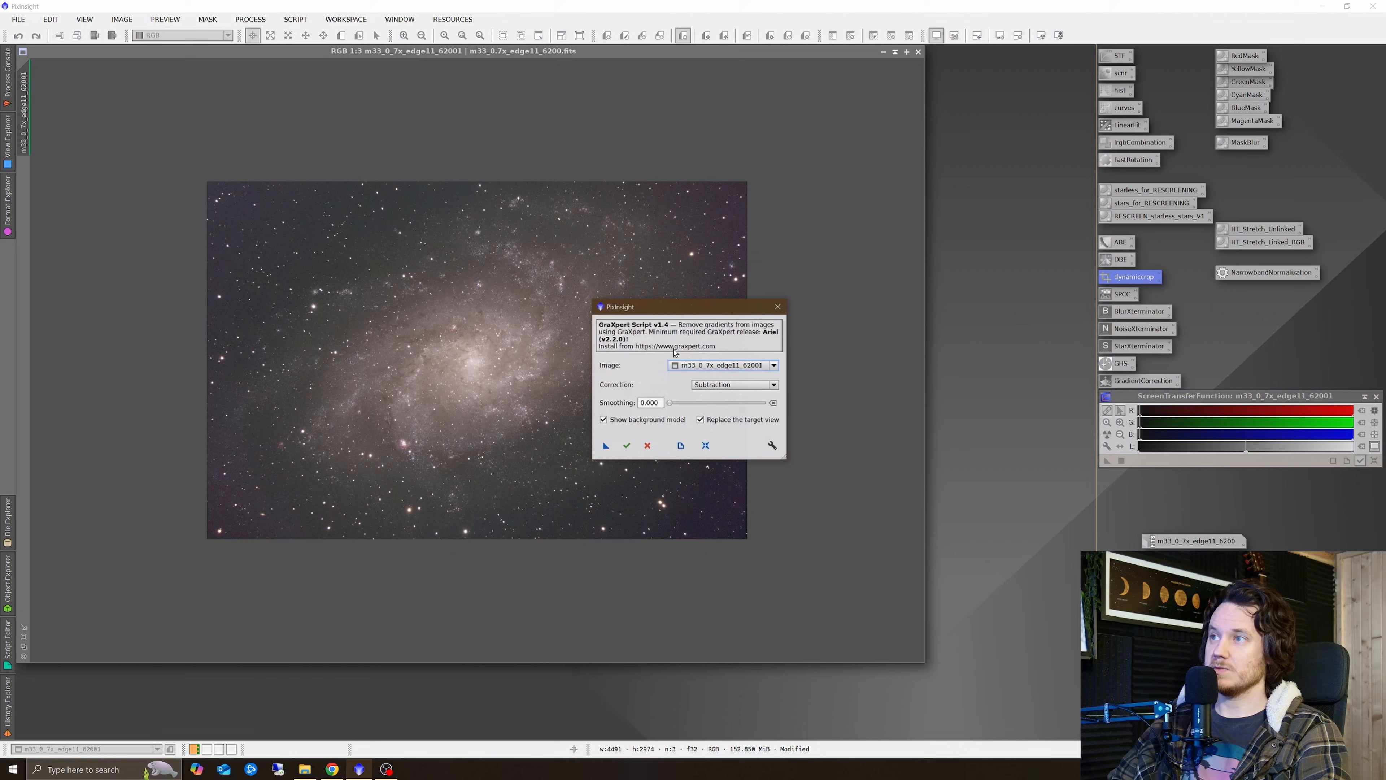
click(627, 445)
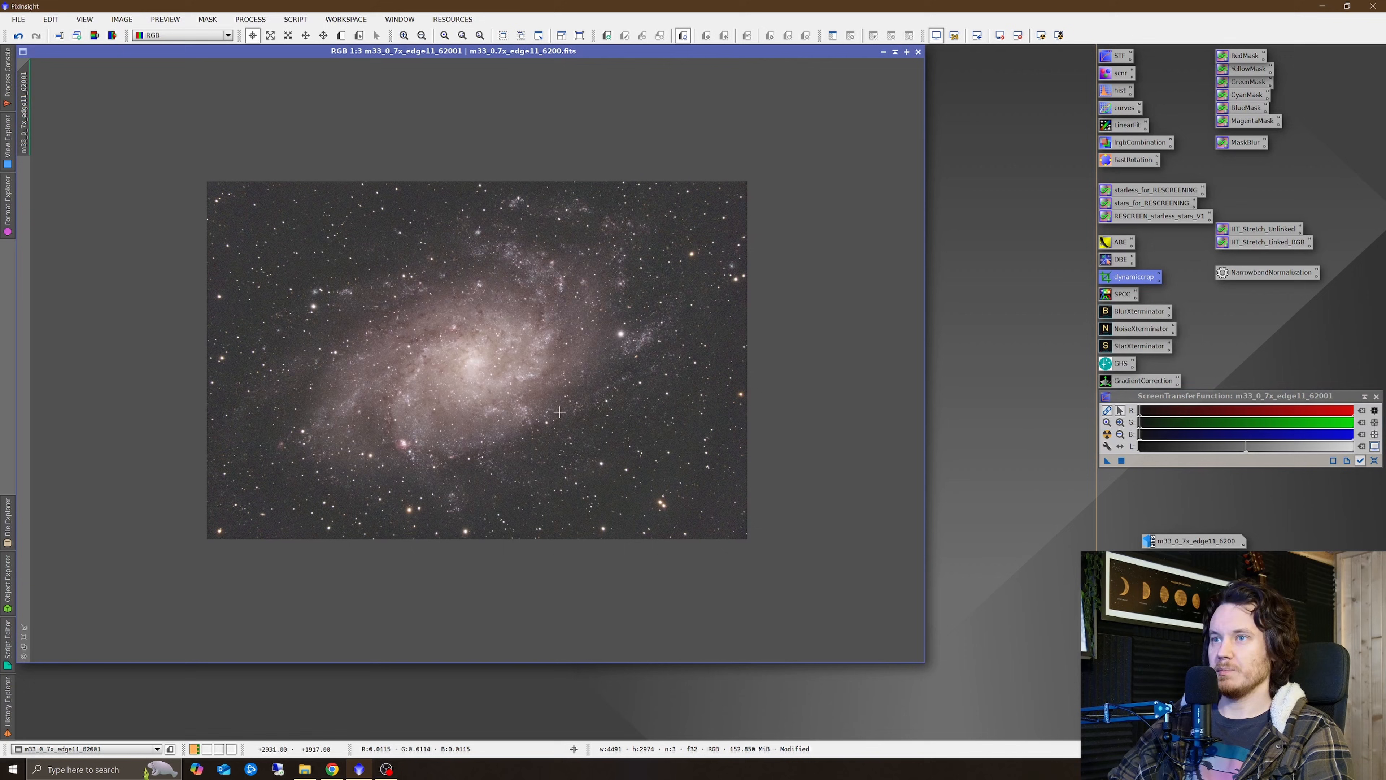
mouse_move(611, 343)
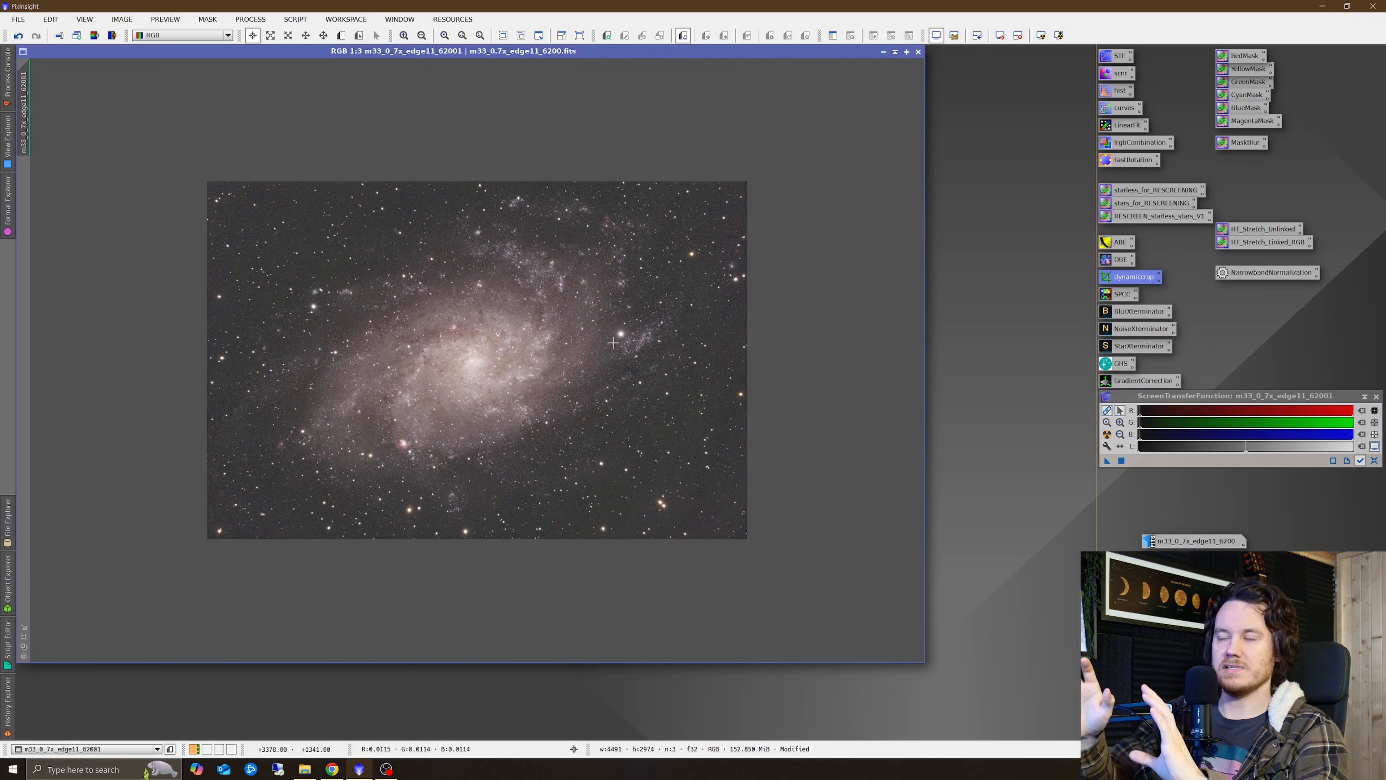
mouse_move(705, 352)
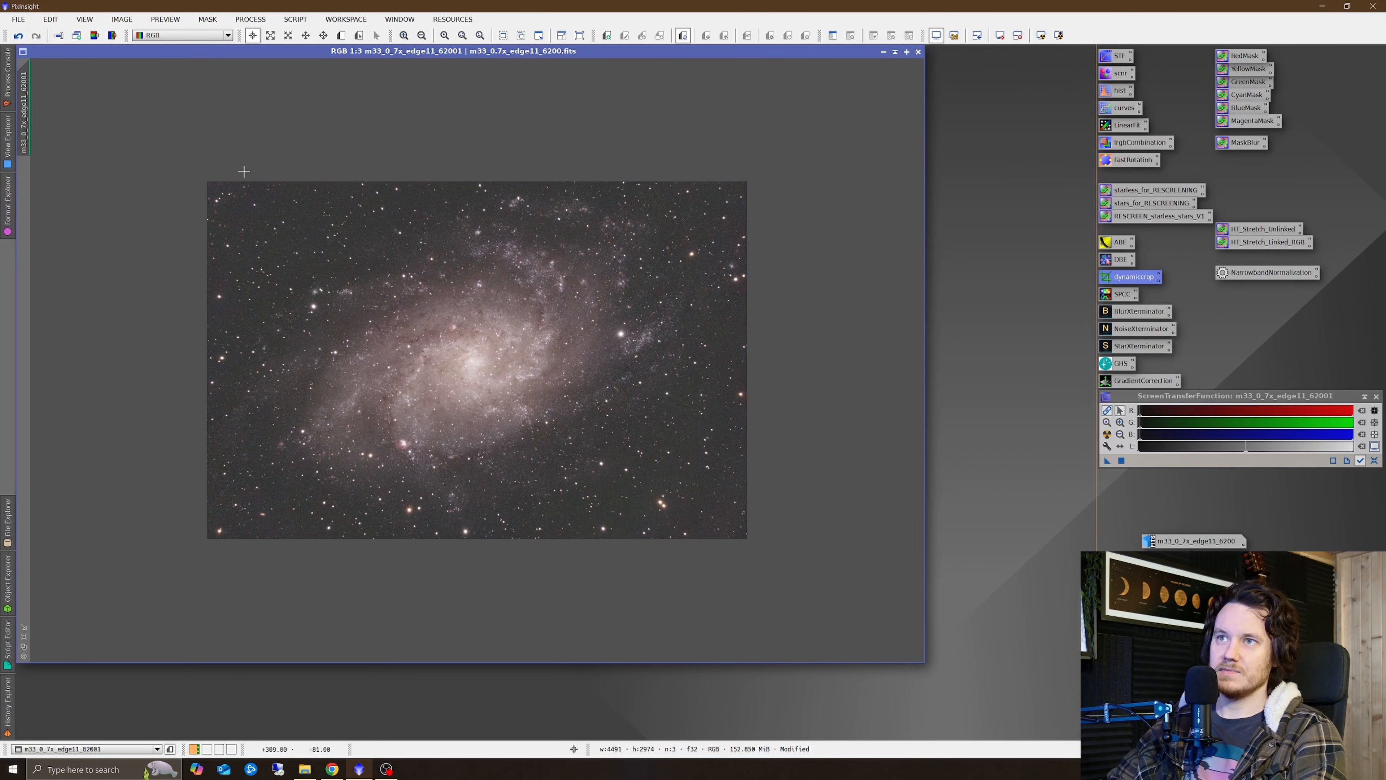
mouse_move(214, 465)
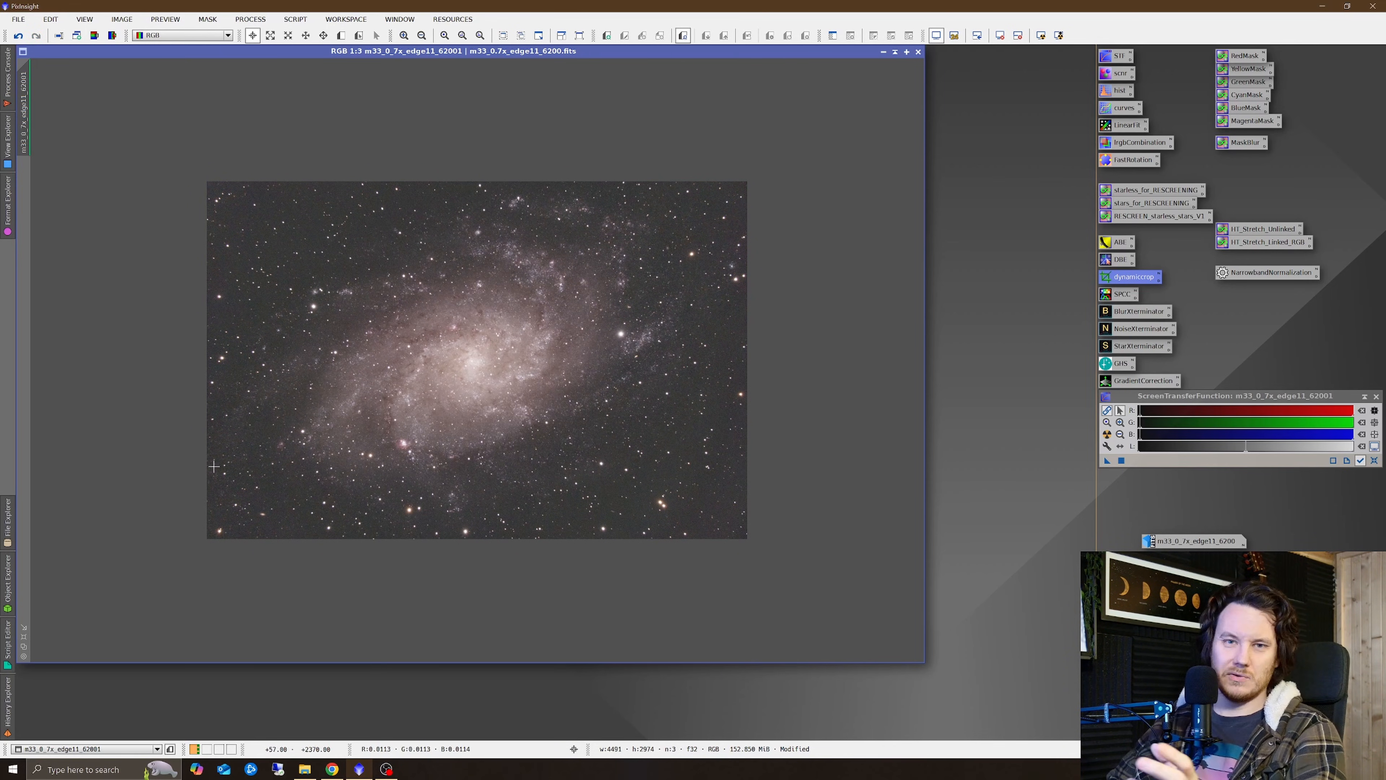
mouse_move(648, 330)
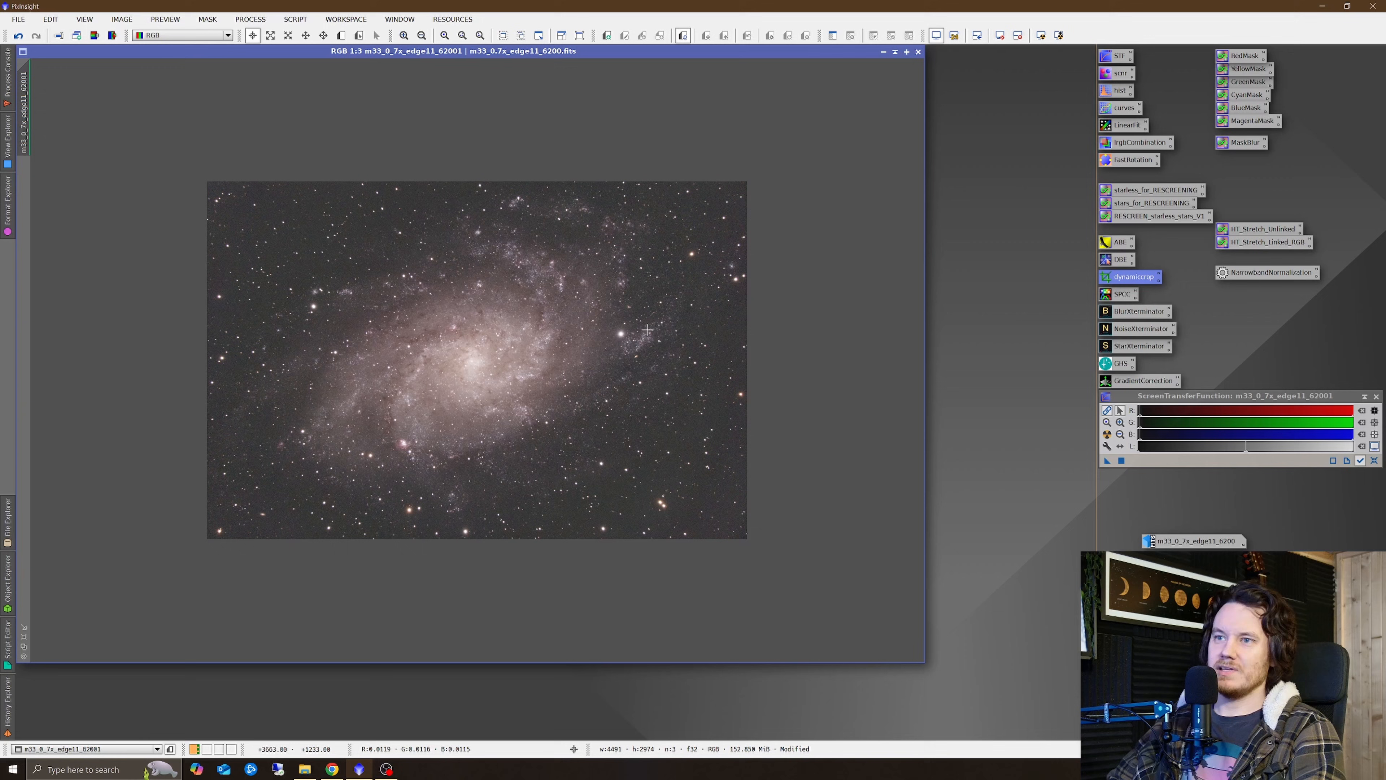
mouse_move(436, 502)
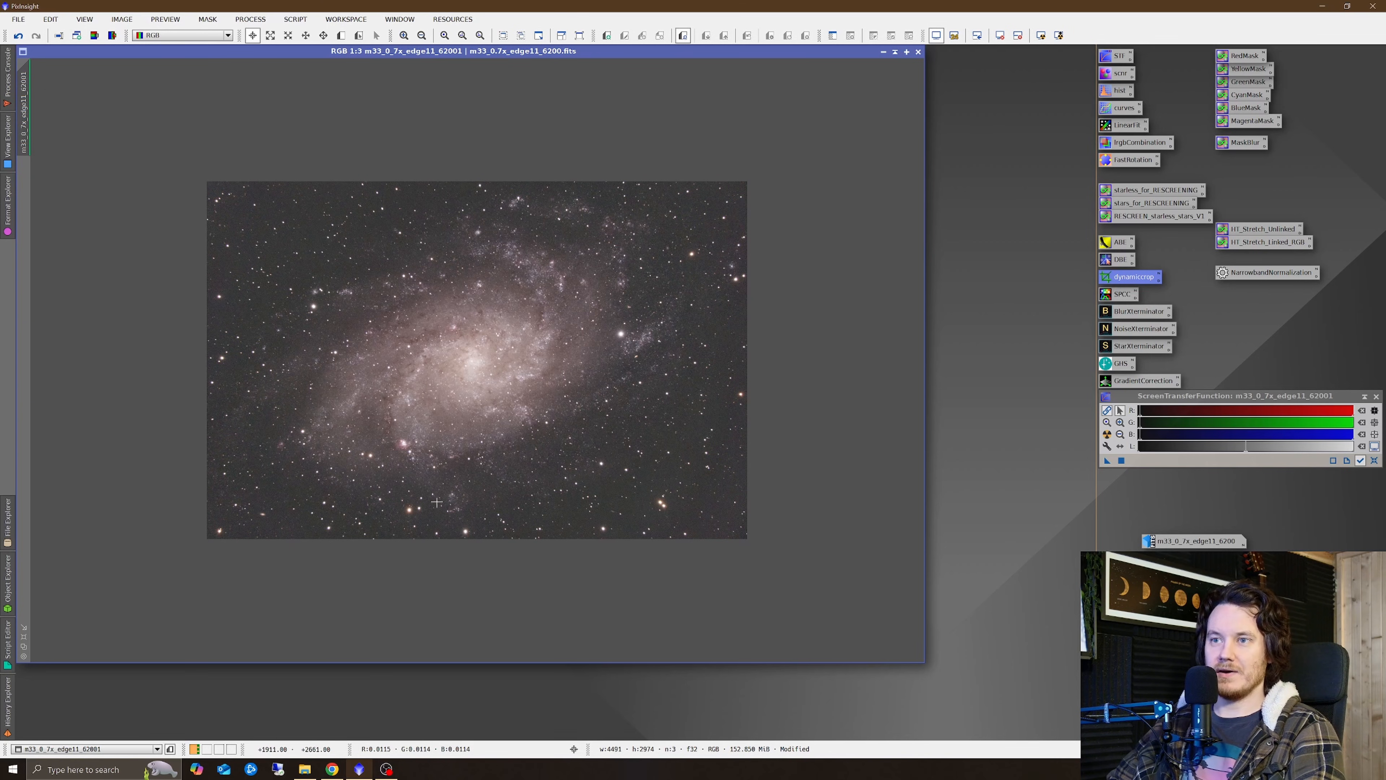
mouse_move(598, 390)
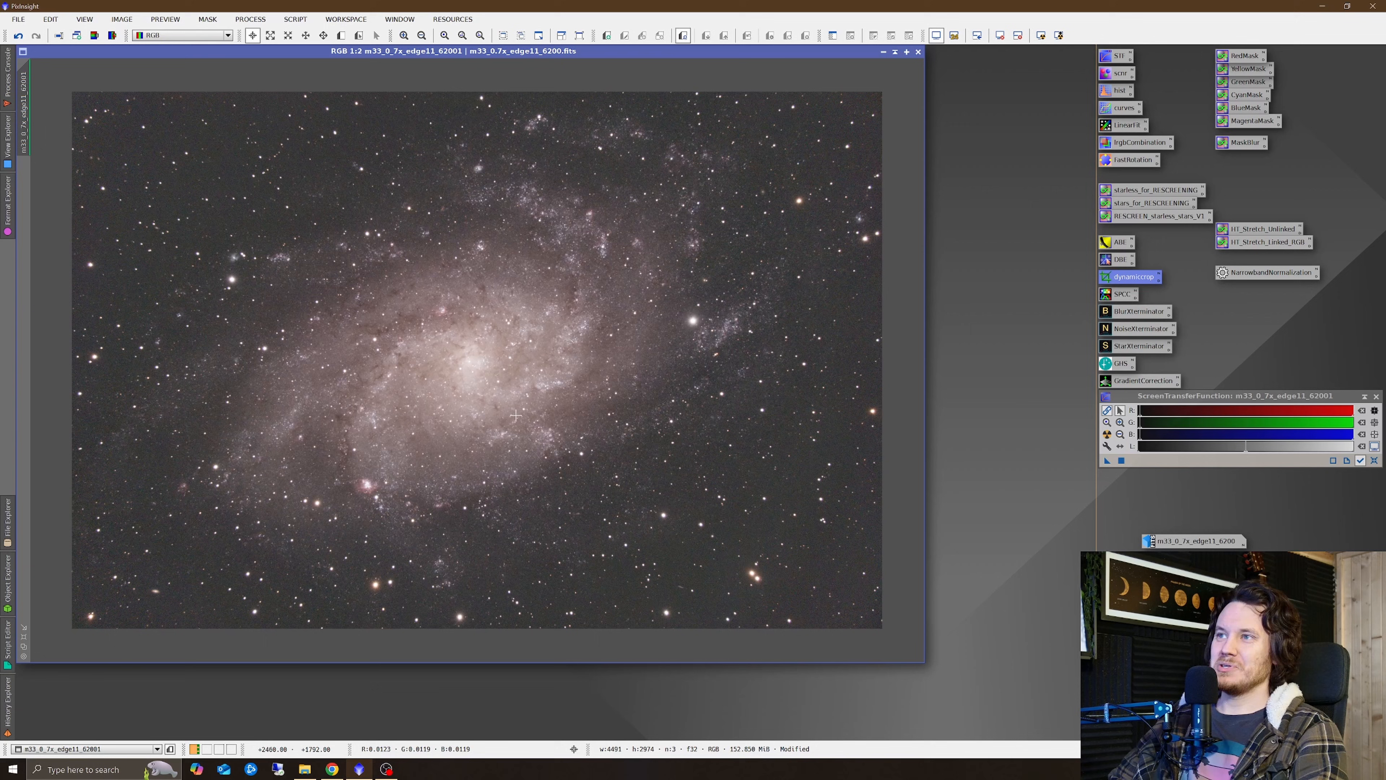
mouse_move(358, 337)
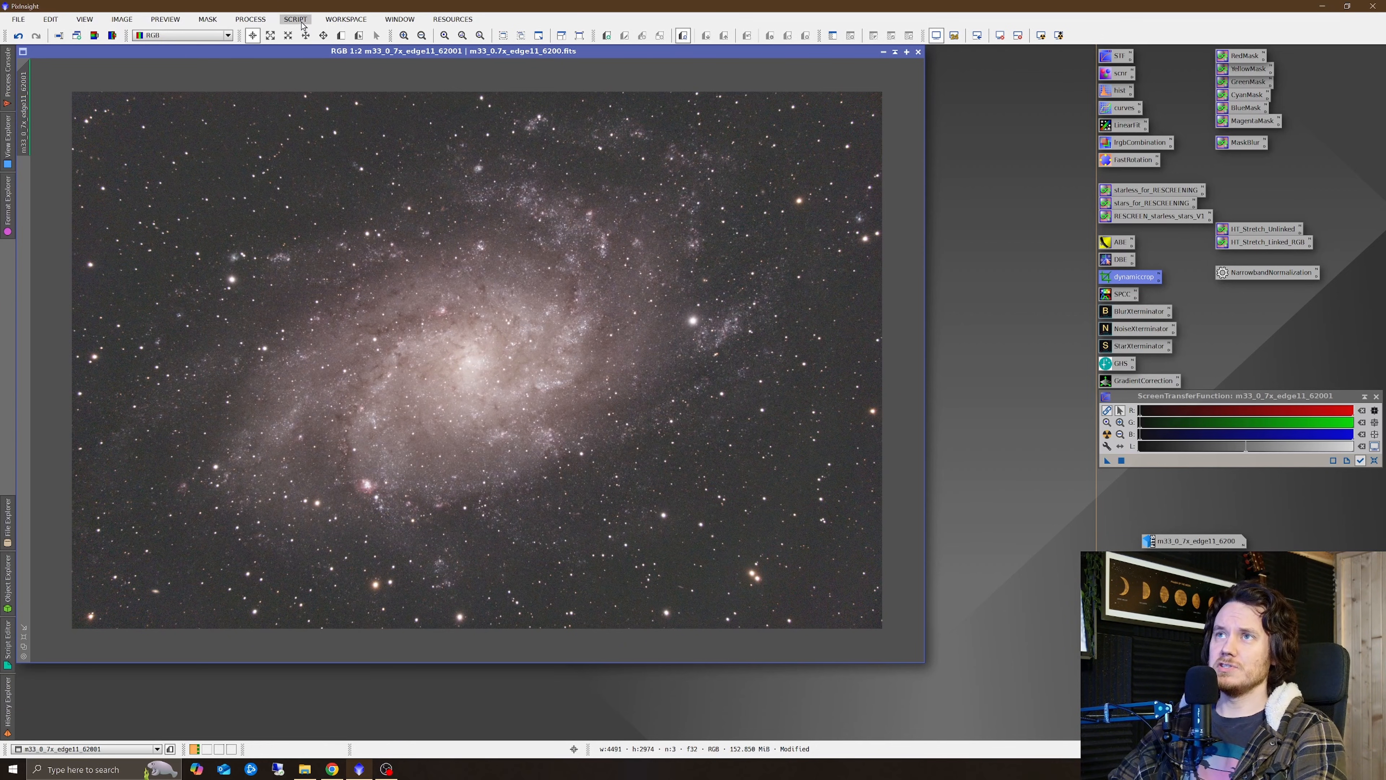
Launch ImageSolver and fetch the Triangulum Galaxy coordinates by searching M33 online.
click(295, 19)
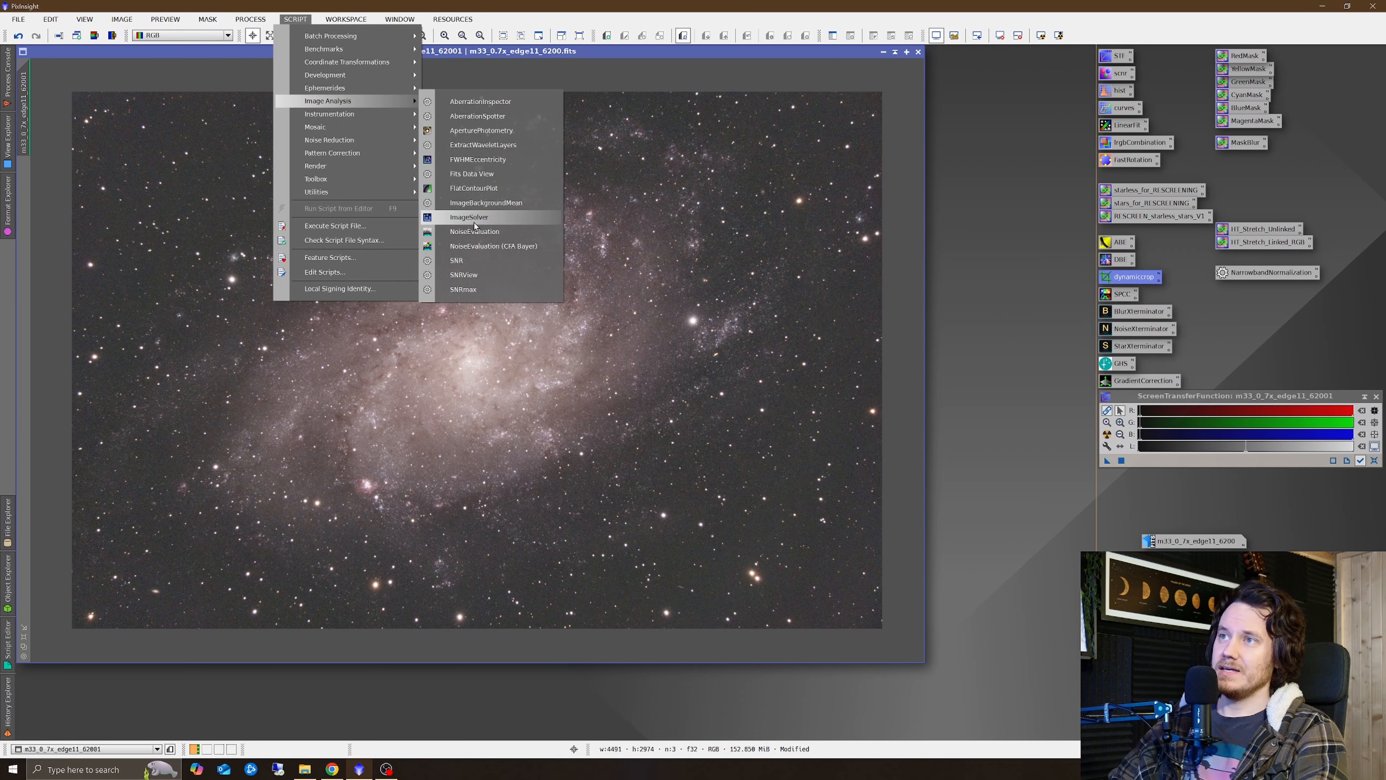
click(468, 217)
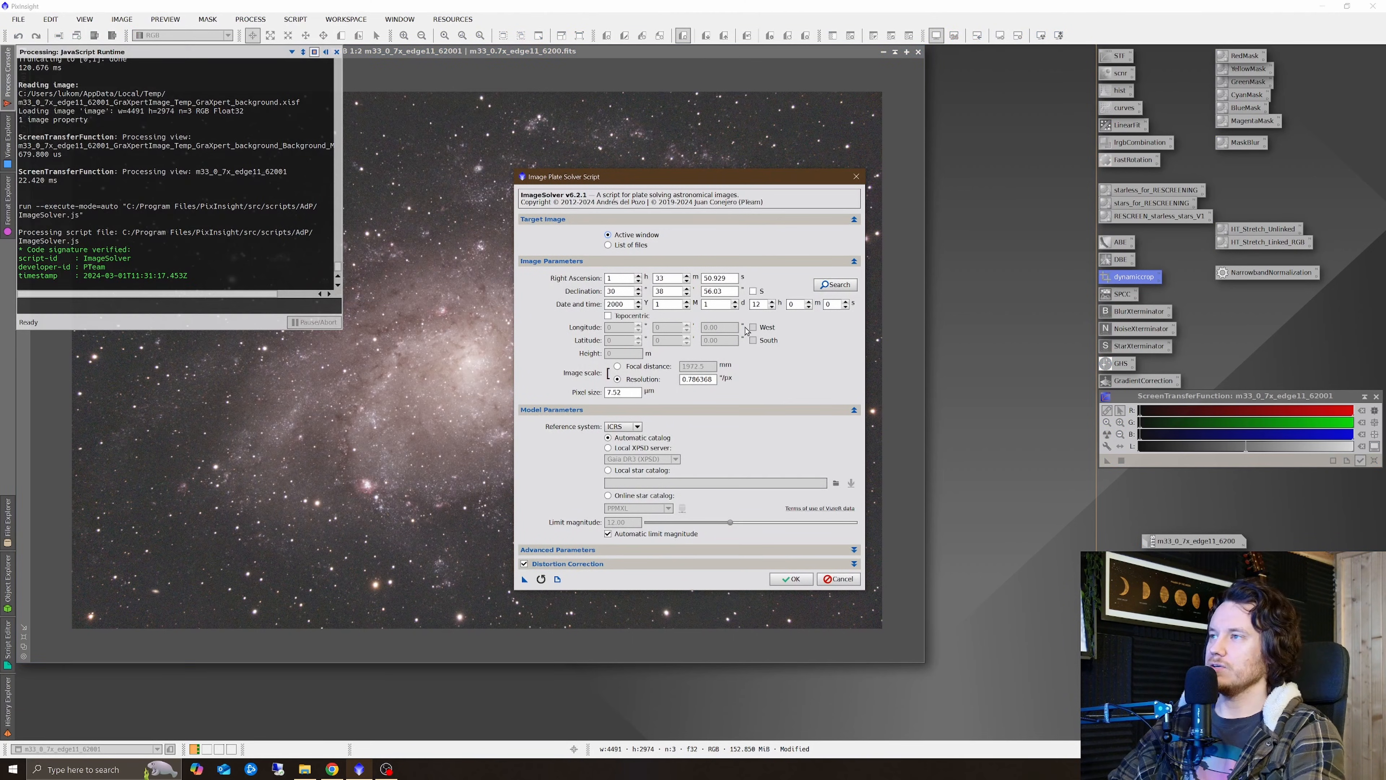
click(835, 284)
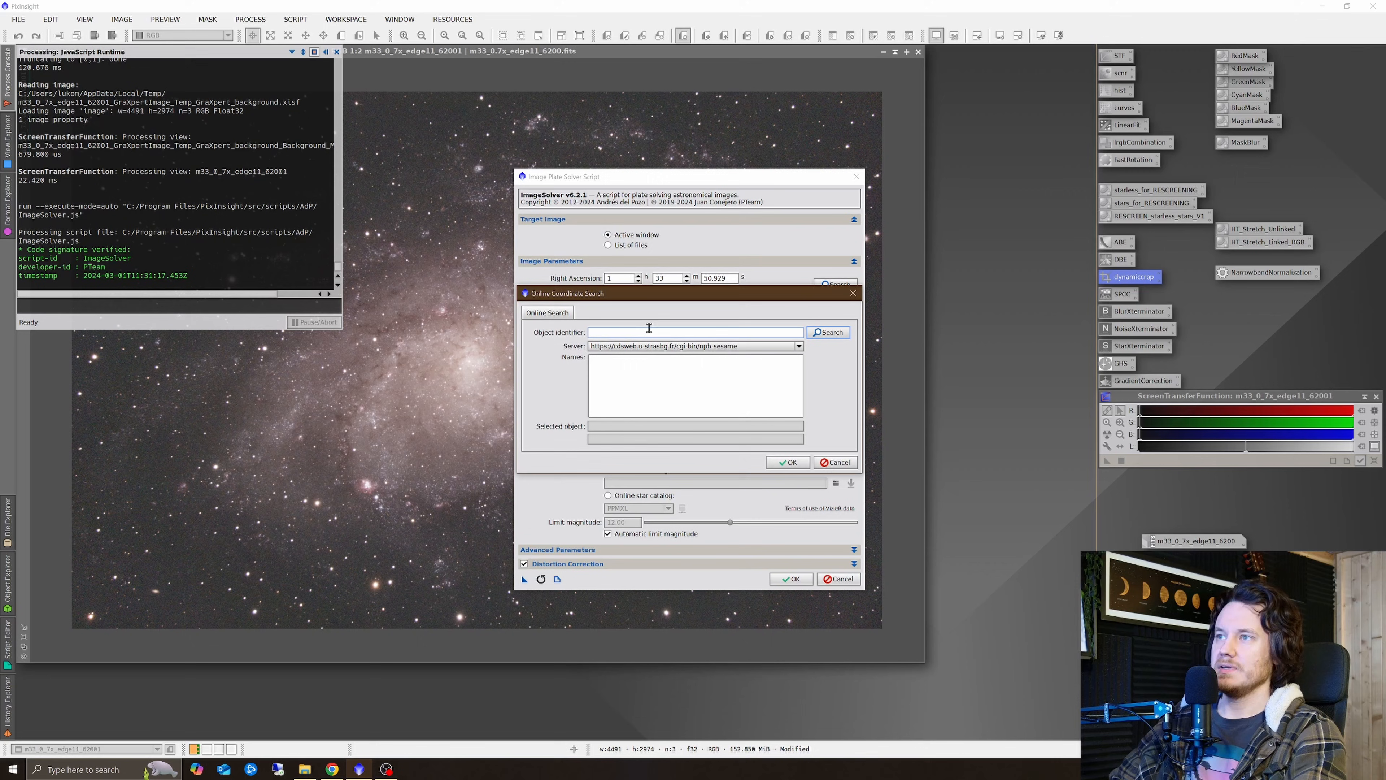
text(m)
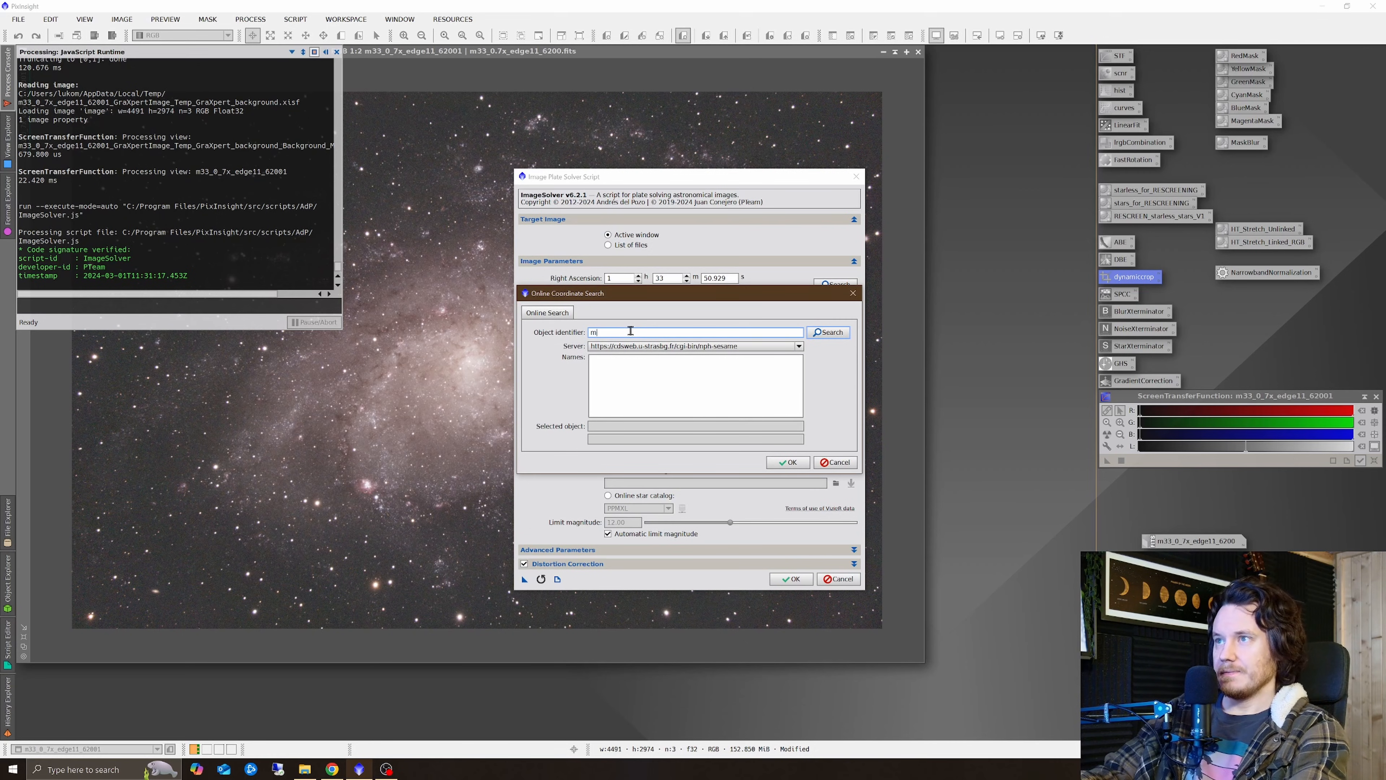
click(828, 332)
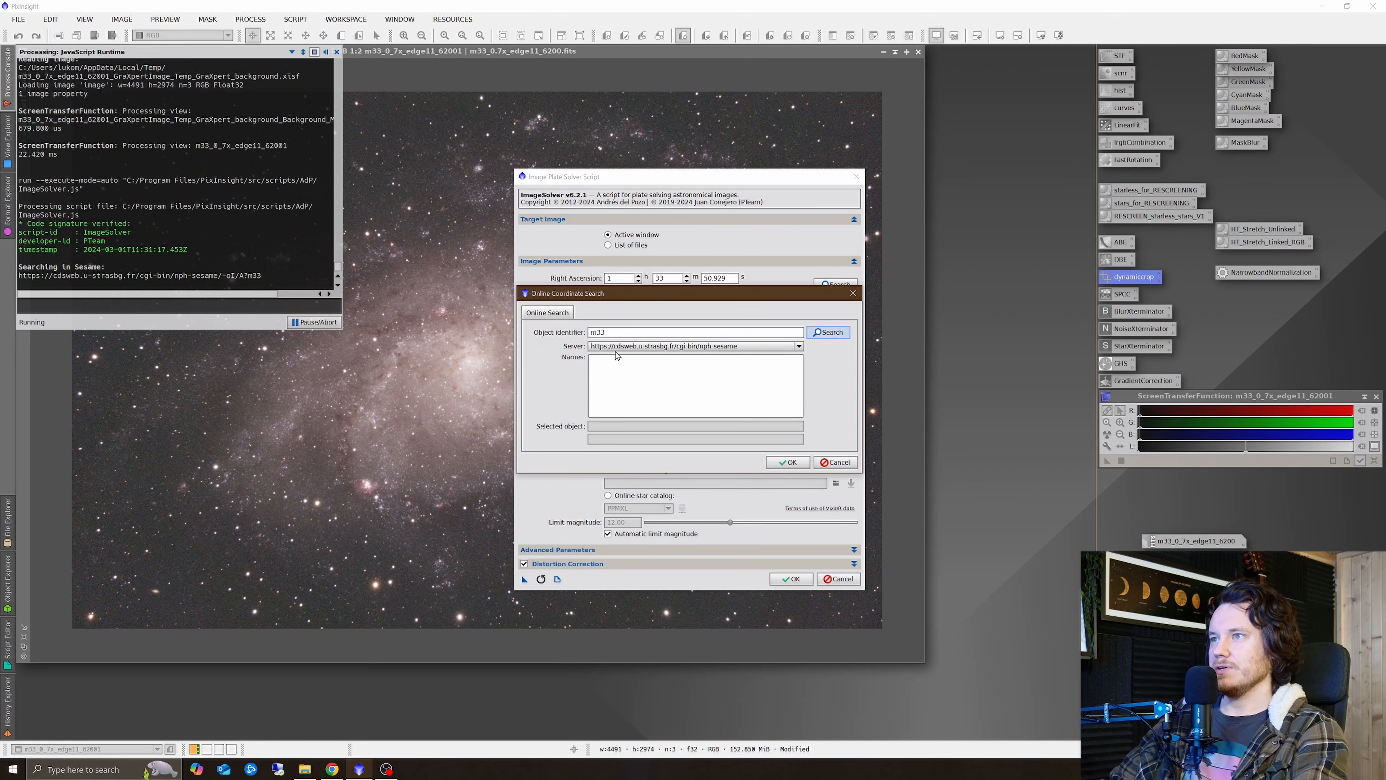
click(827, 331)
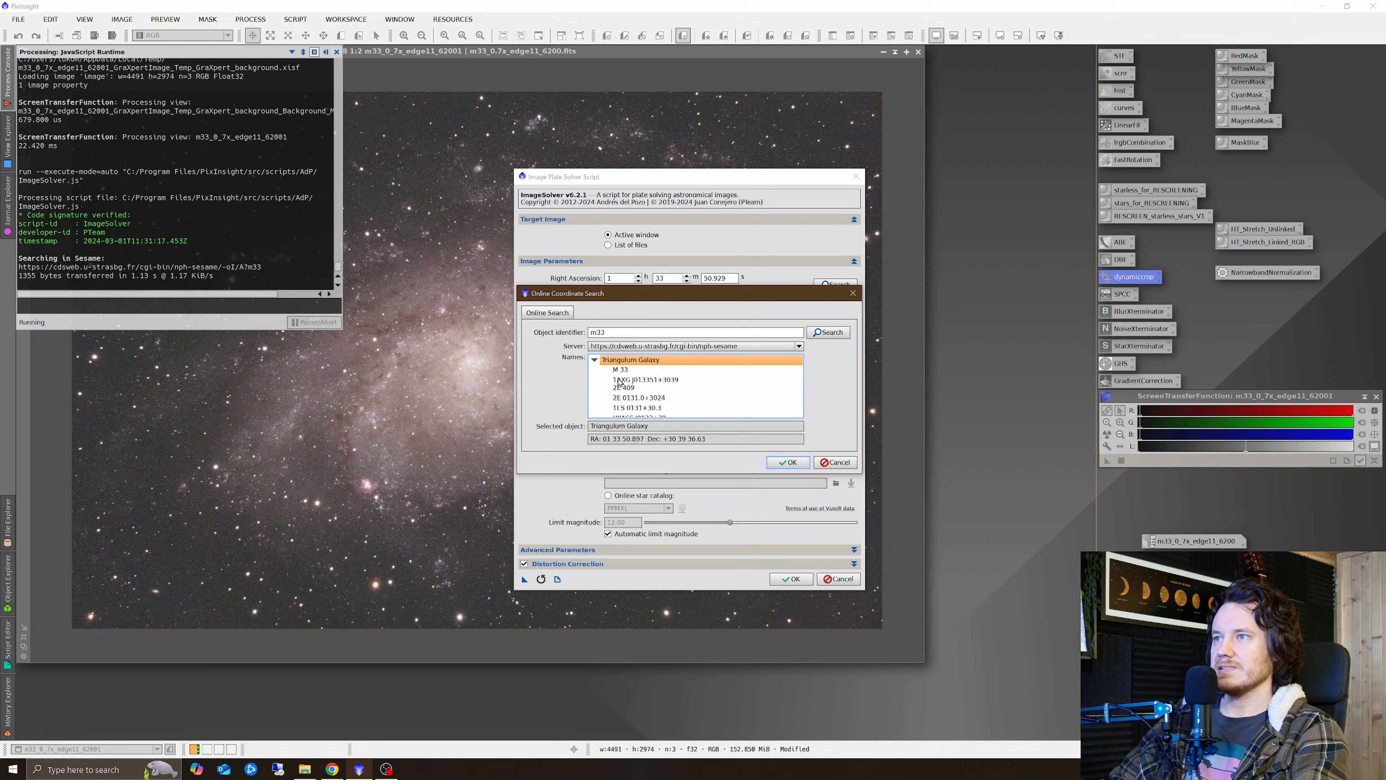
click(784, 462)
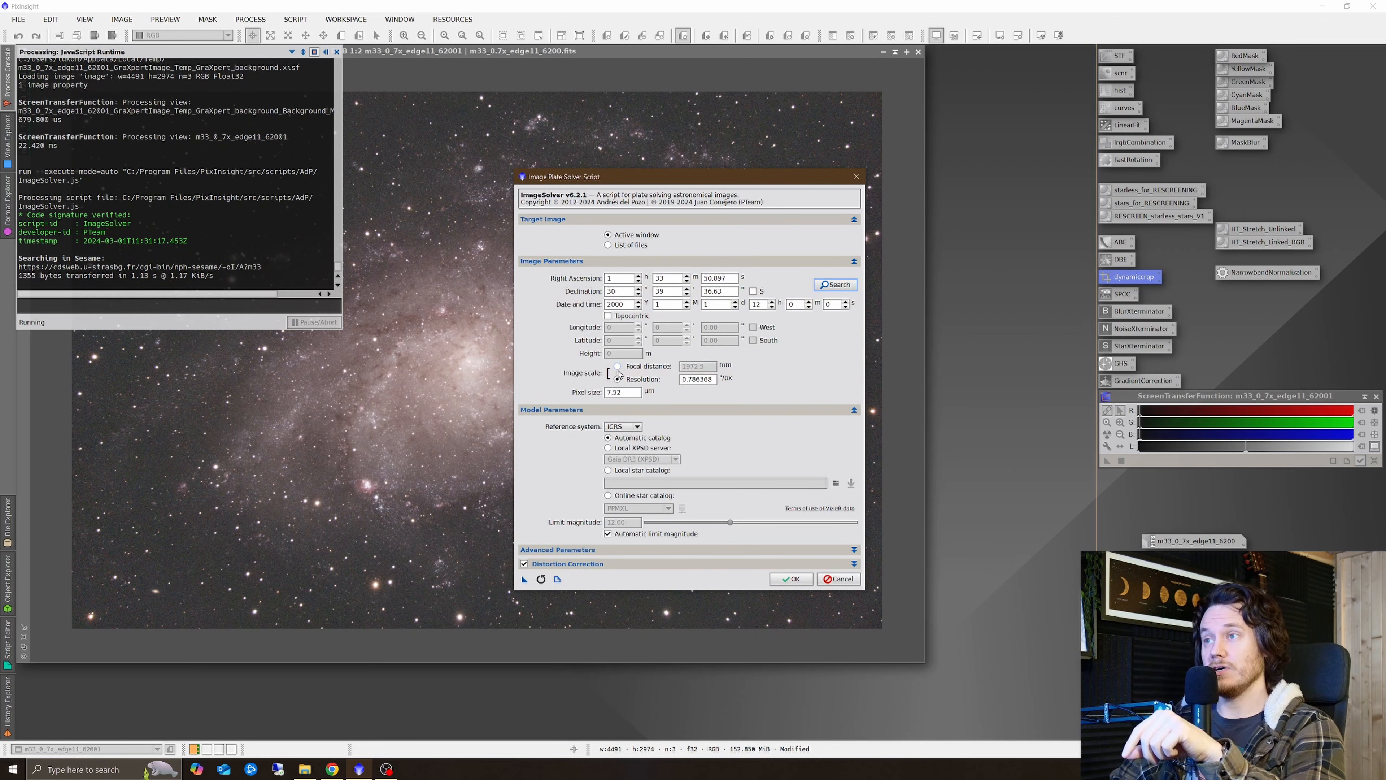
Solve using 1972.5 mm focal distance, continuing despite the missing observation date.
click(616, 365)
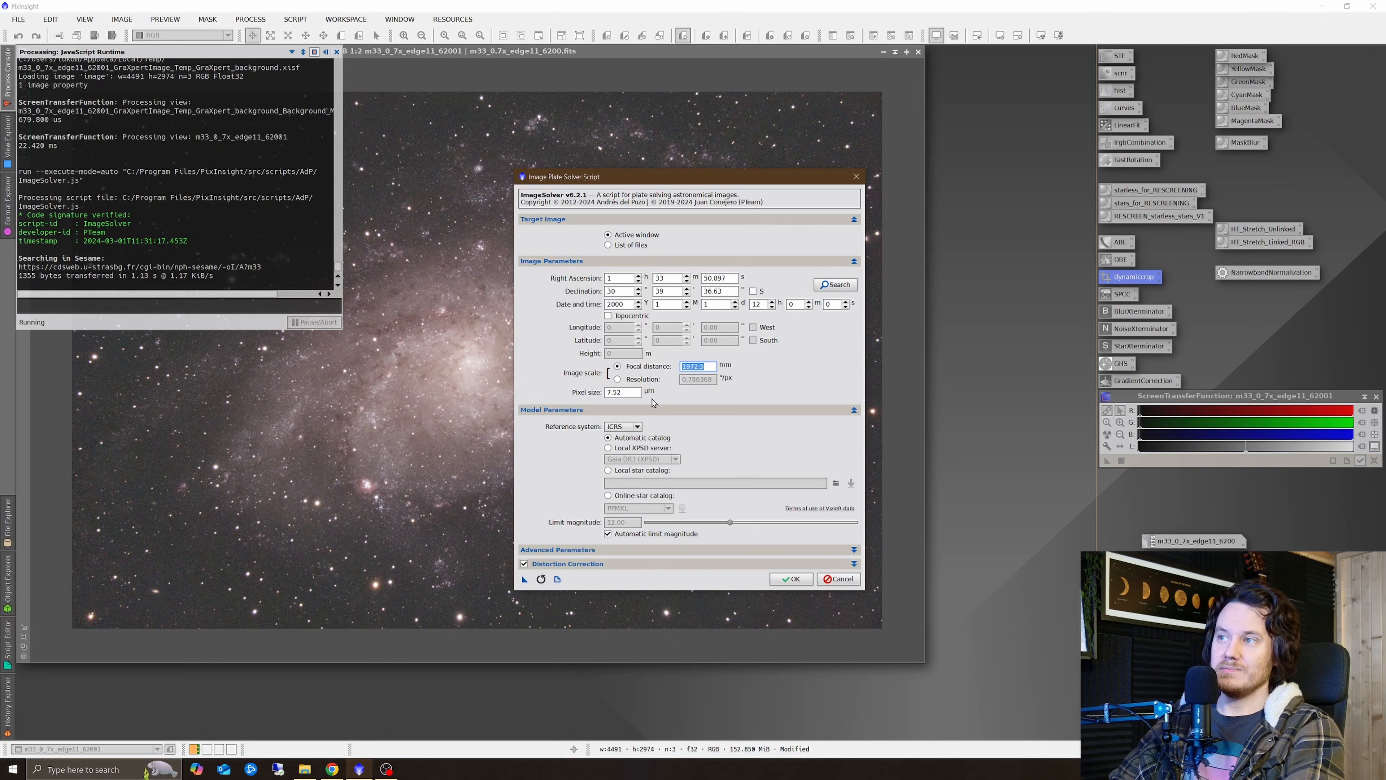
mouse_move(694, 389)
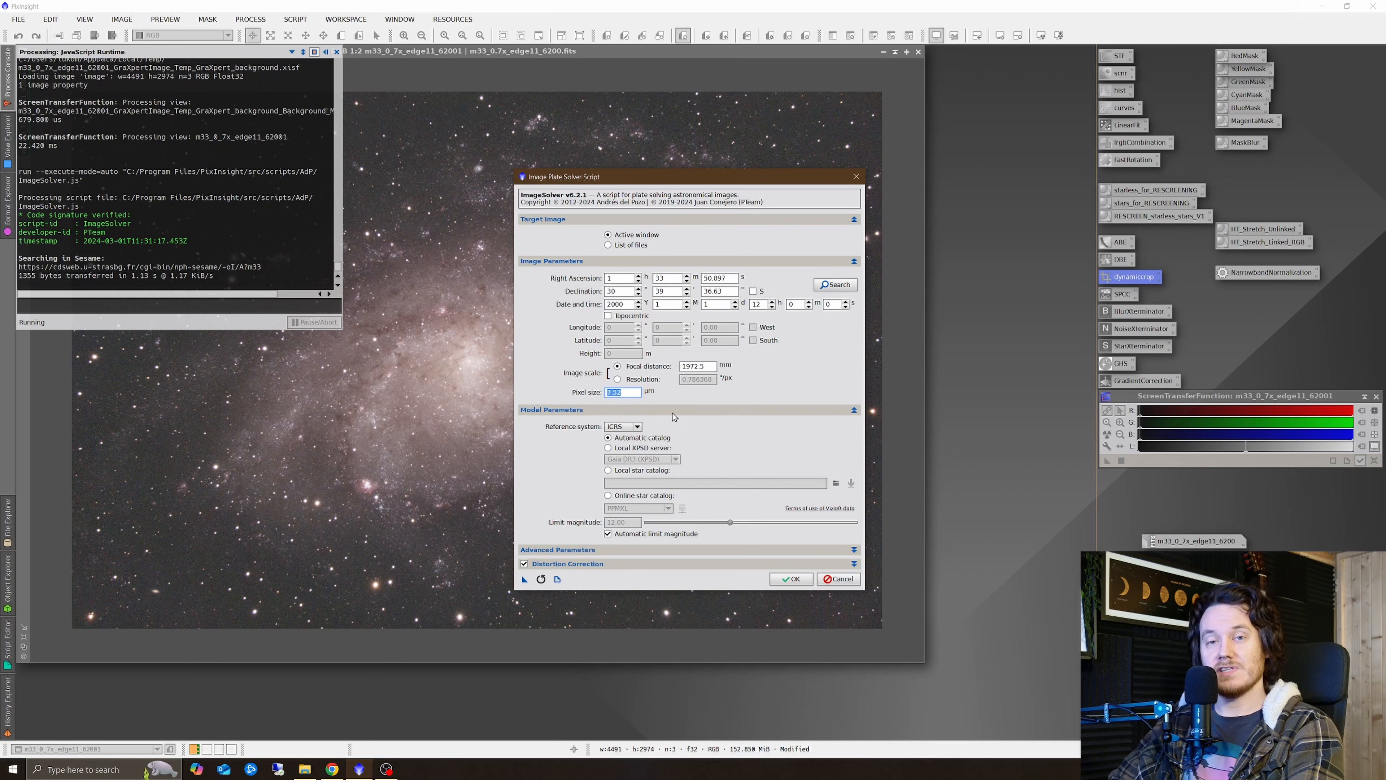
click(790, 578)
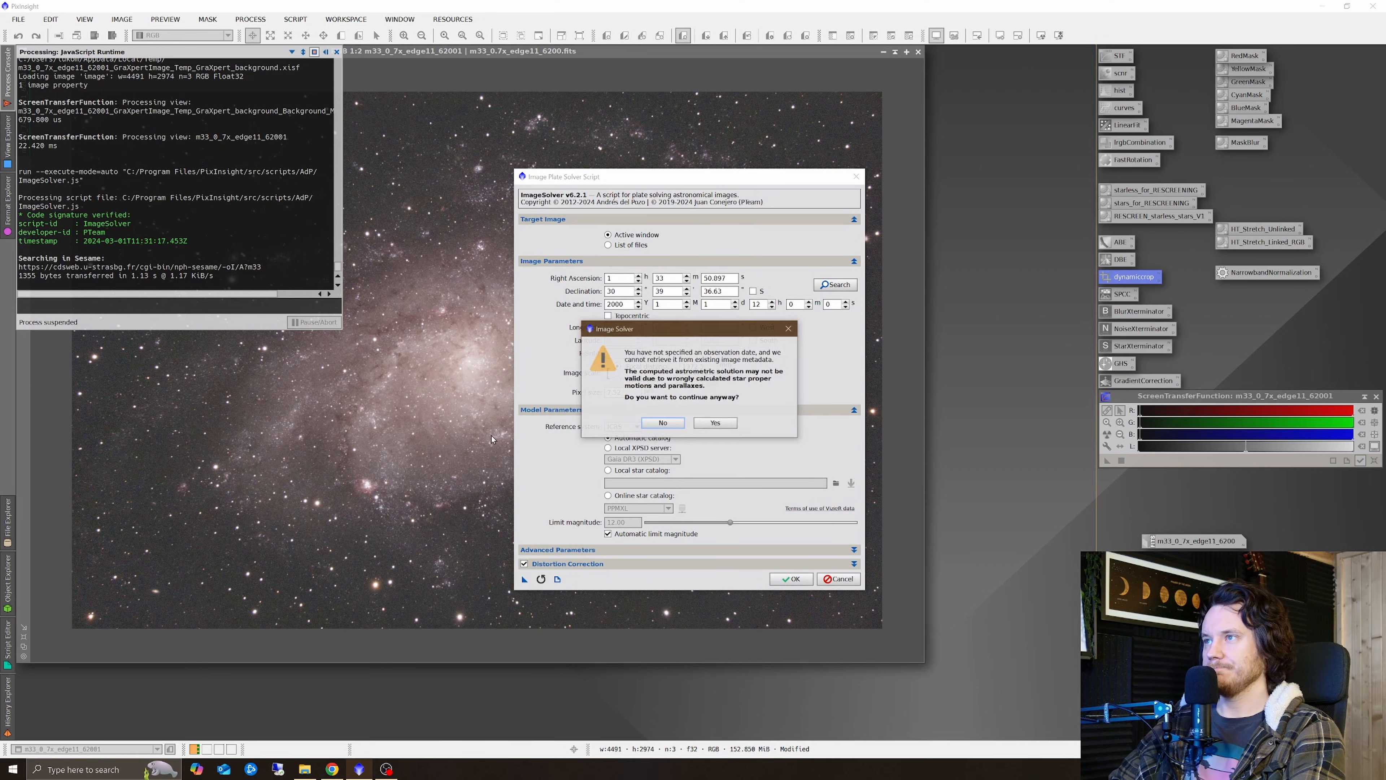
click(714, 421)
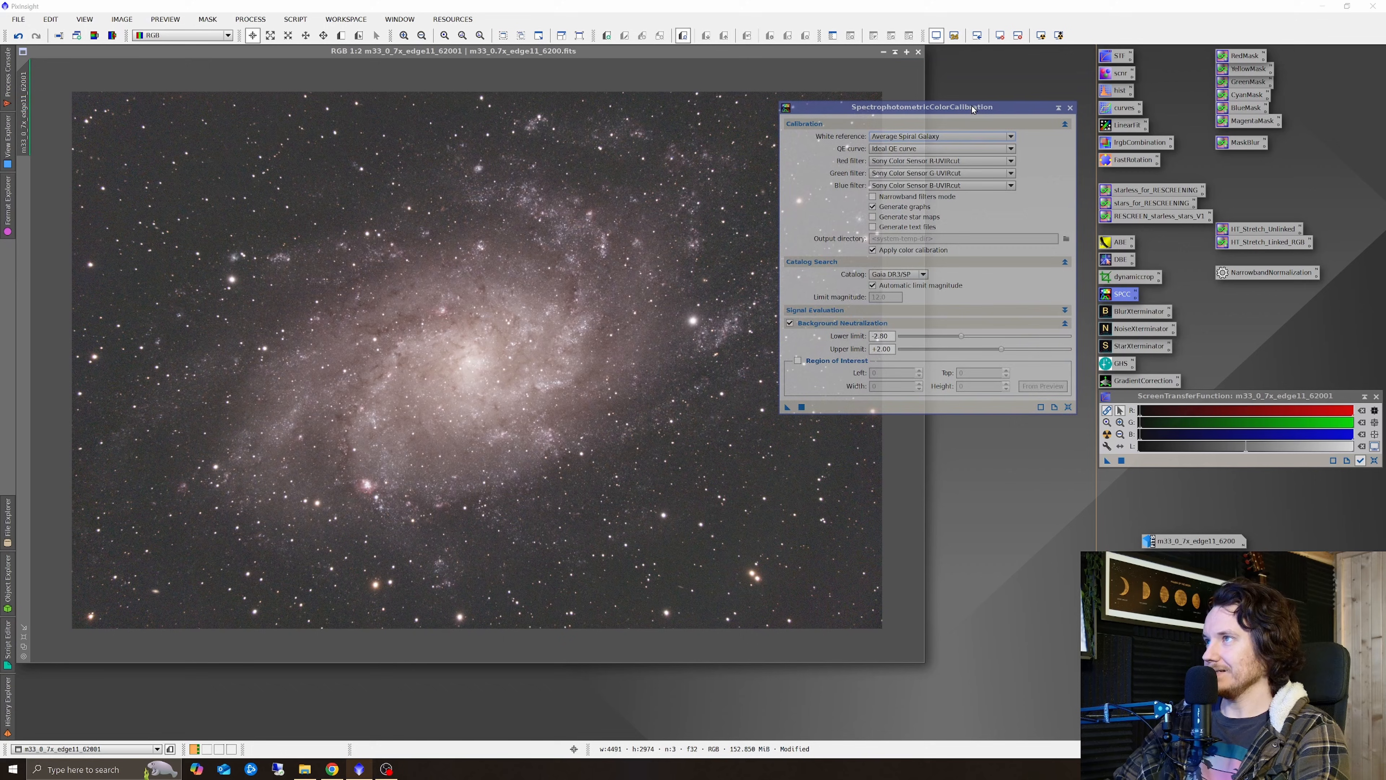
Apply SpectrophotometricColorCalibration to the M33 image and re-stretch the display.
click(873, 206)
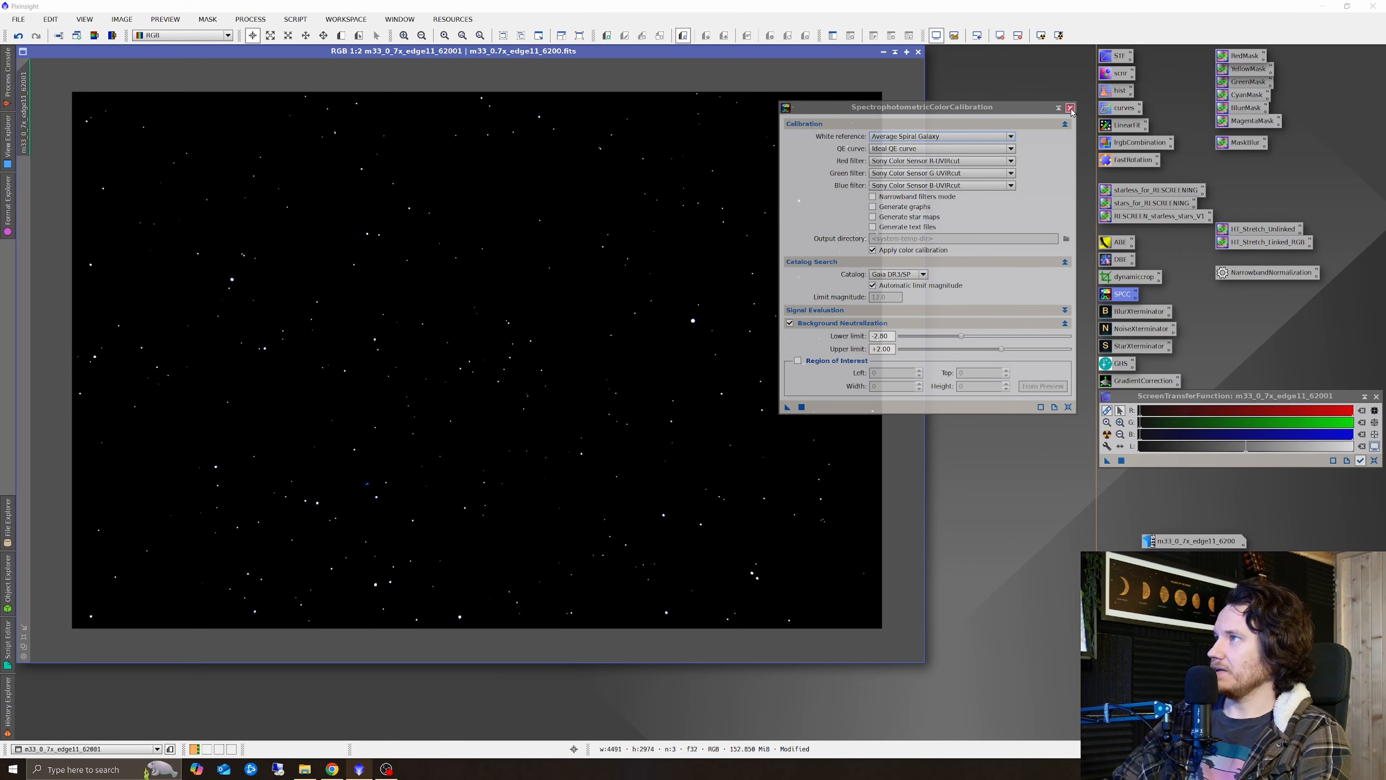
click(1071, 107)
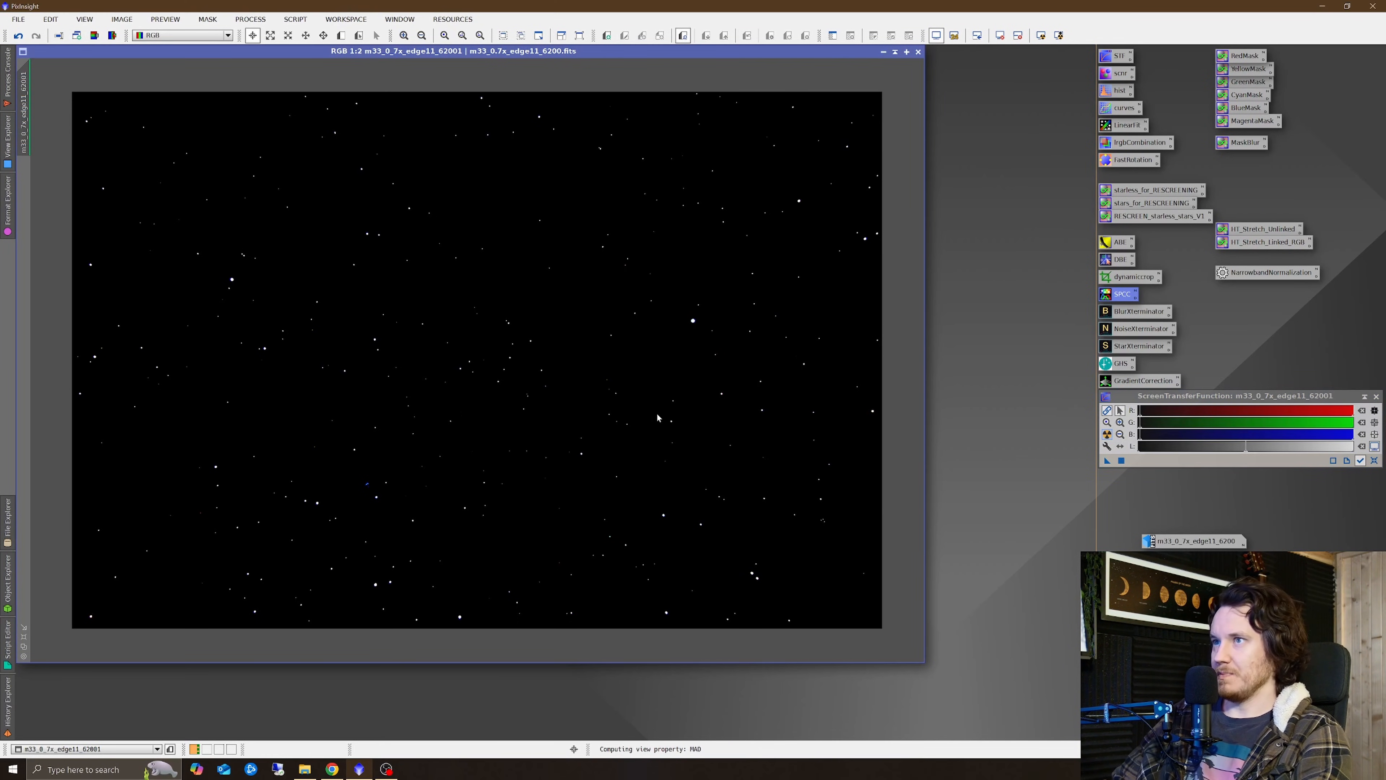
click(1359, 460)
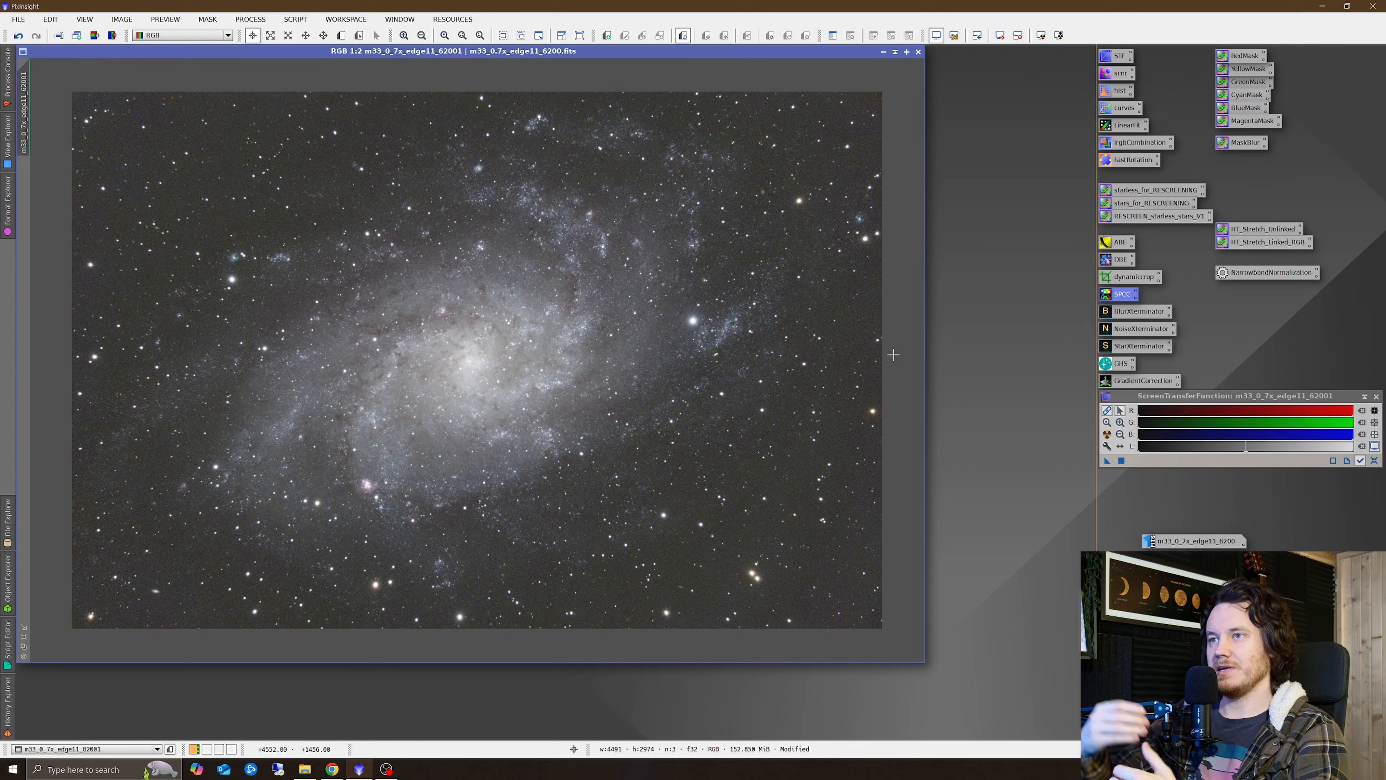
mouse_move(524, 383)
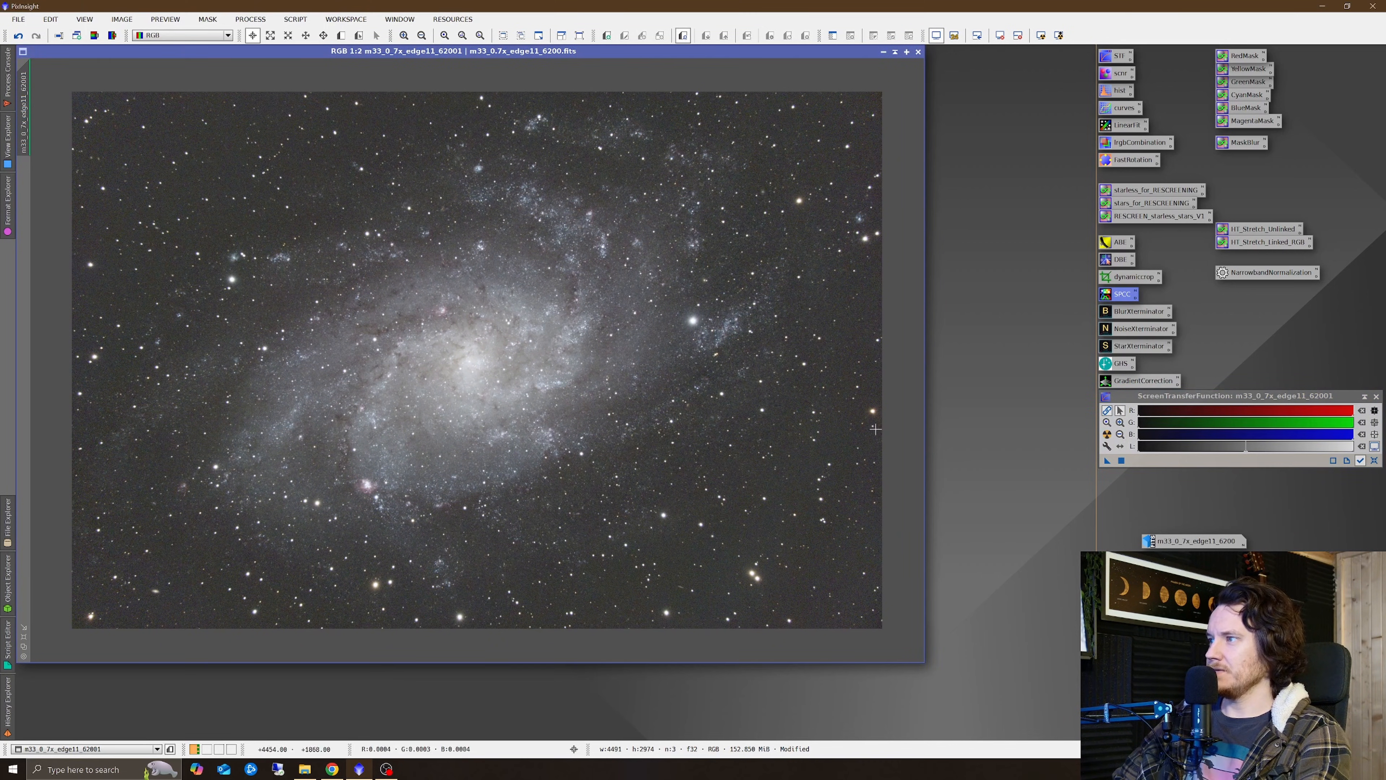
mouse_move(347, 434)
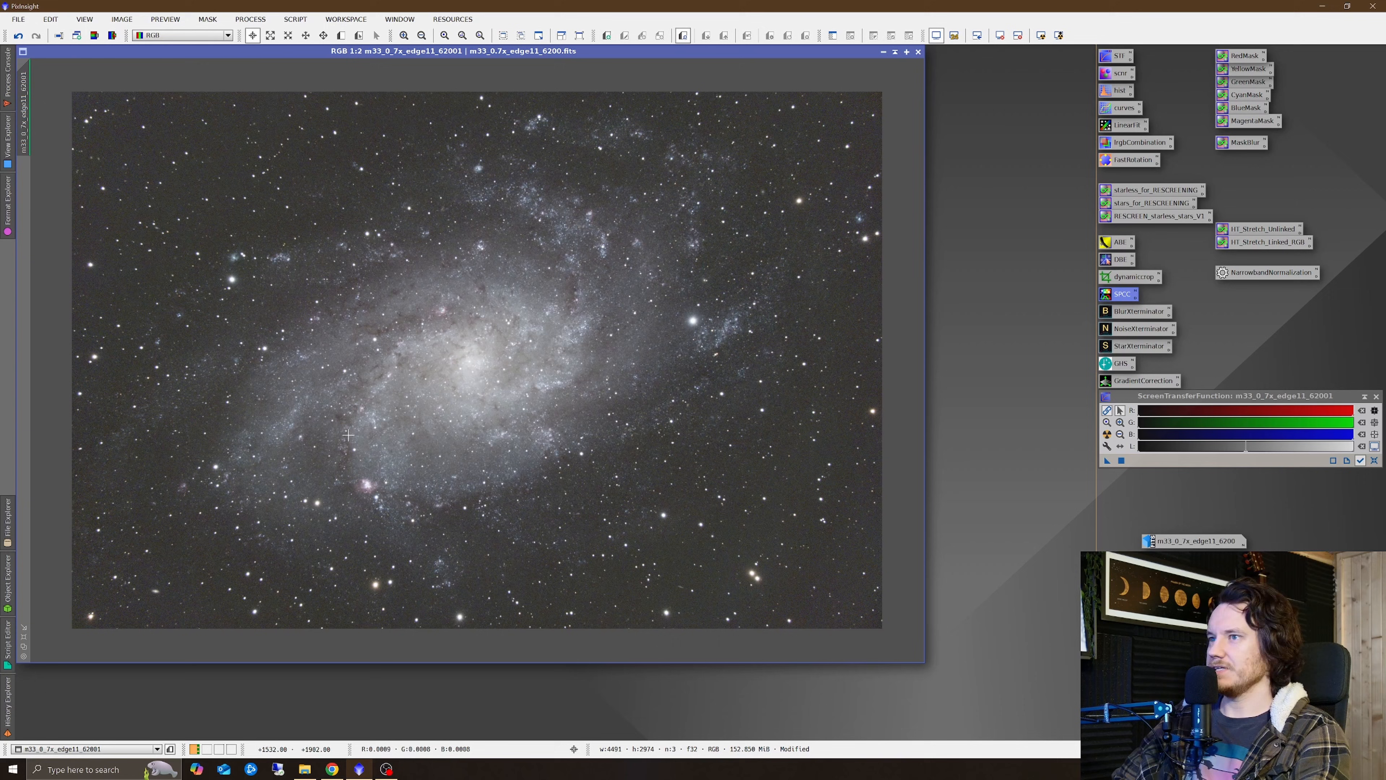
mouse_move(533, 366)
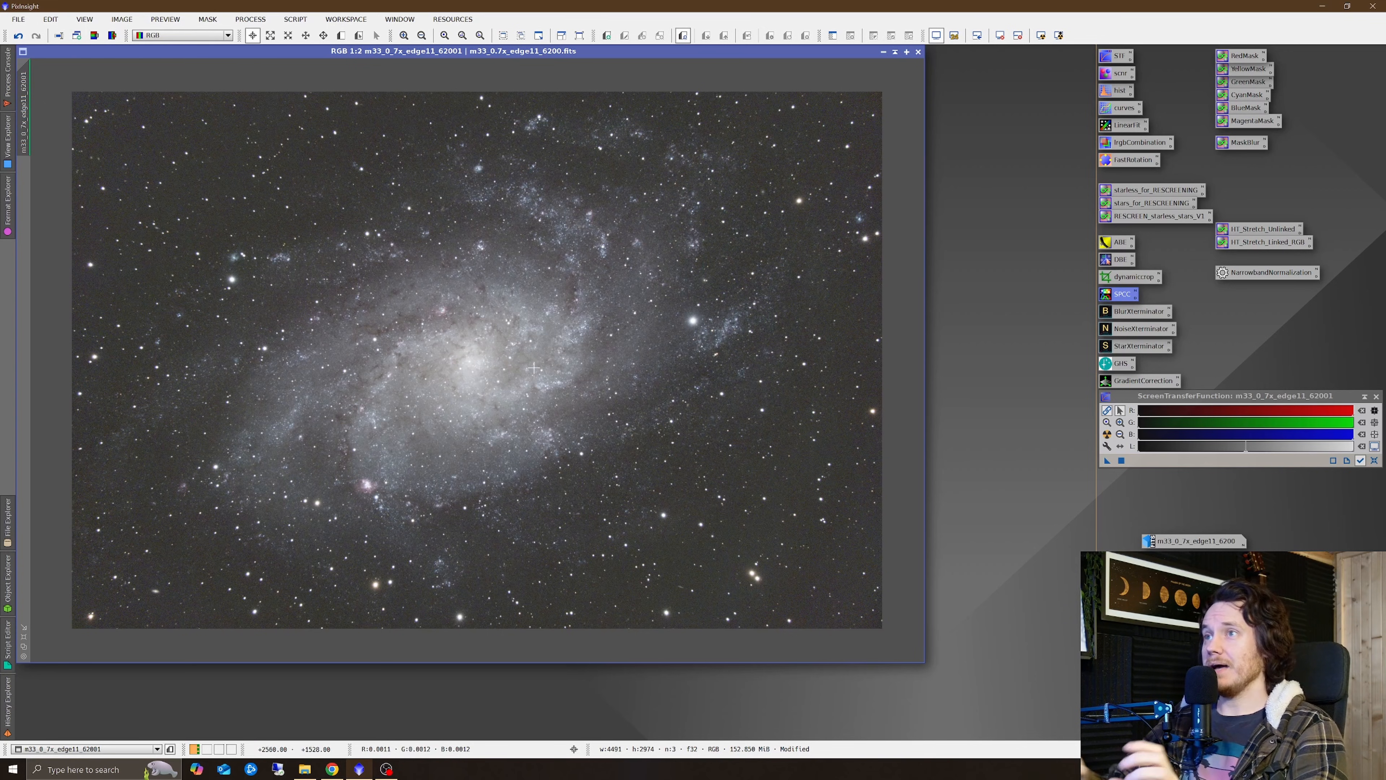
mouse_move(450, 256)
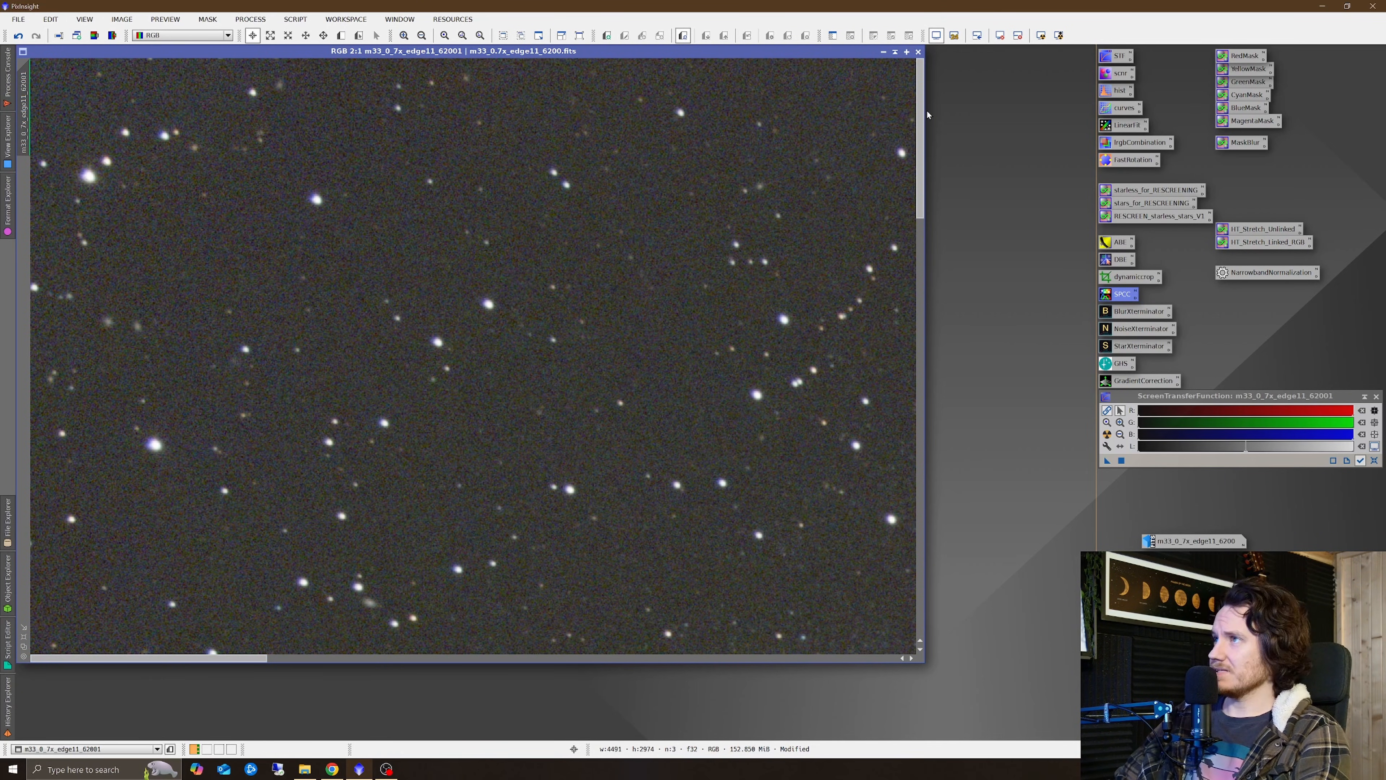
scroll(down, 3)
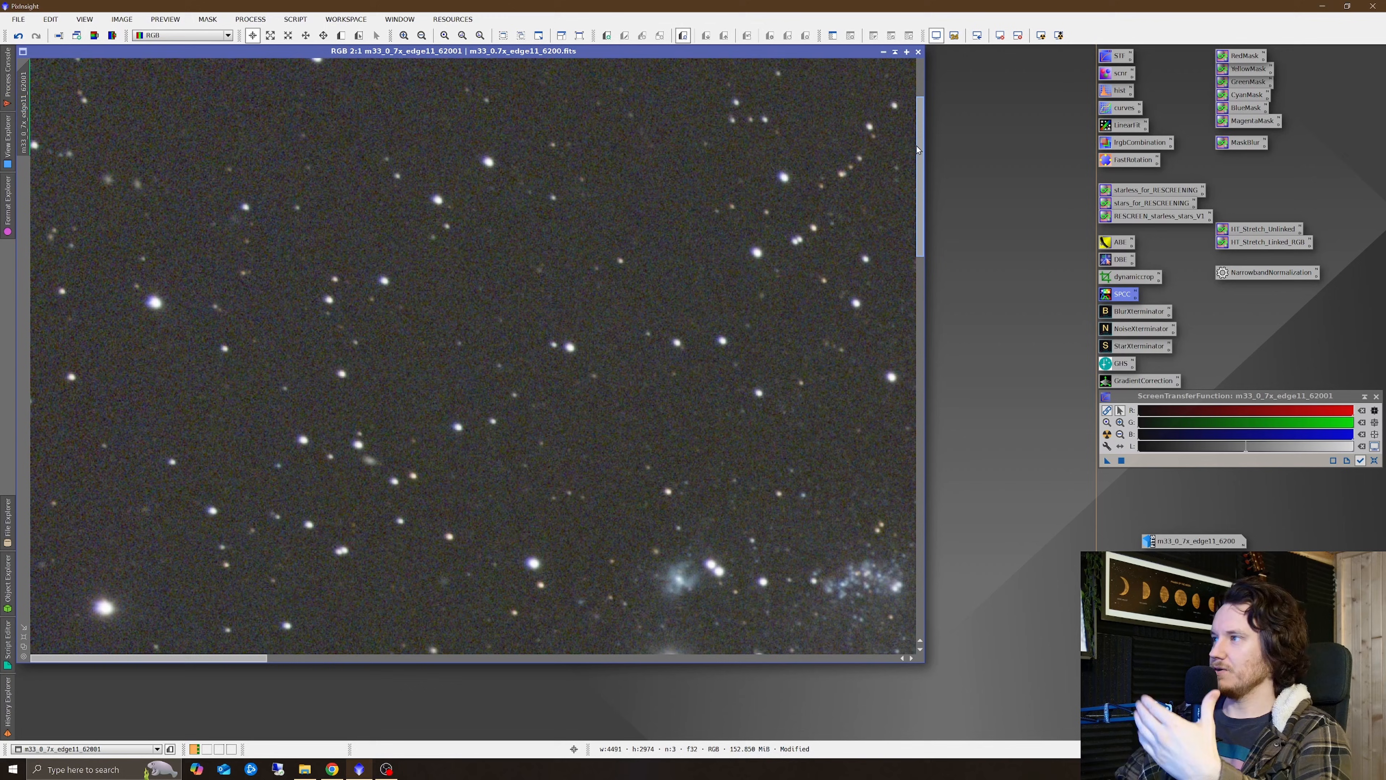
scroll(up, 3)
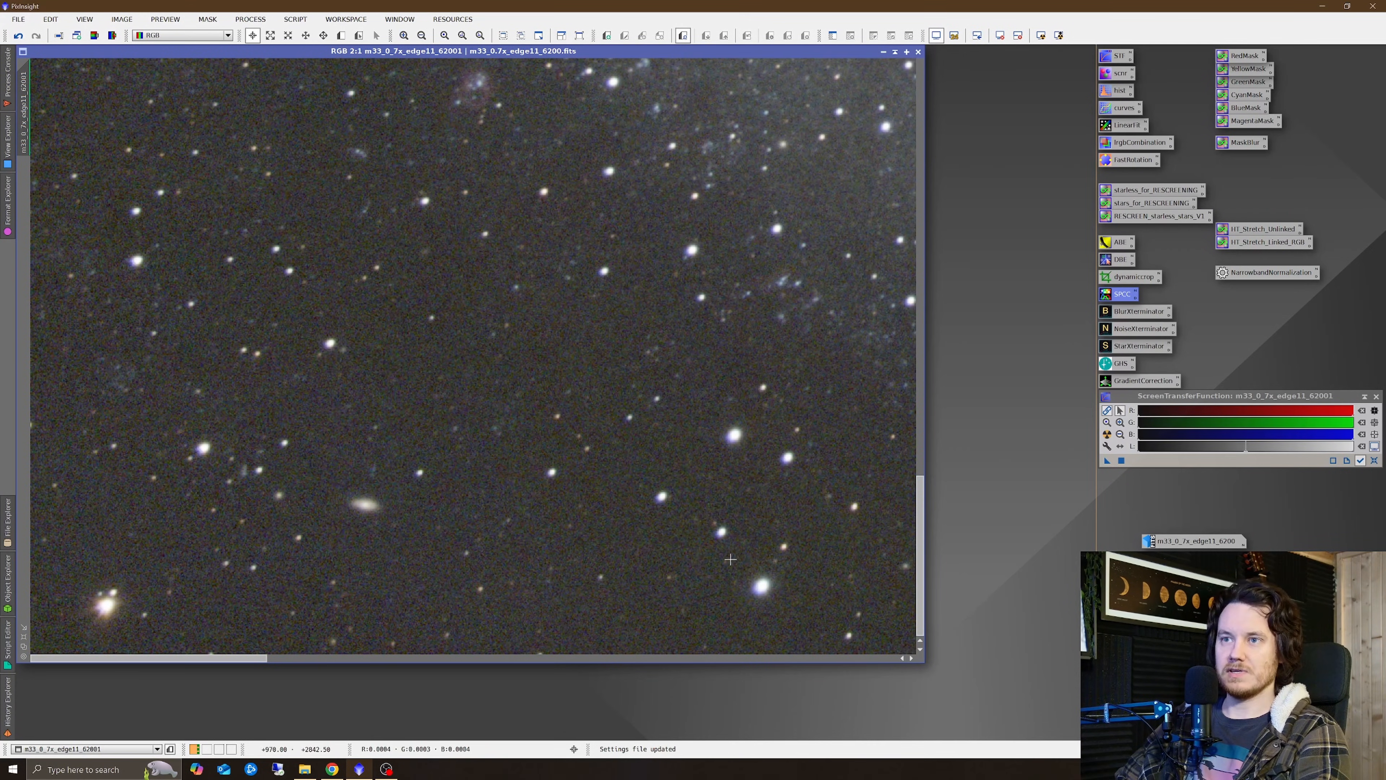
click(403, 36)
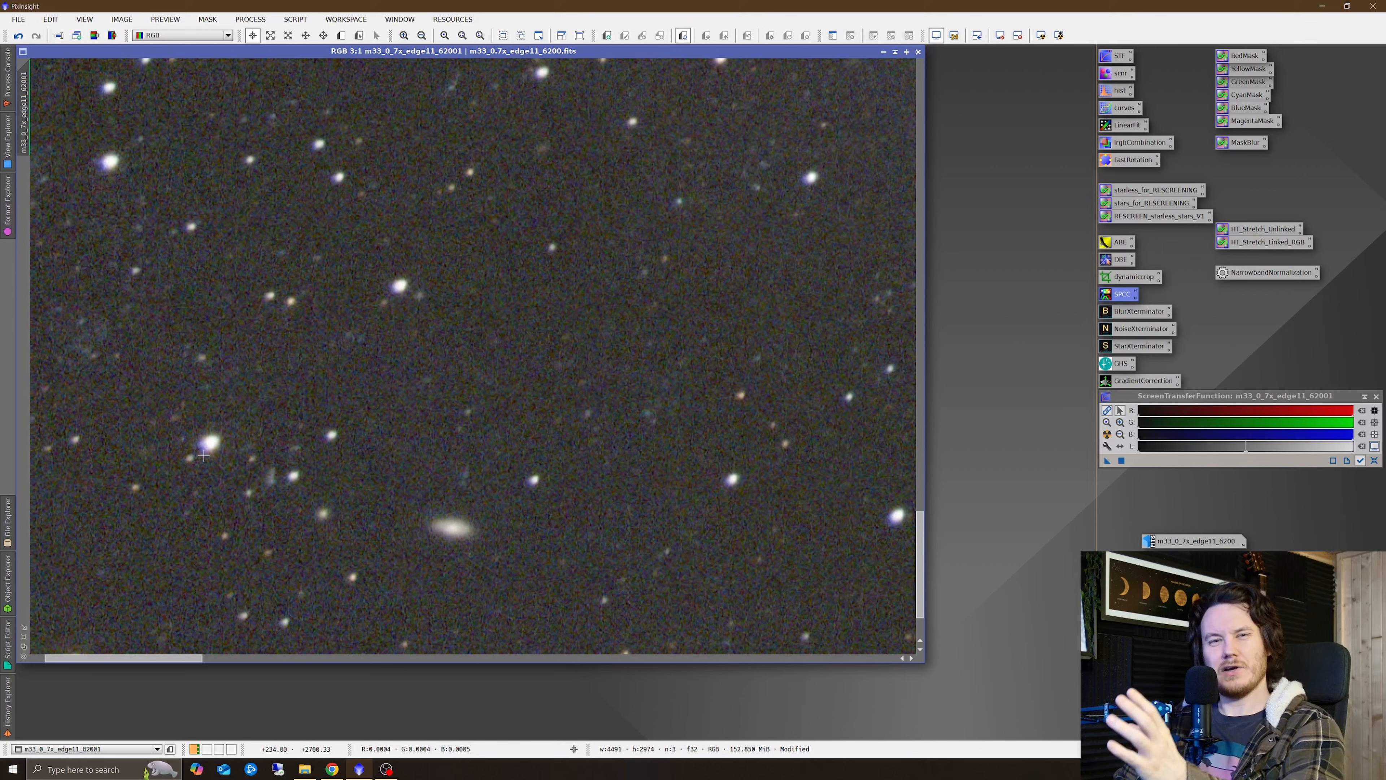
mouse_move(174, 464)
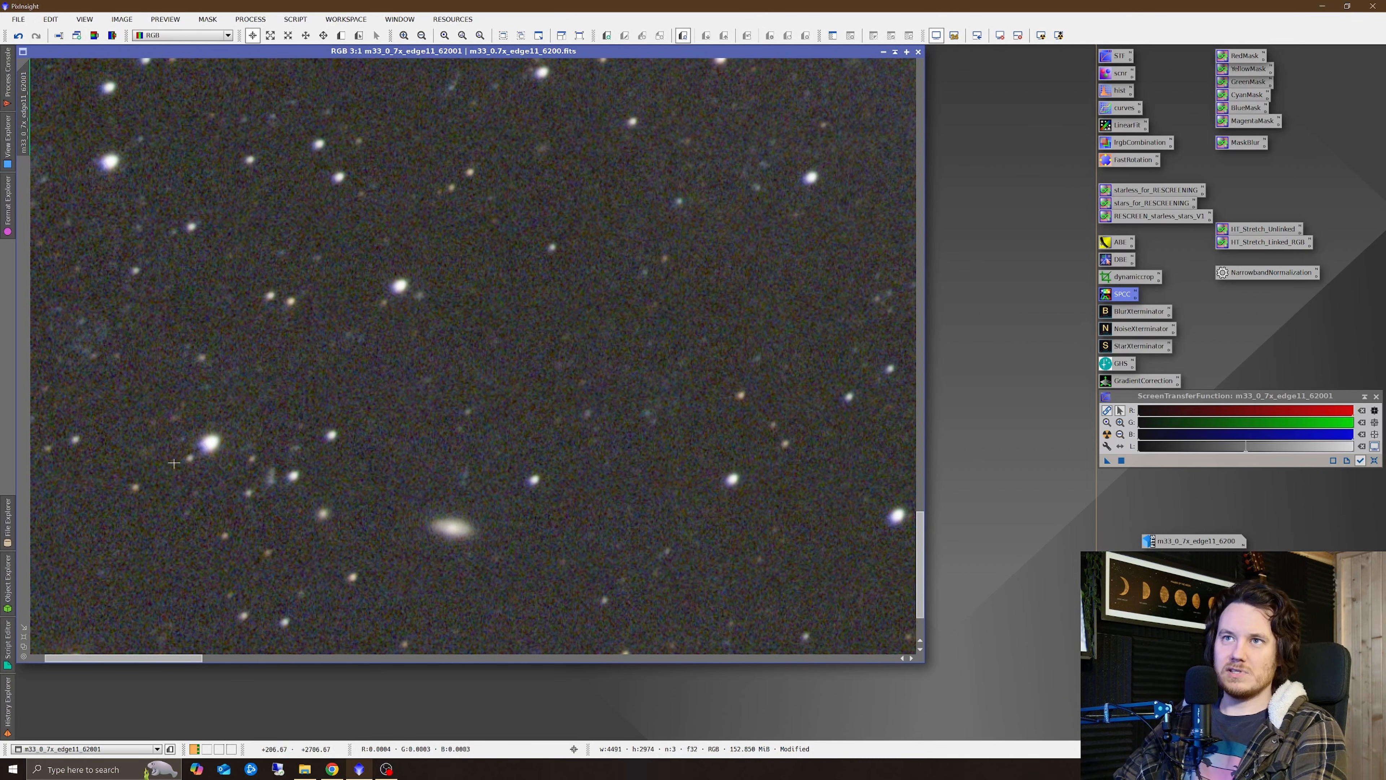
click(404, 35)
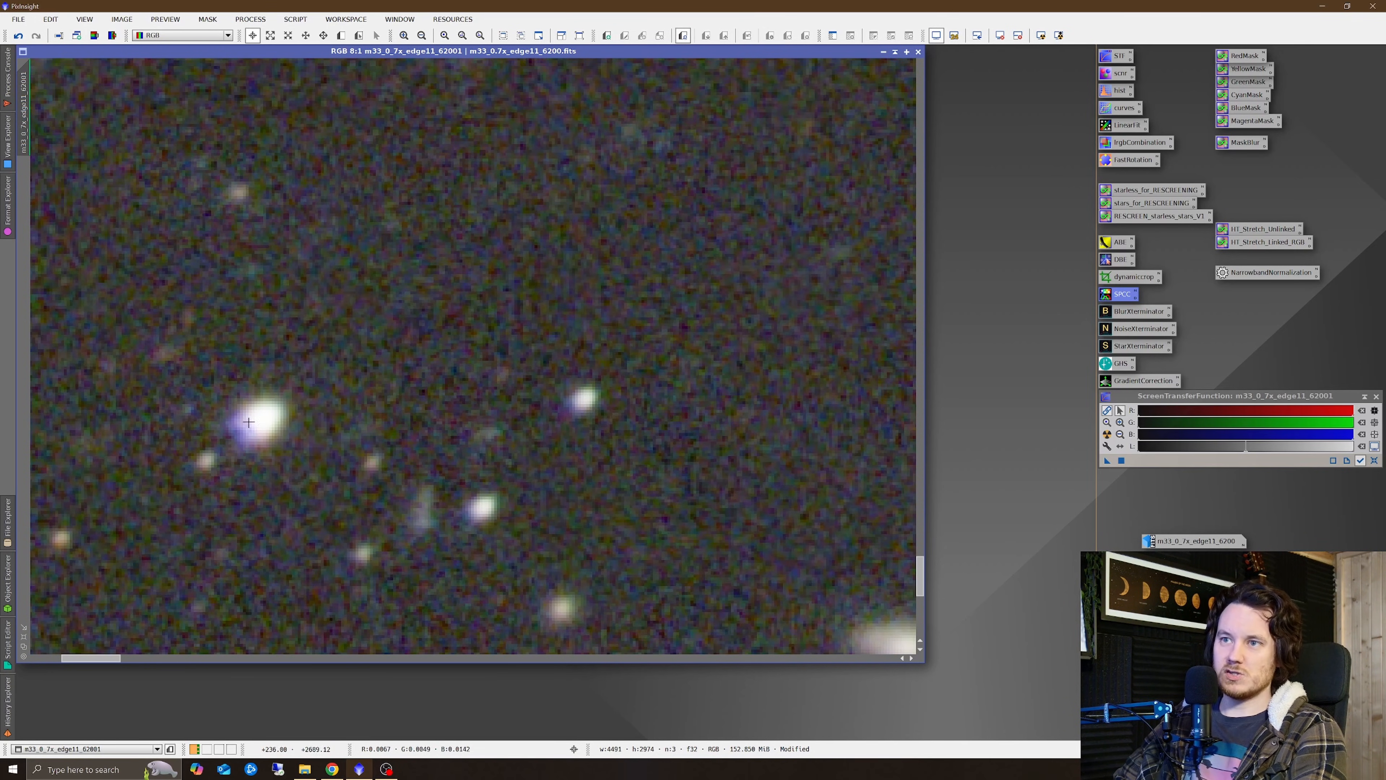
mouse_move(378, 462)
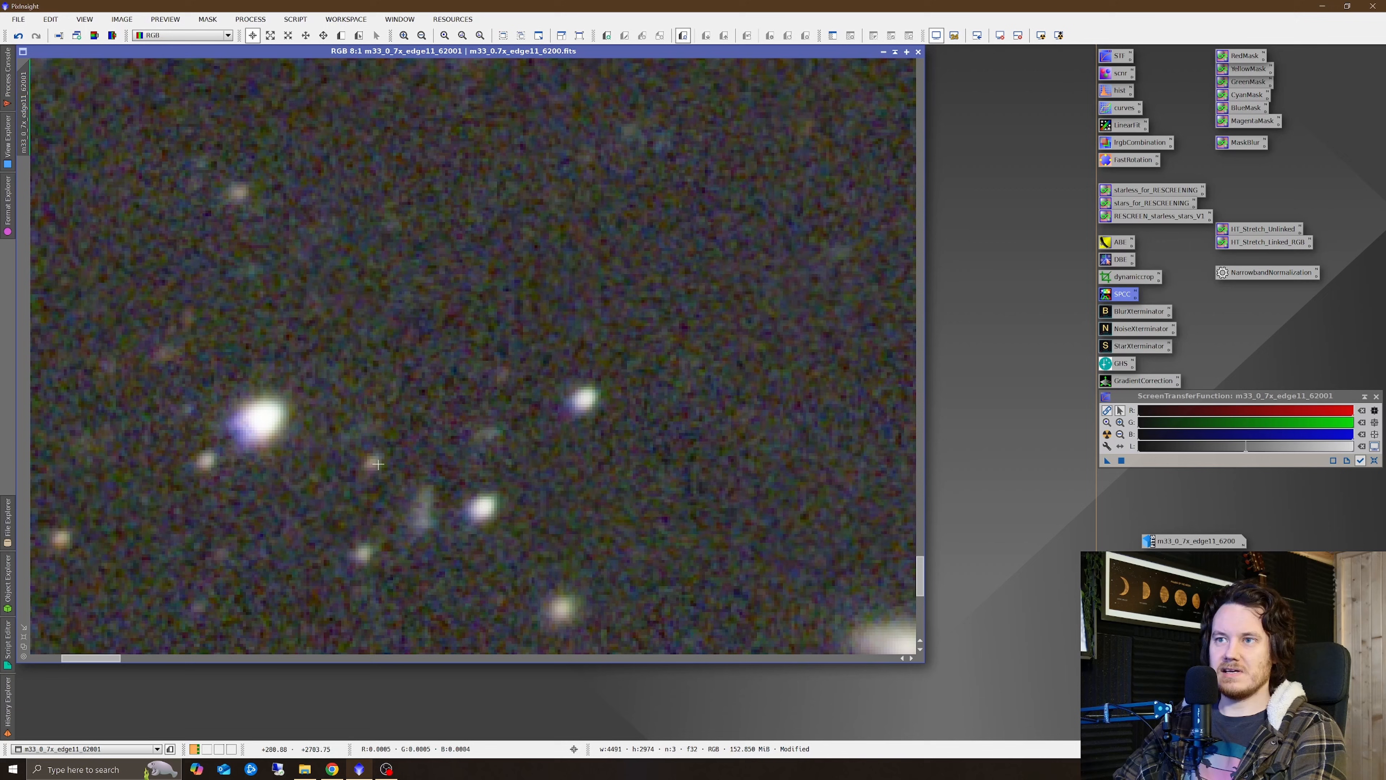
click(477, 36)
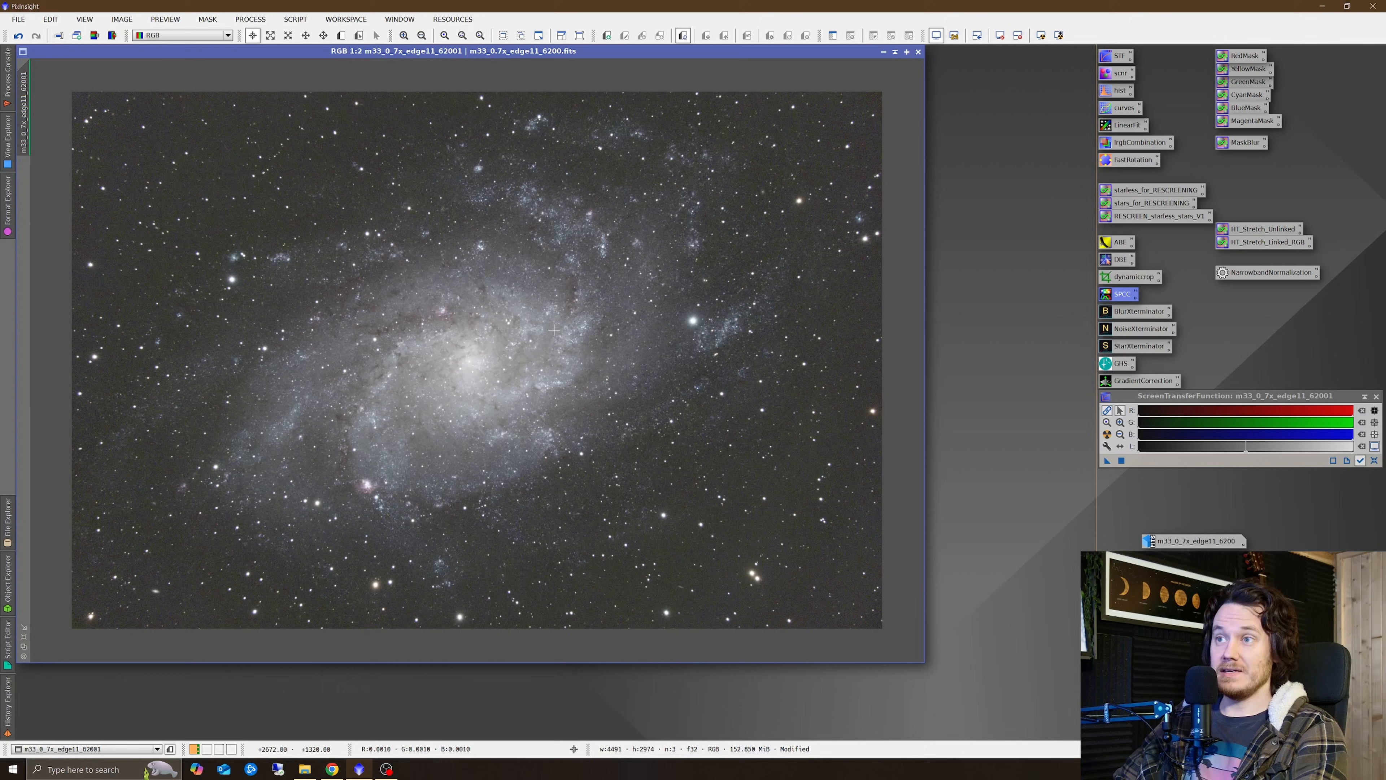
mouse_move(559, 378)
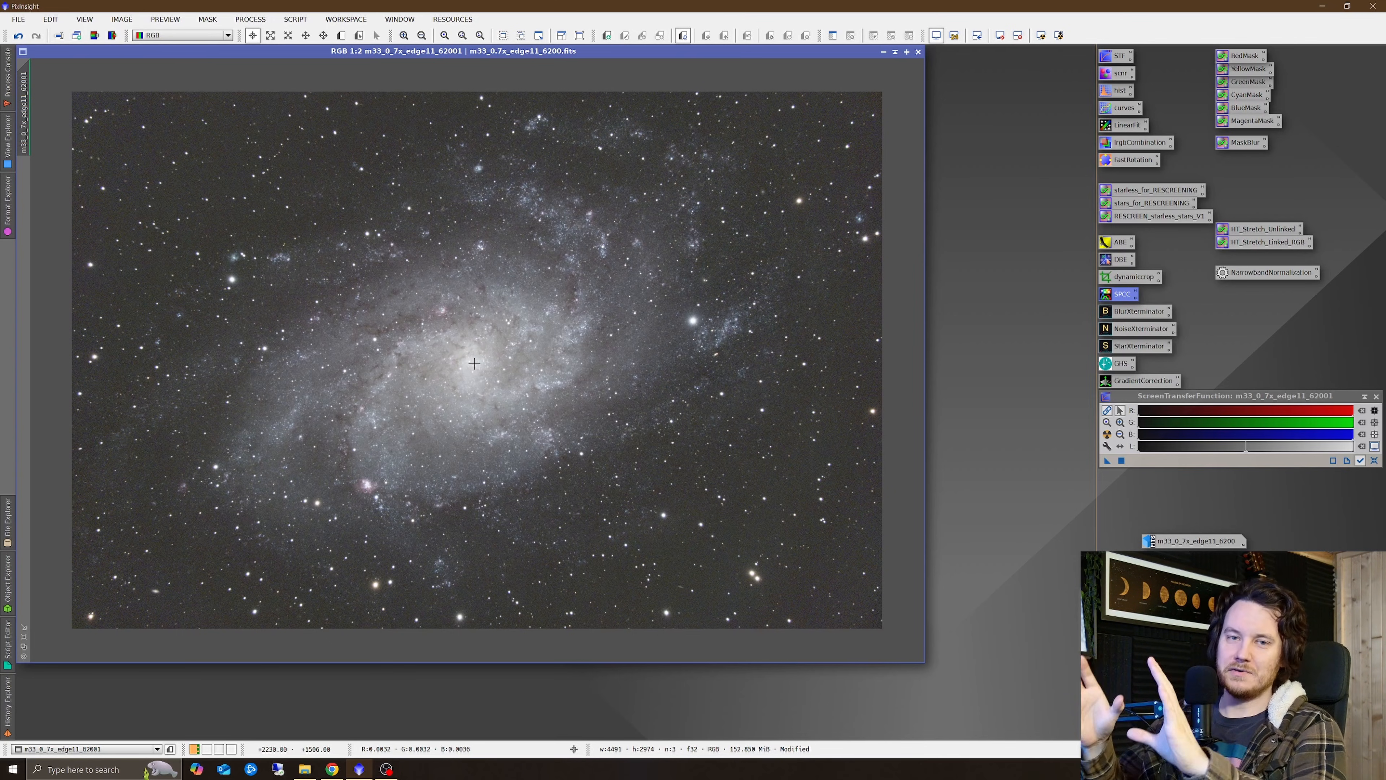
mouse_move(248, 387)
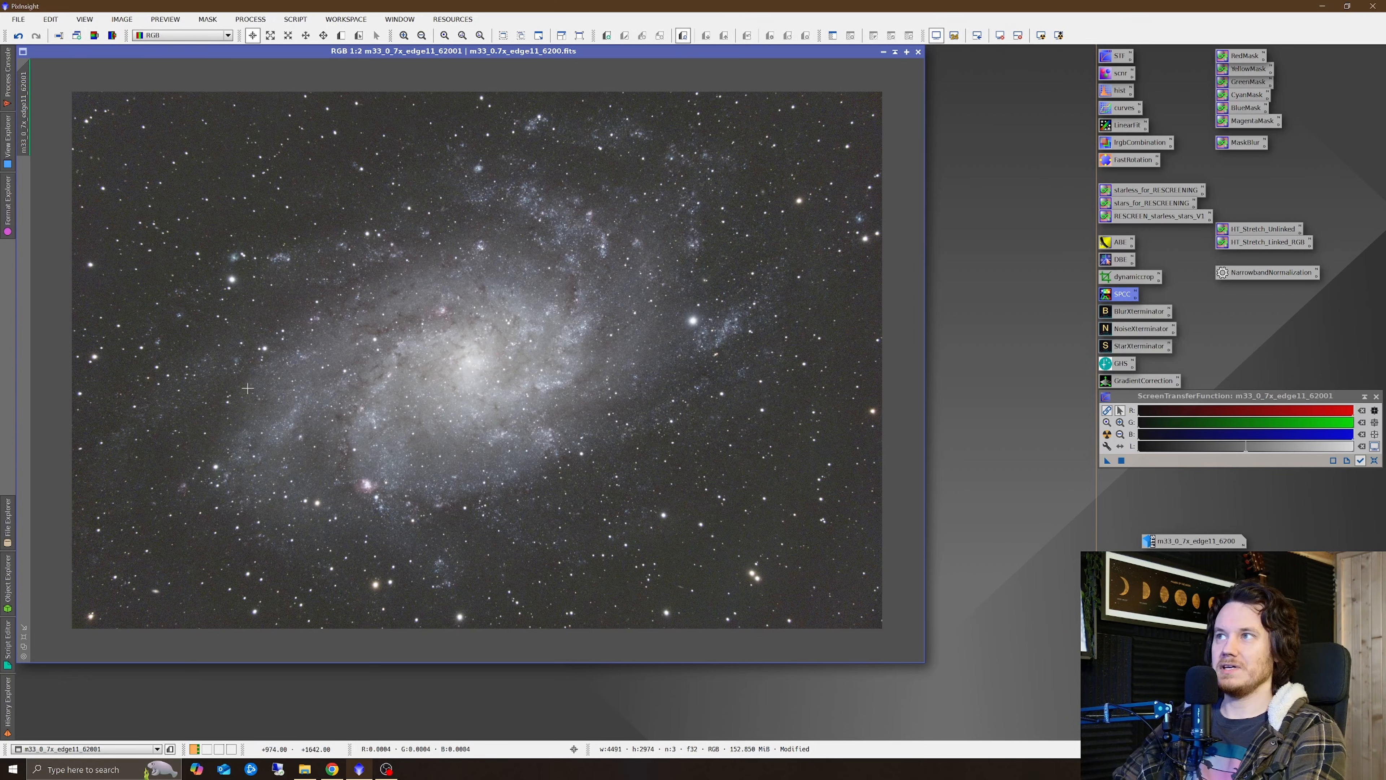
mouse_move(666, 296)
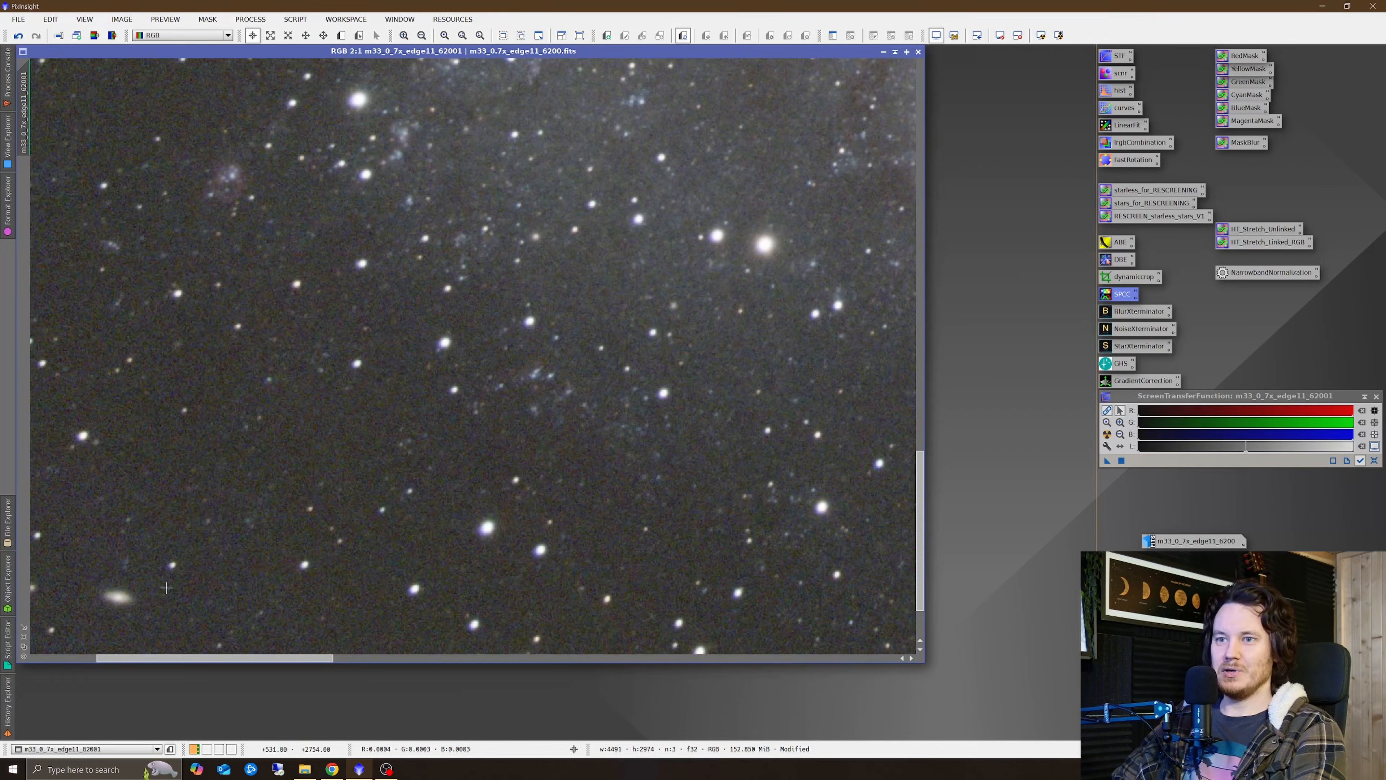
Redo BlurXTerminator sharpening on the M33 image and inspect the tighter stars.
click(403, 35)
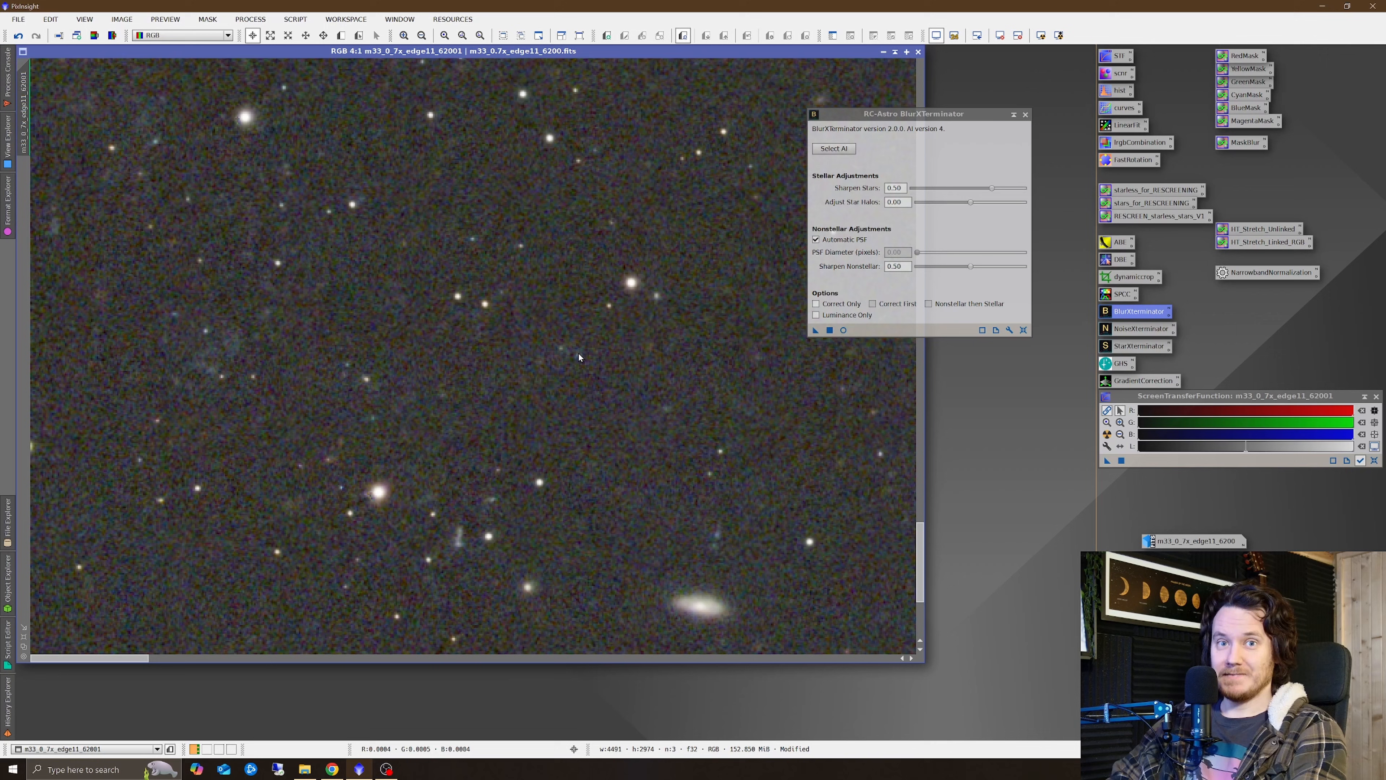
mouse_move(492, 482)
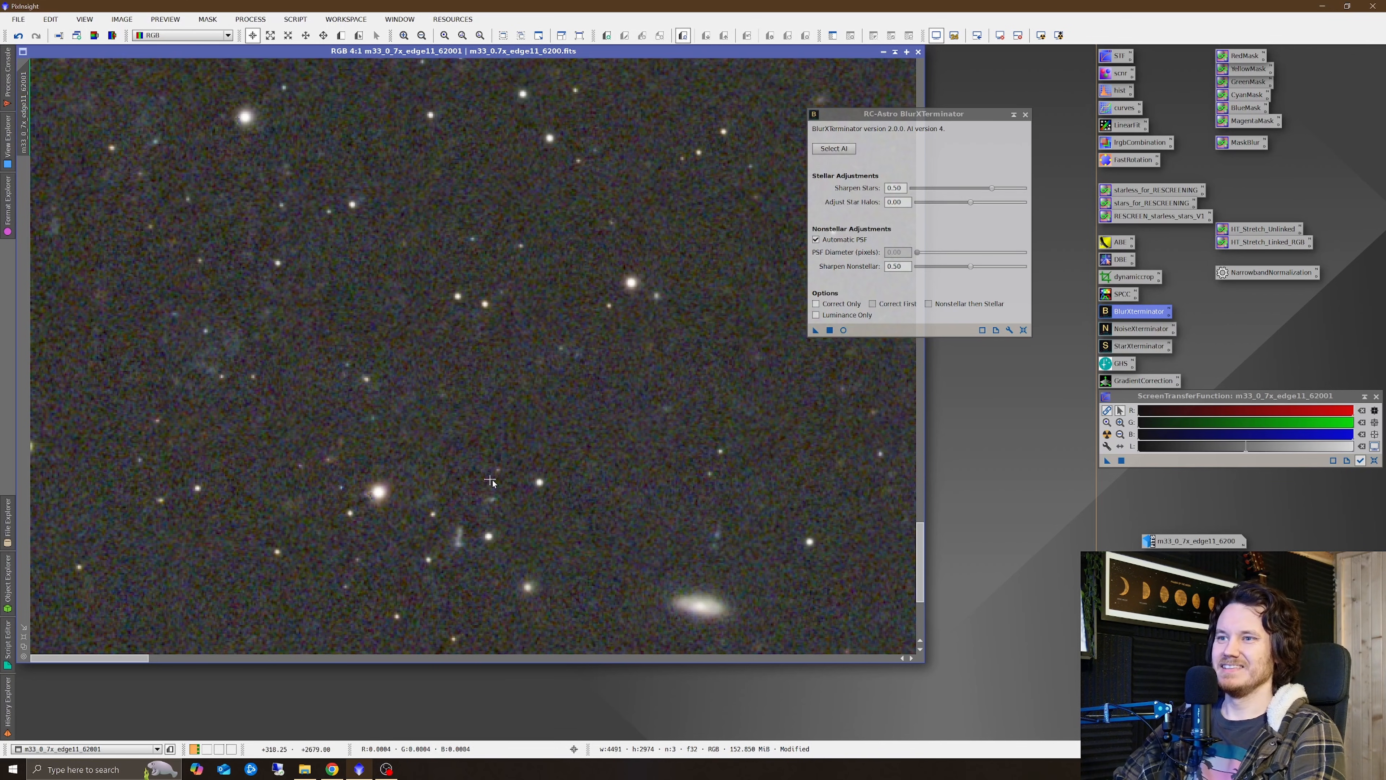
right_click(493, 482)
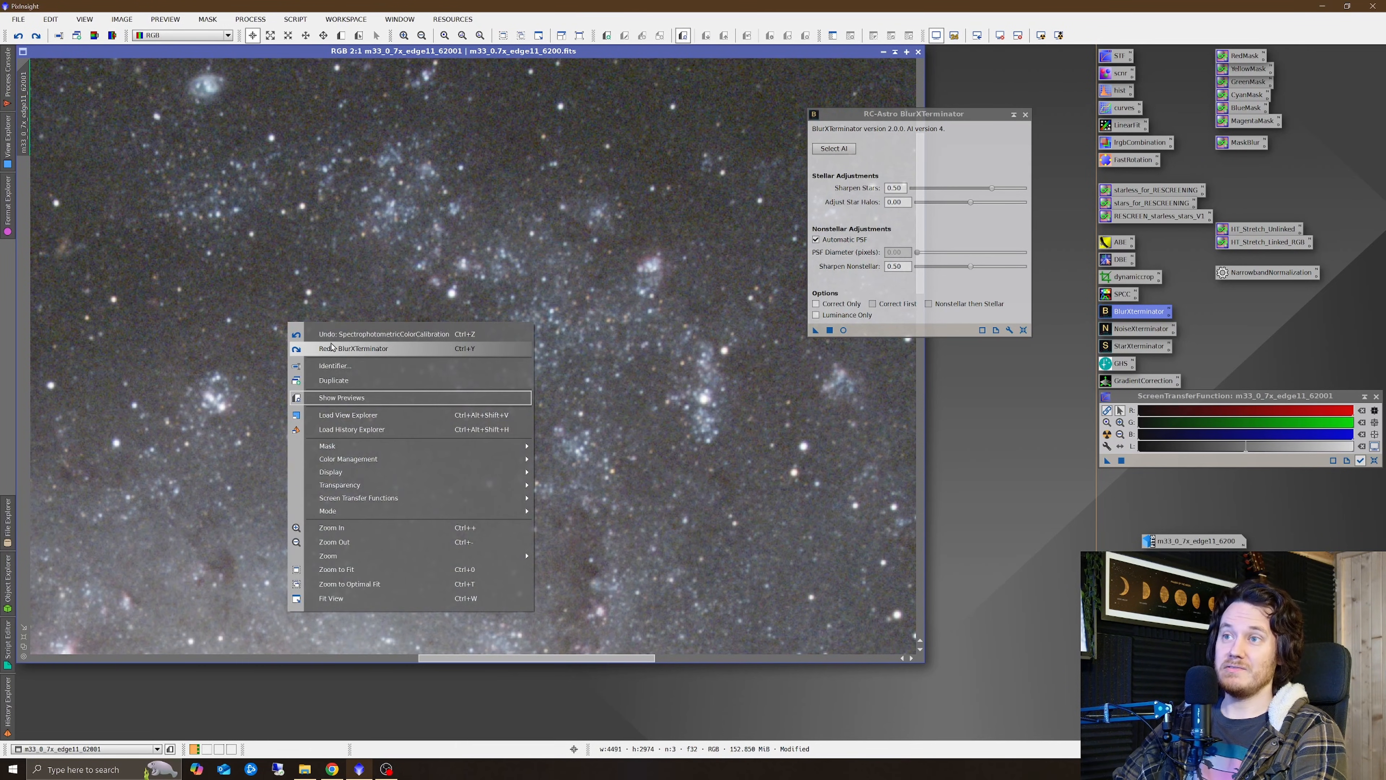
click(337, 568)
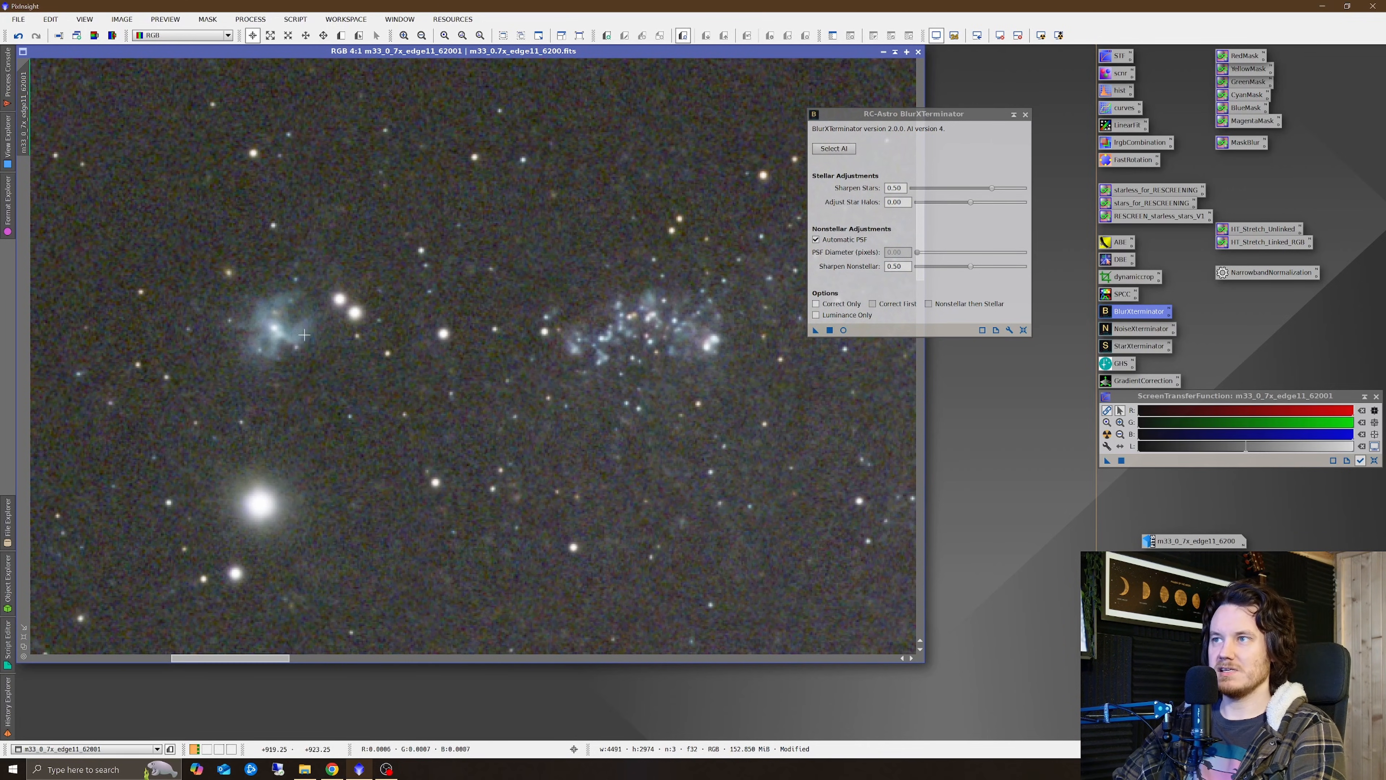
mouse_move(272, 324)
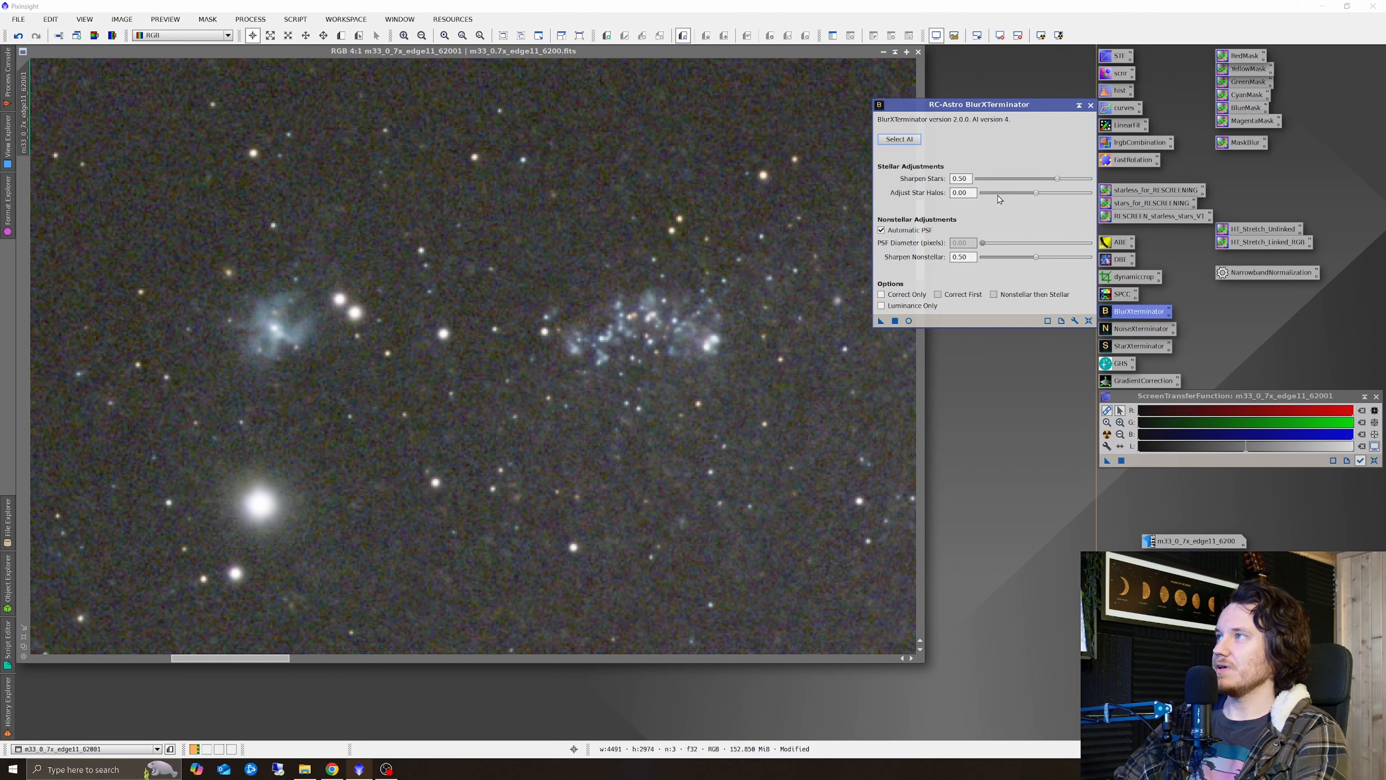
mouse_move(366, 319)
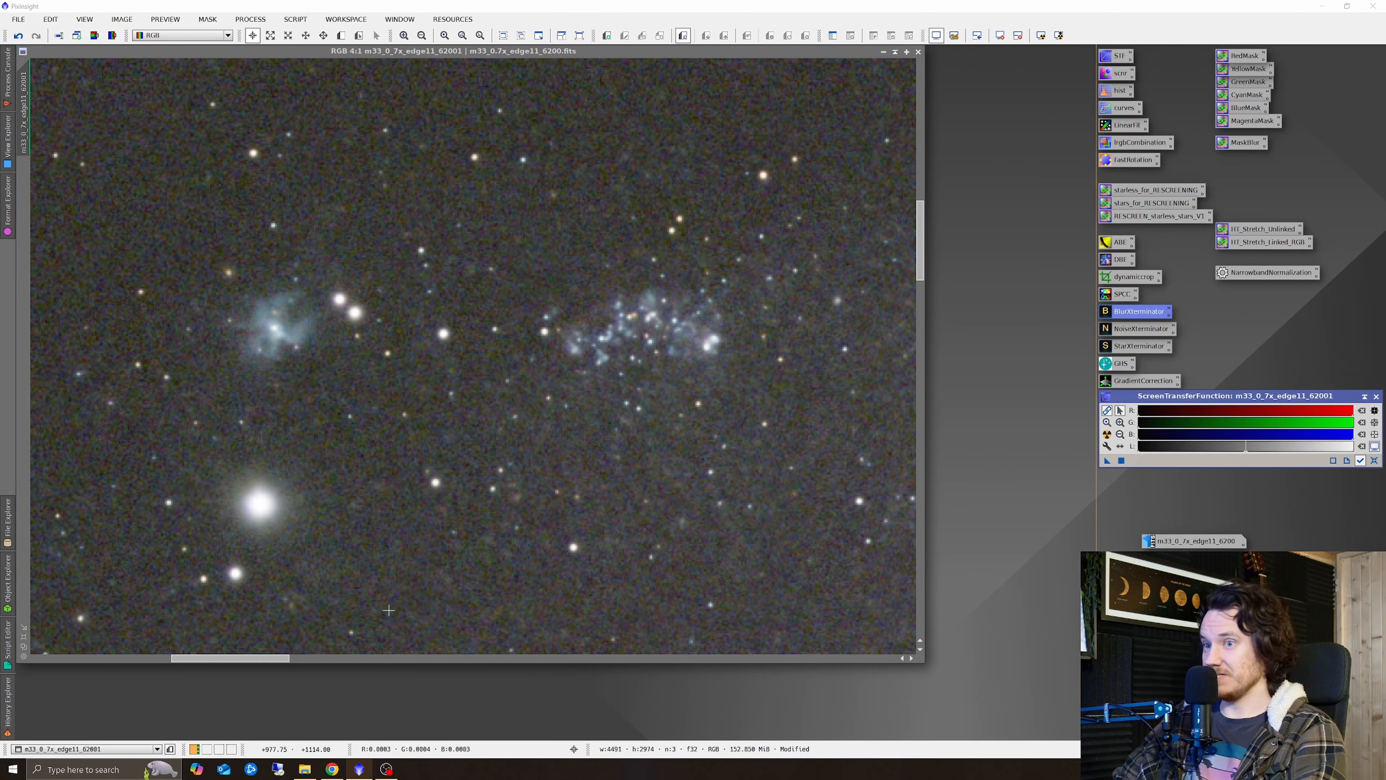
scroll(down, 3)
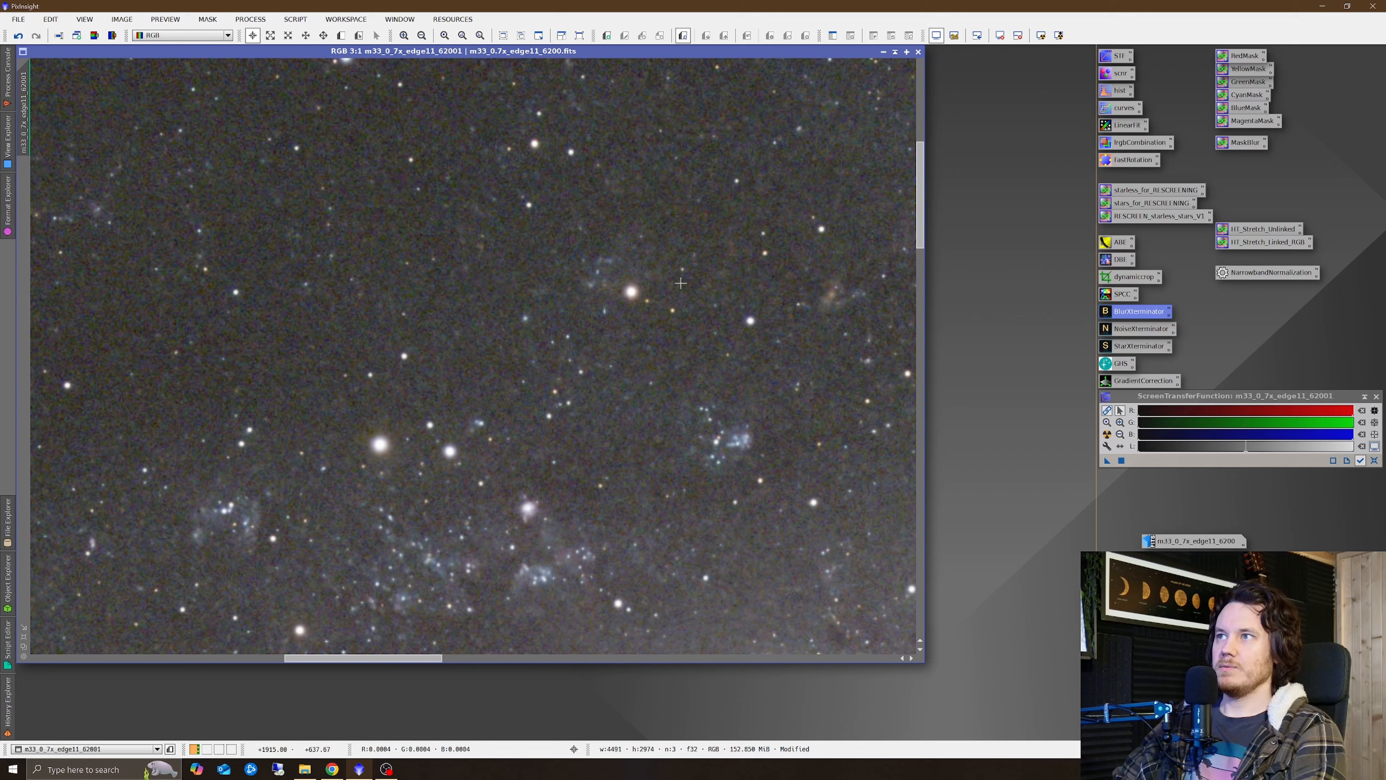
click(422, 35)
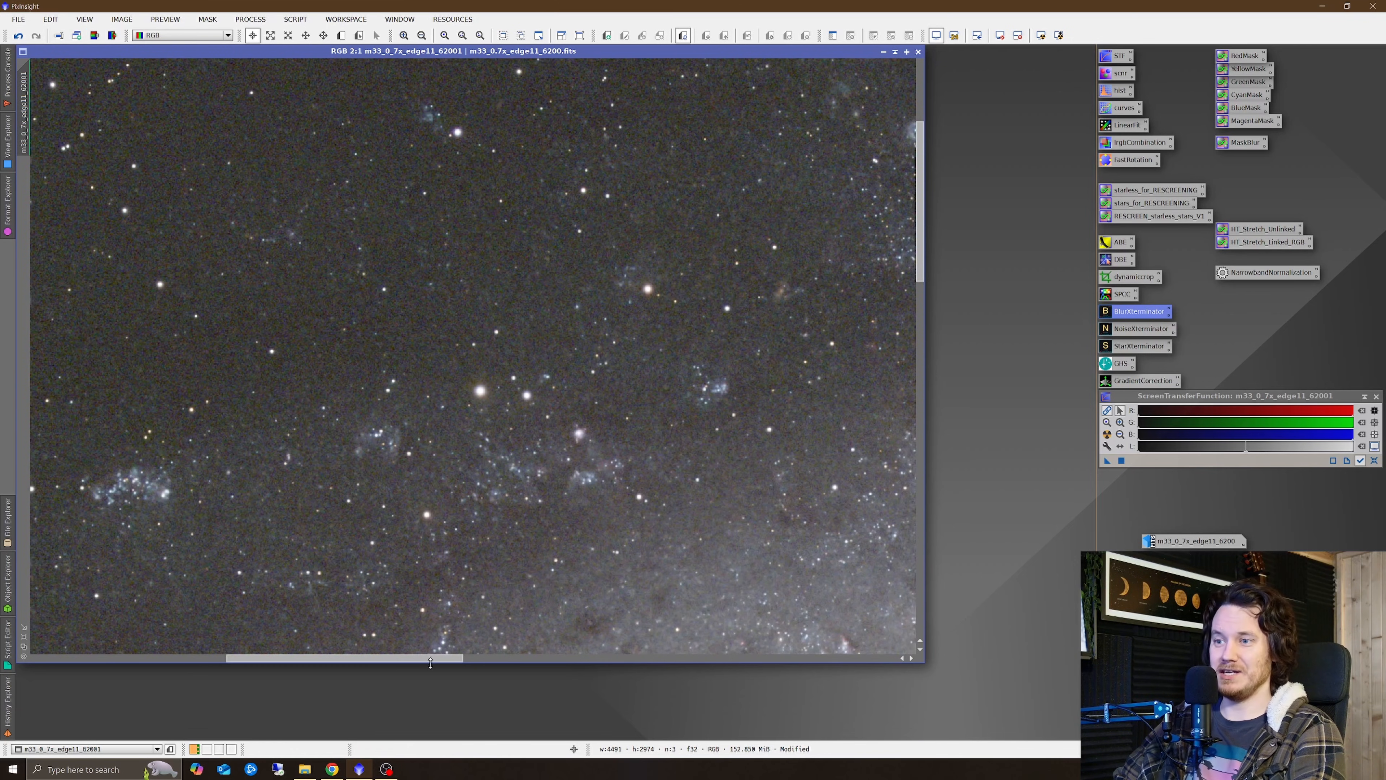
scroll(up, 3)
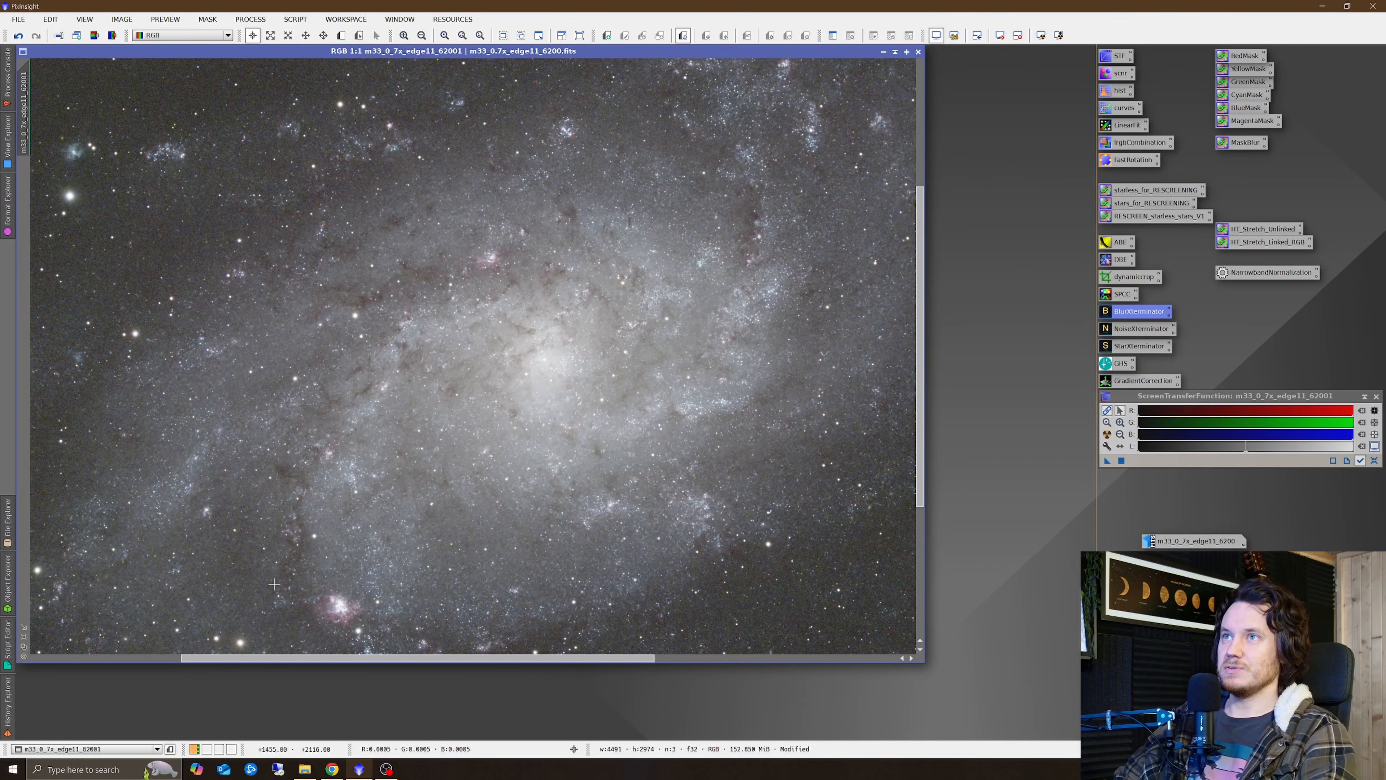
Reduce noise with NoiseXTerminator at denoise 0.75 and detail 0.15.
click(409, 36)
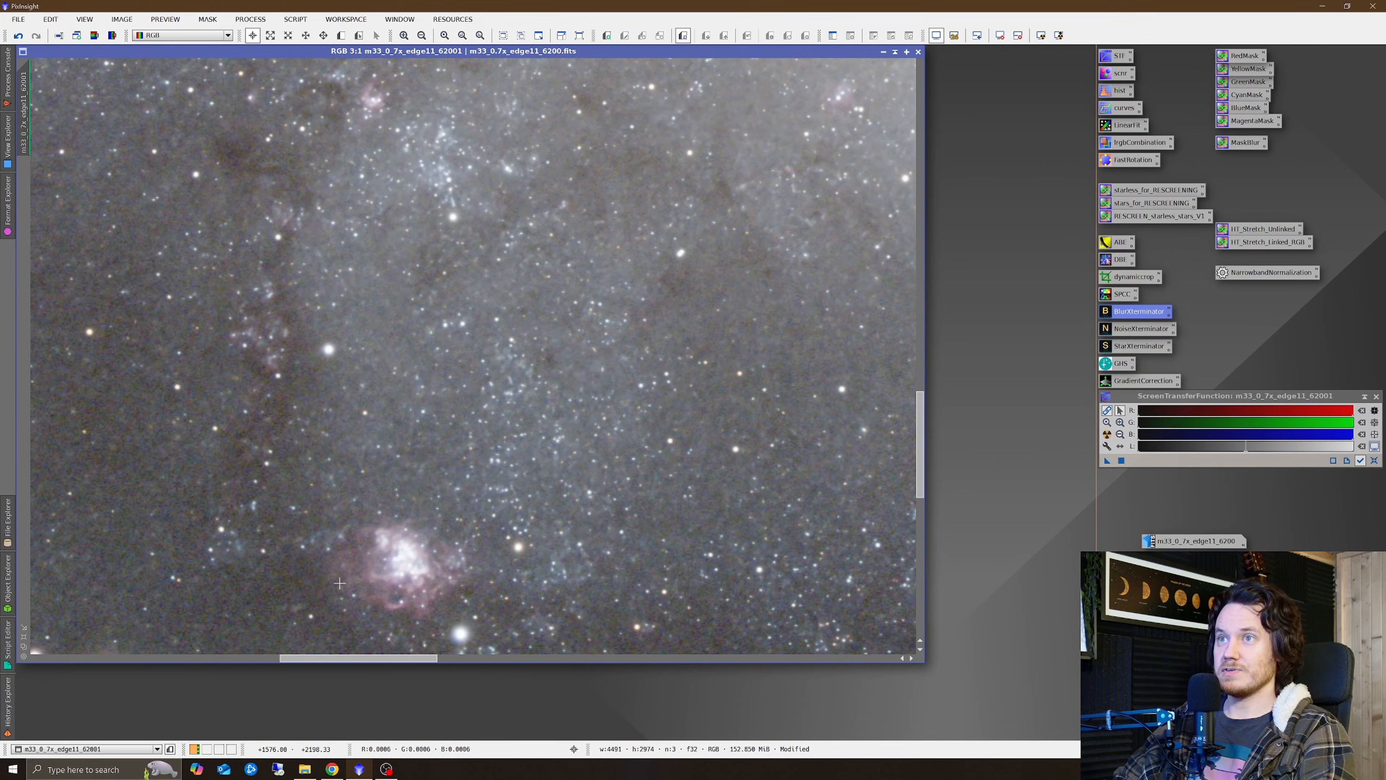
click(422, 35)
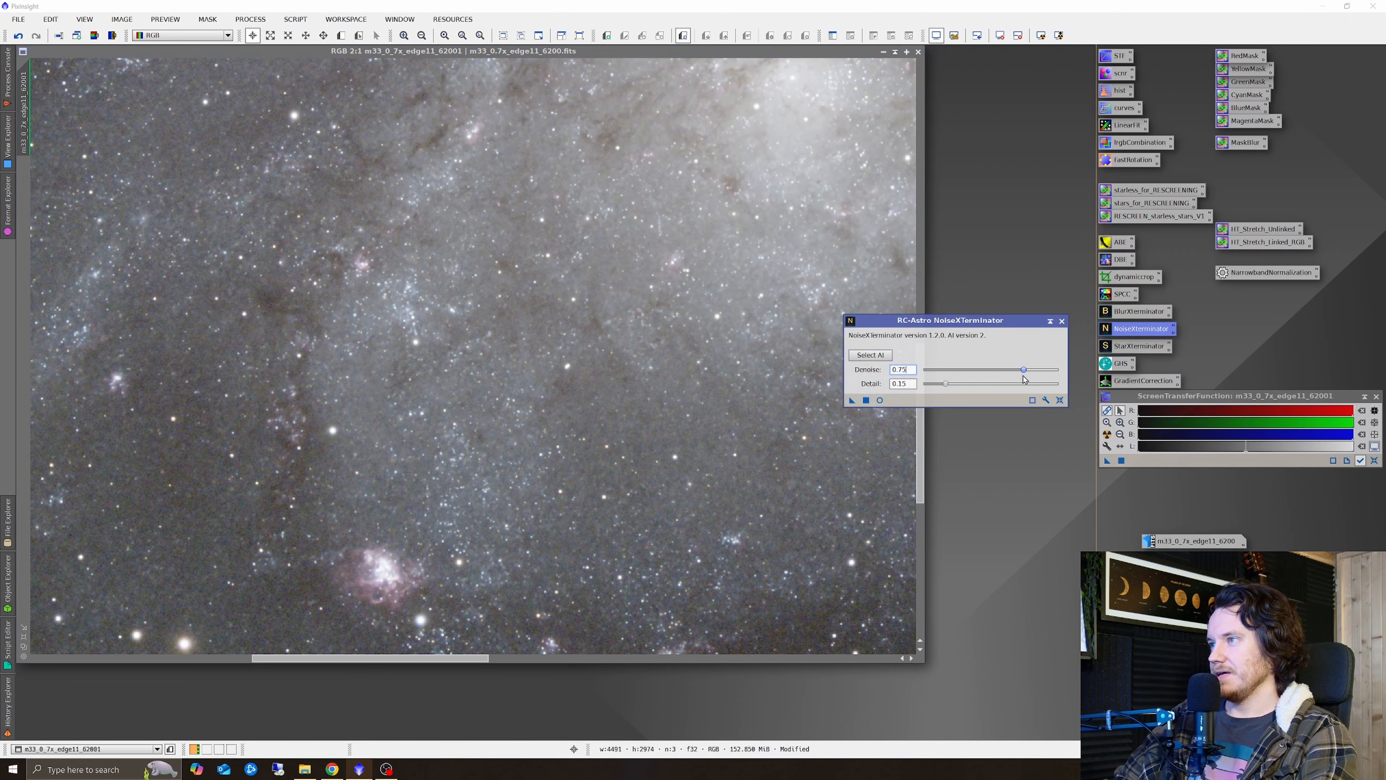
mouse_move(848, 405)
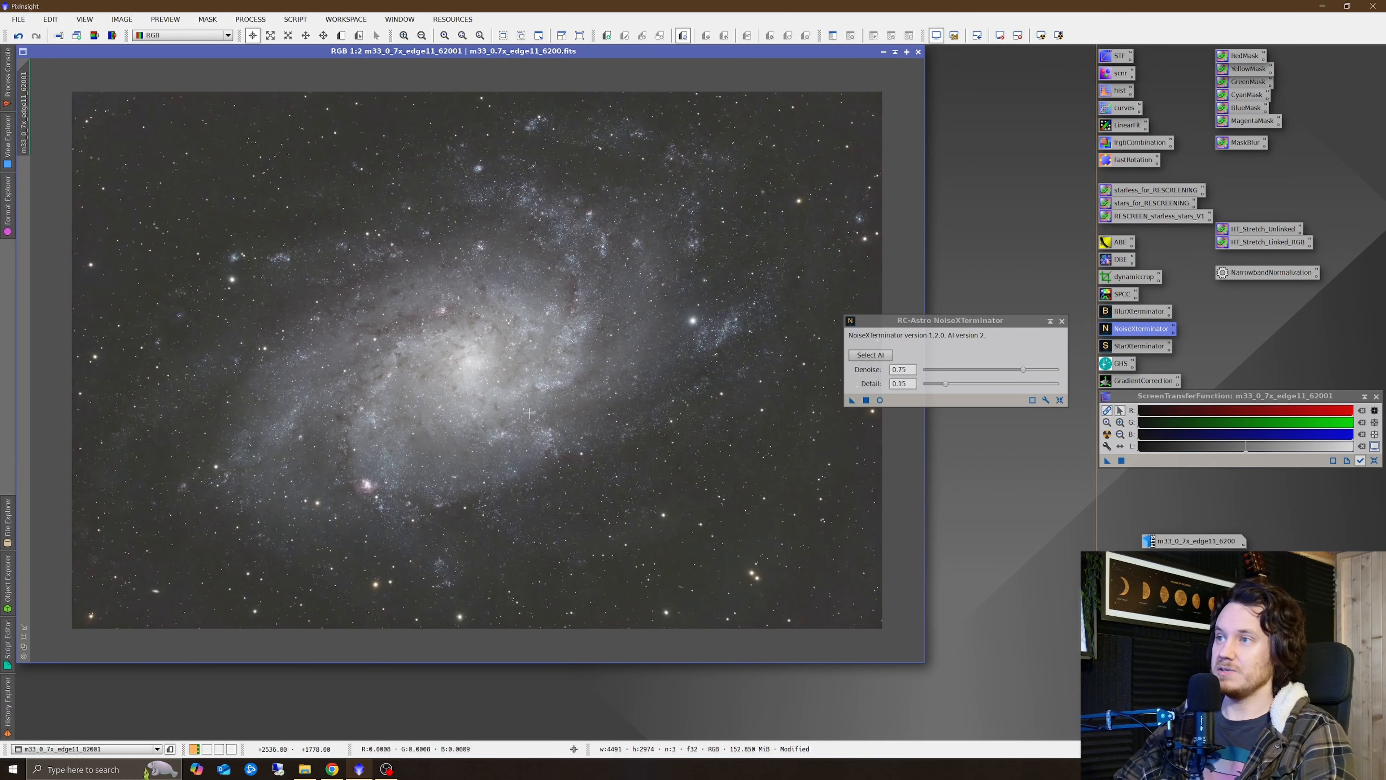
click(1063, 319)
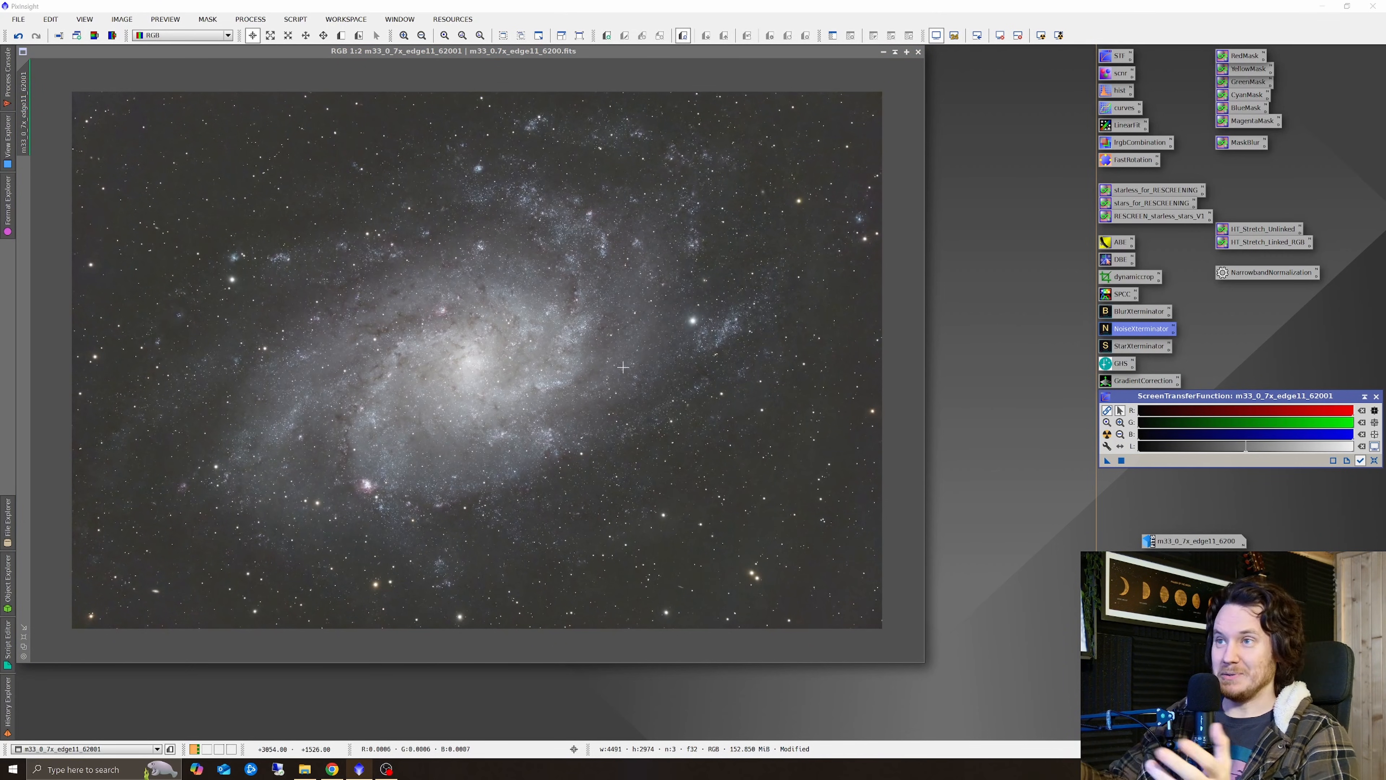
mouse_move(473, 410)
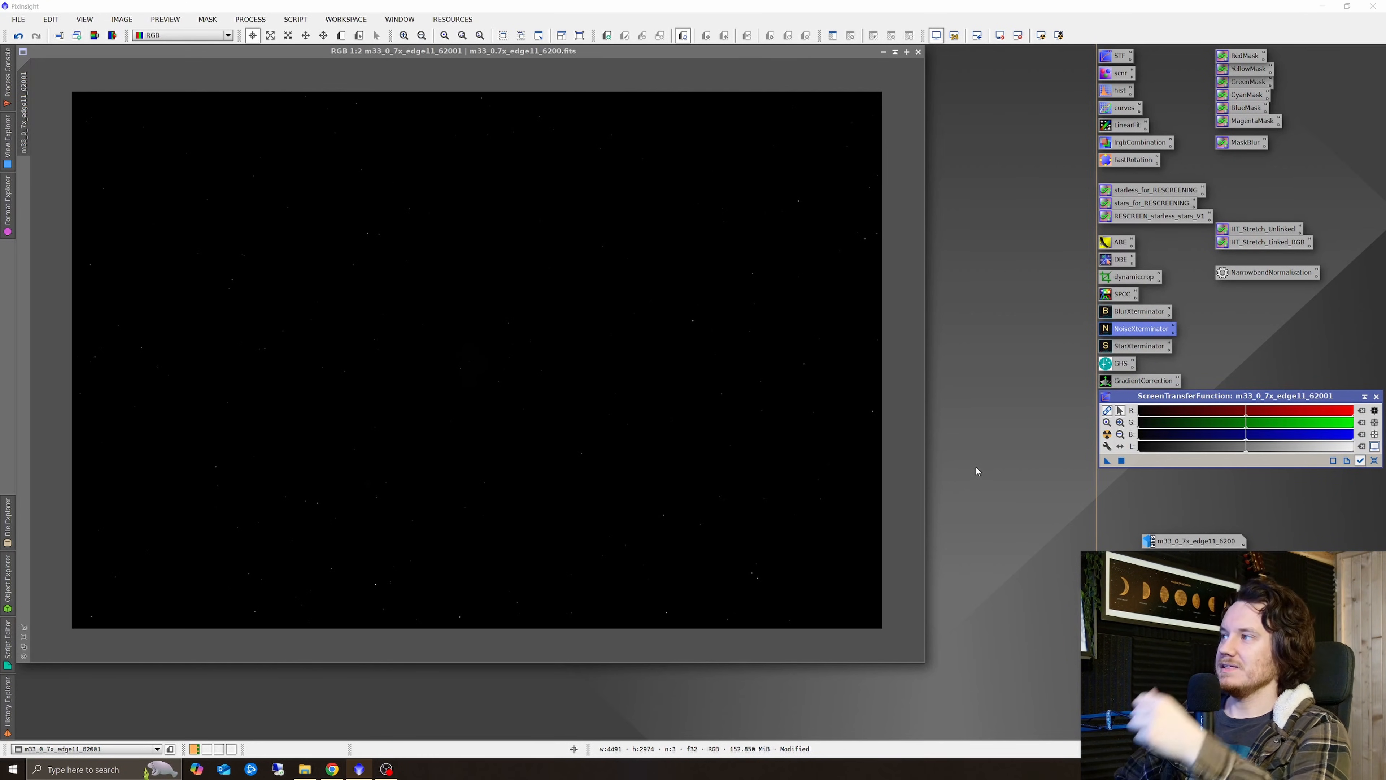
mouse_move(616, 356)
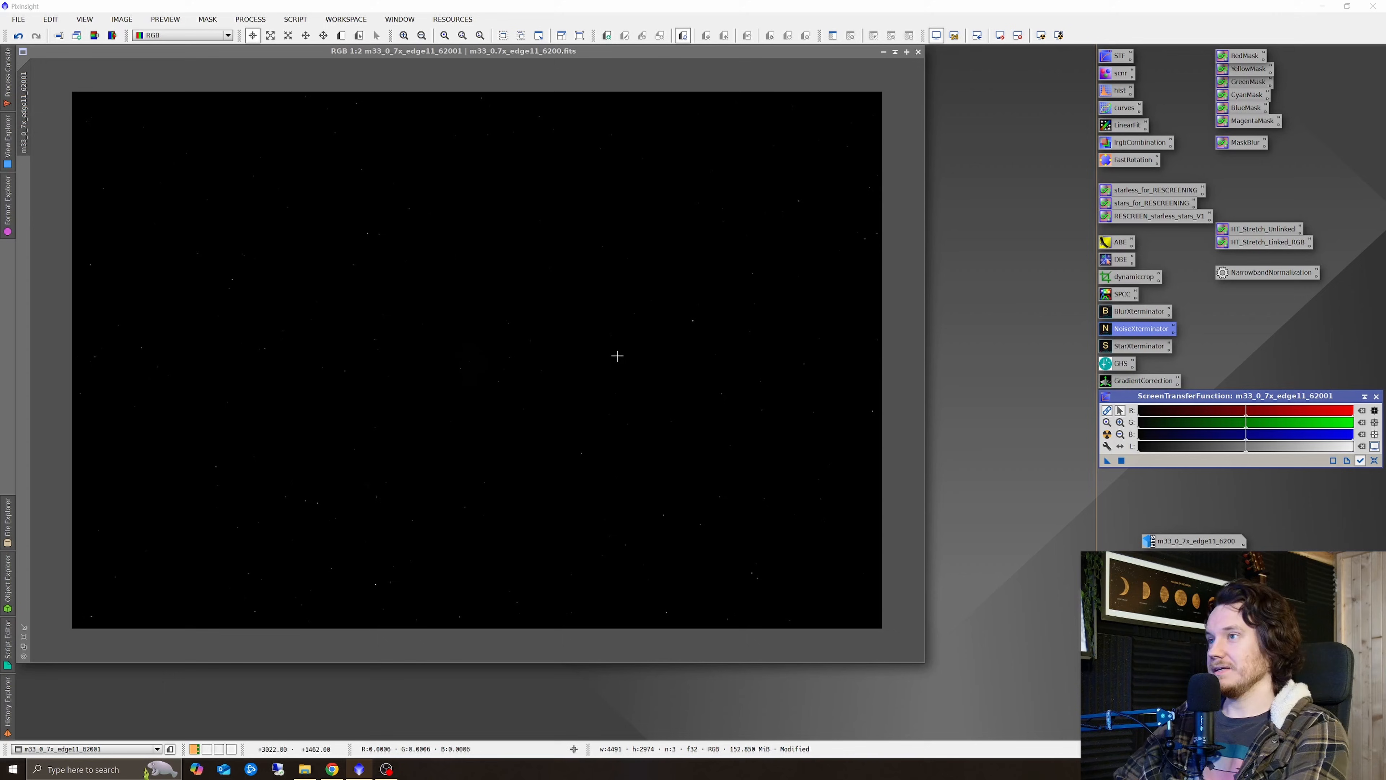
mouse_move(597, 352)
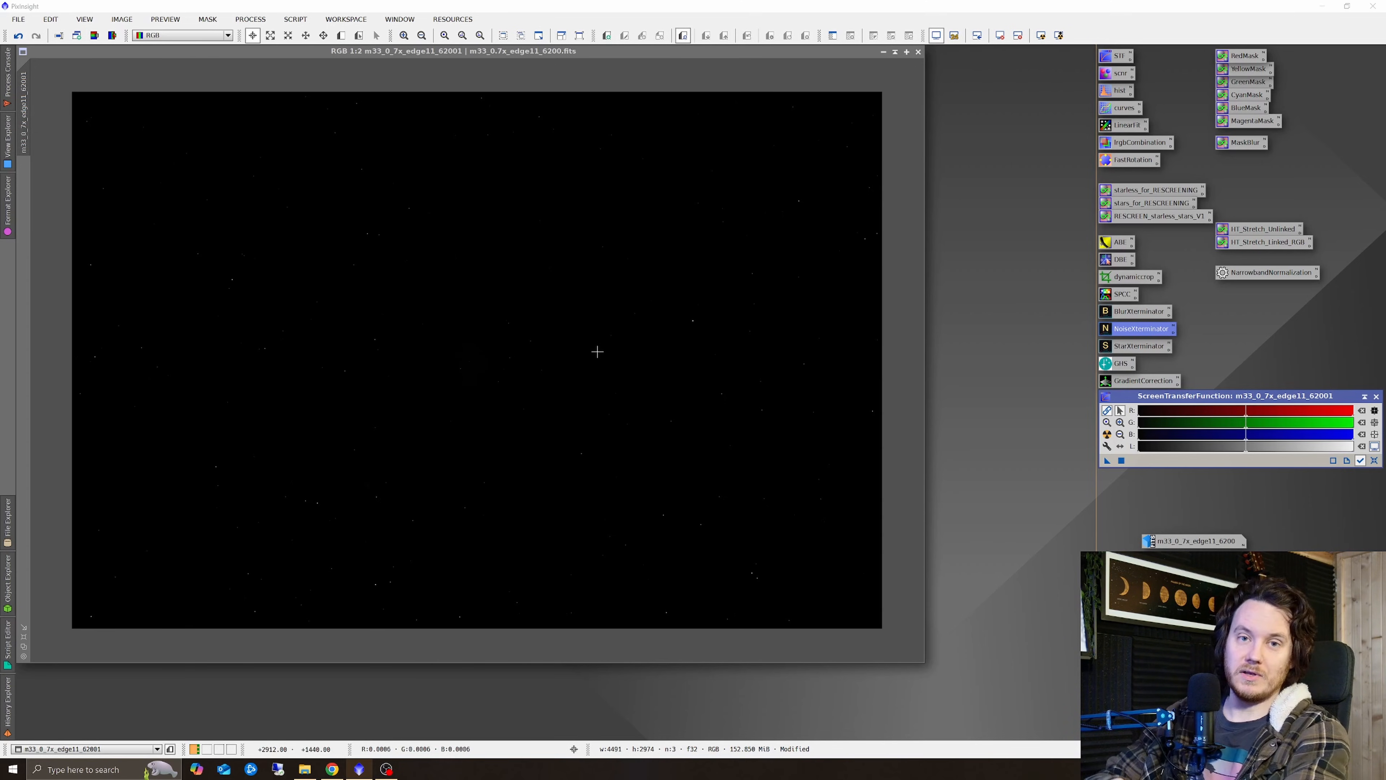
mouse_move(566, 320)
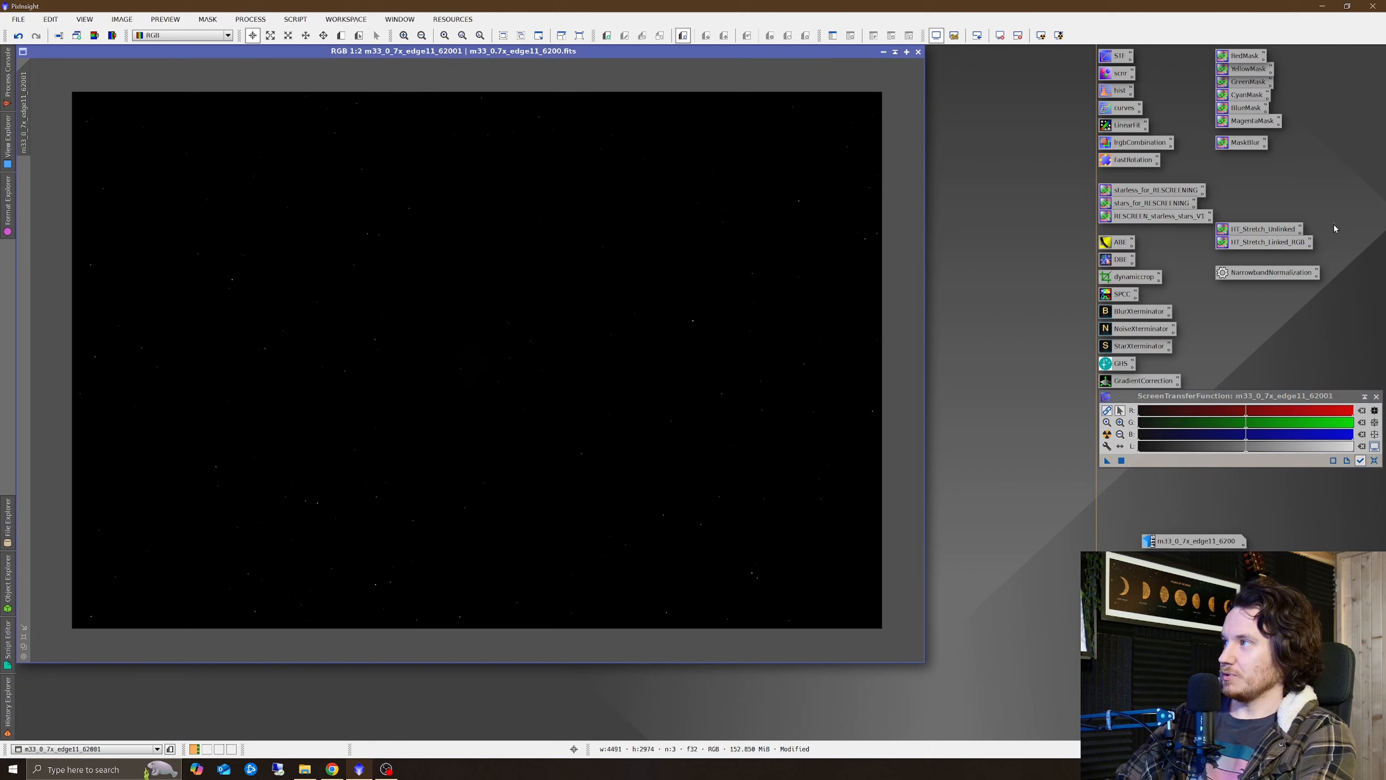
Apply the HT_Stretch_Linked_RGB process icon, revealing the galaxy's spiral arms and stars.
click(1263, 243)
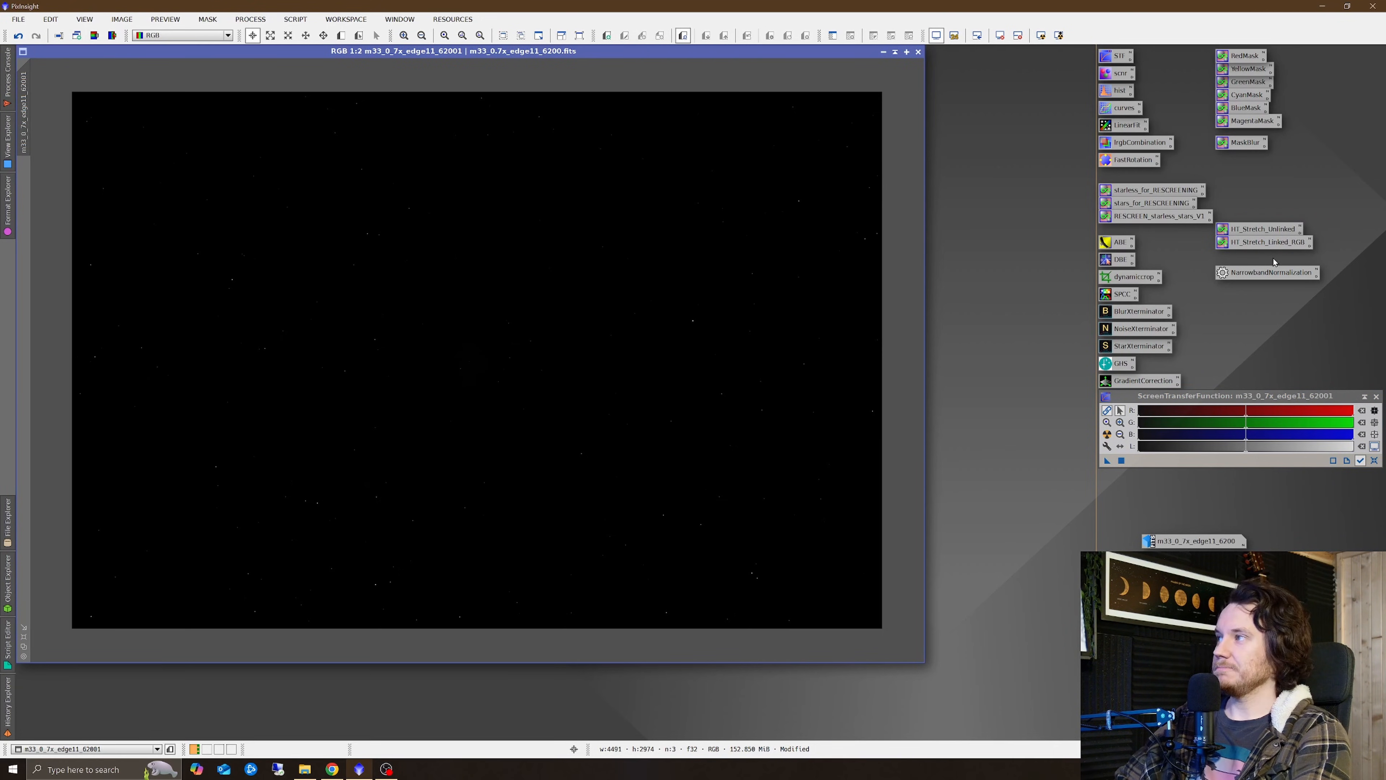
click(1264, 243)
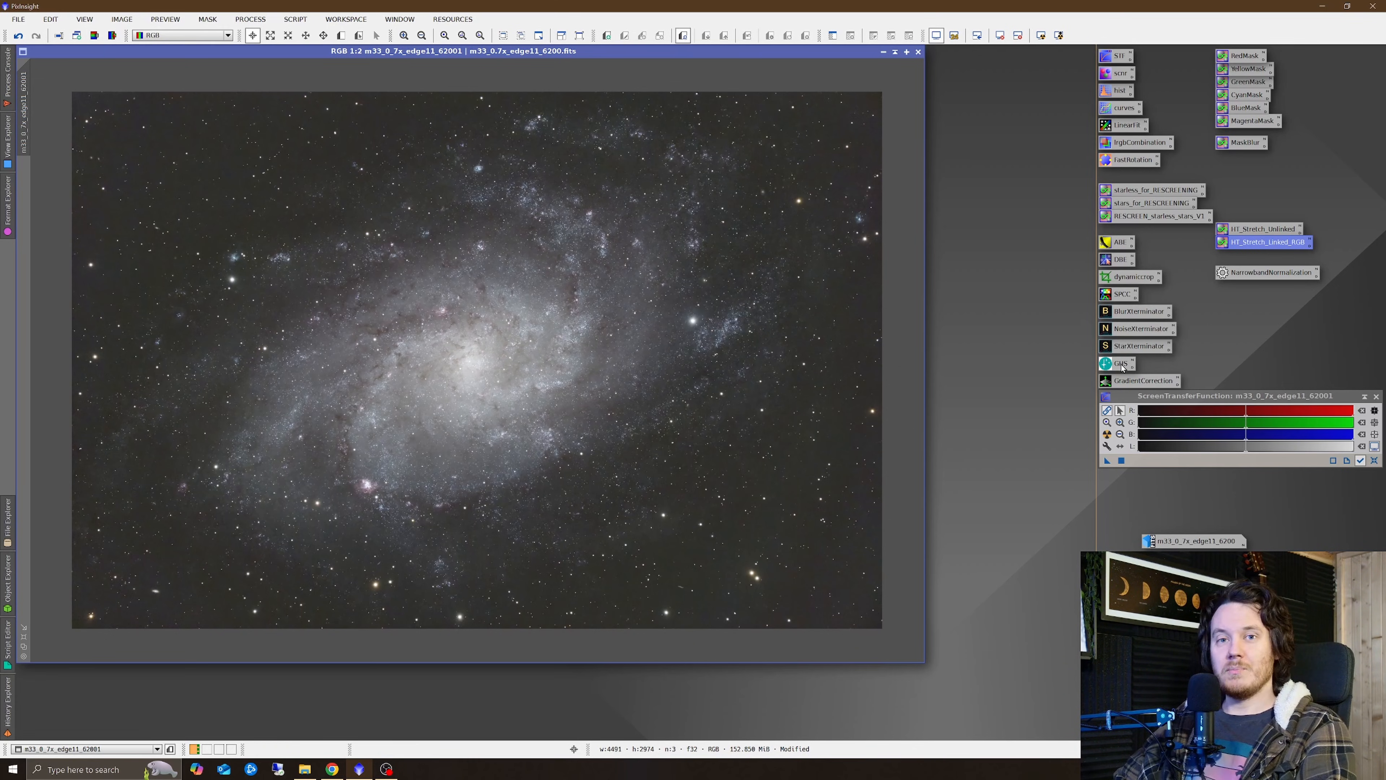
mouse_move(629, 369)
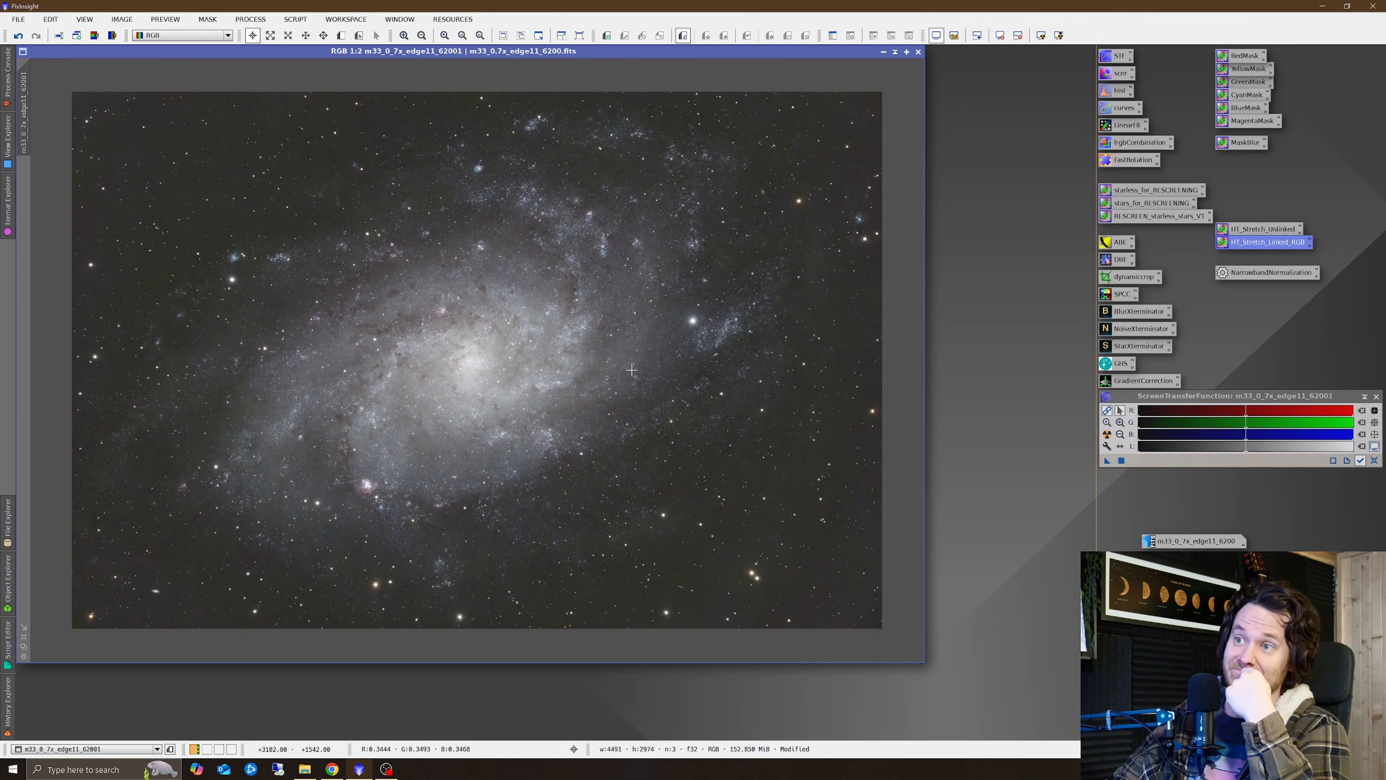
mouse_move(694, 319)
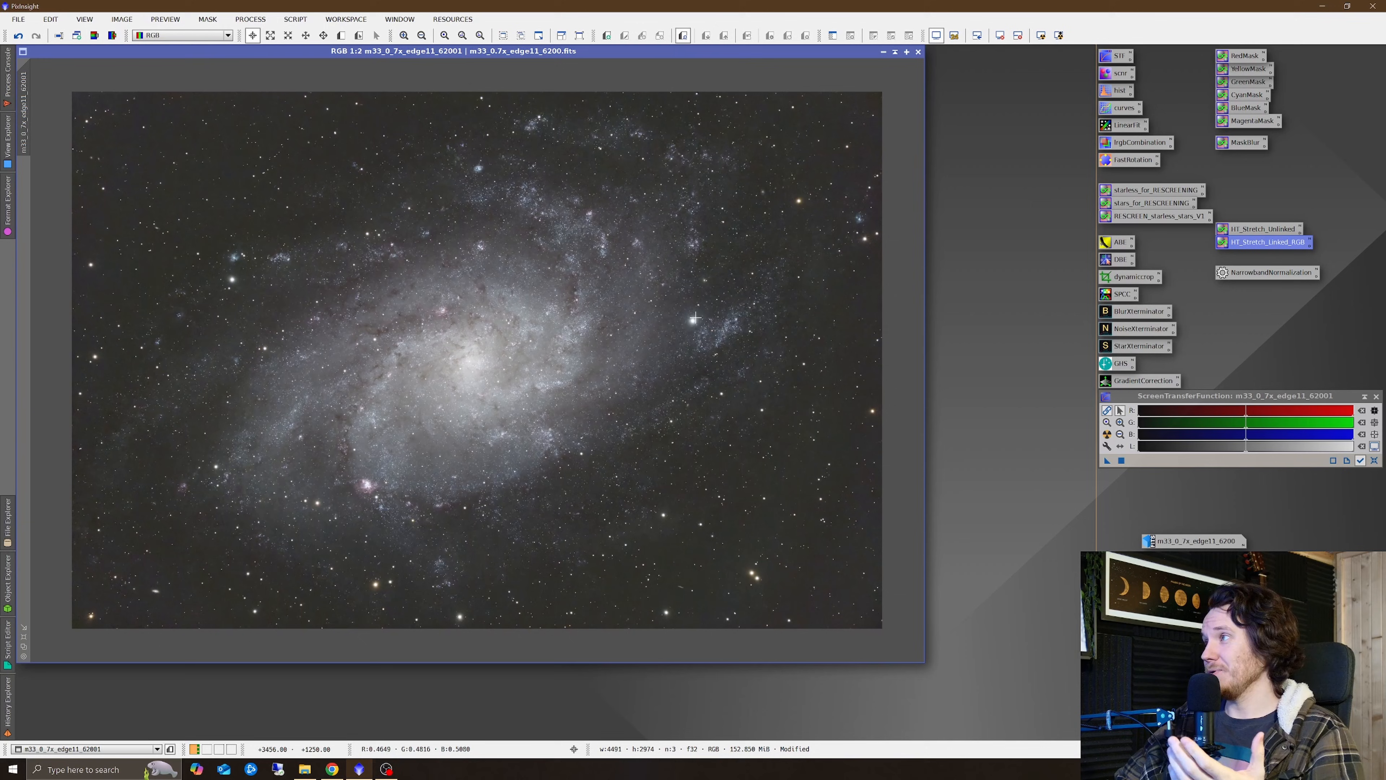
mouse_move(647, 345)
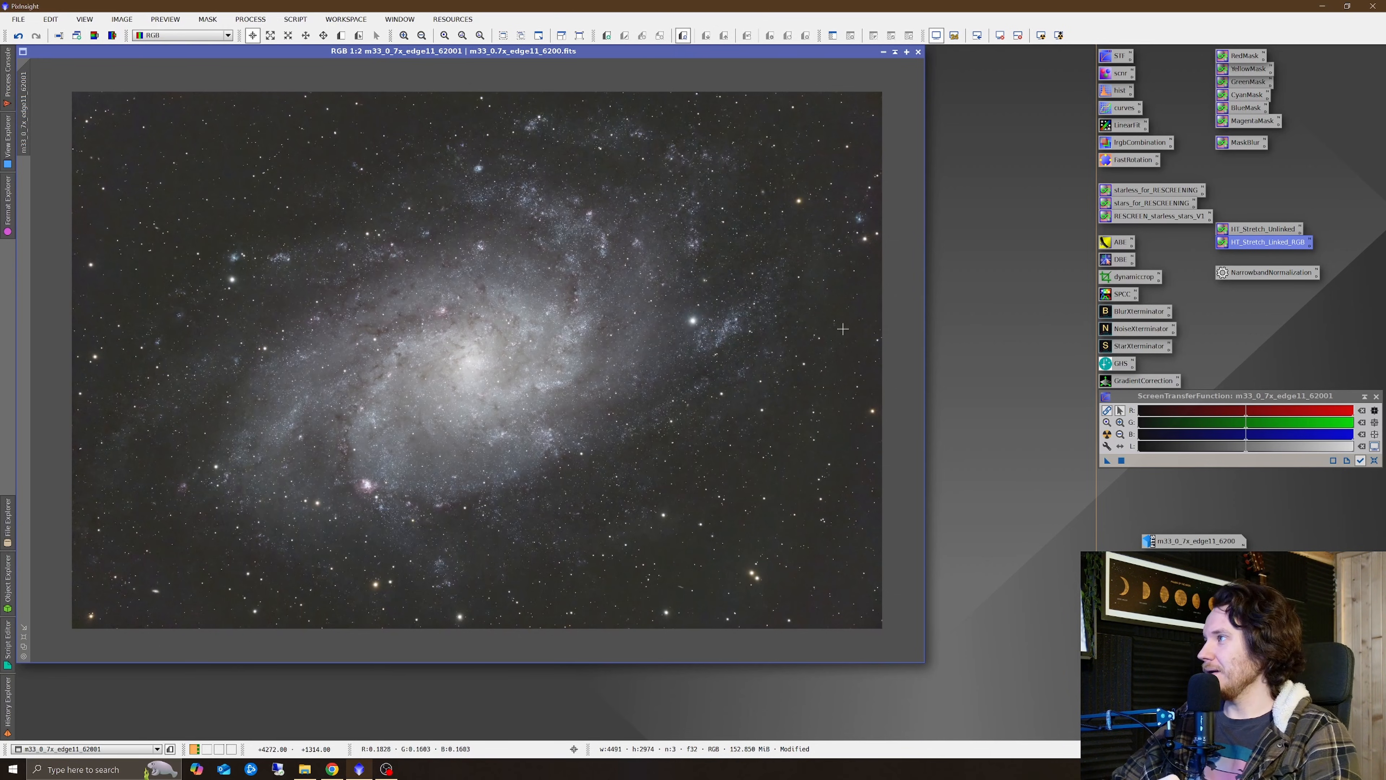
mouse_move(434, 410)
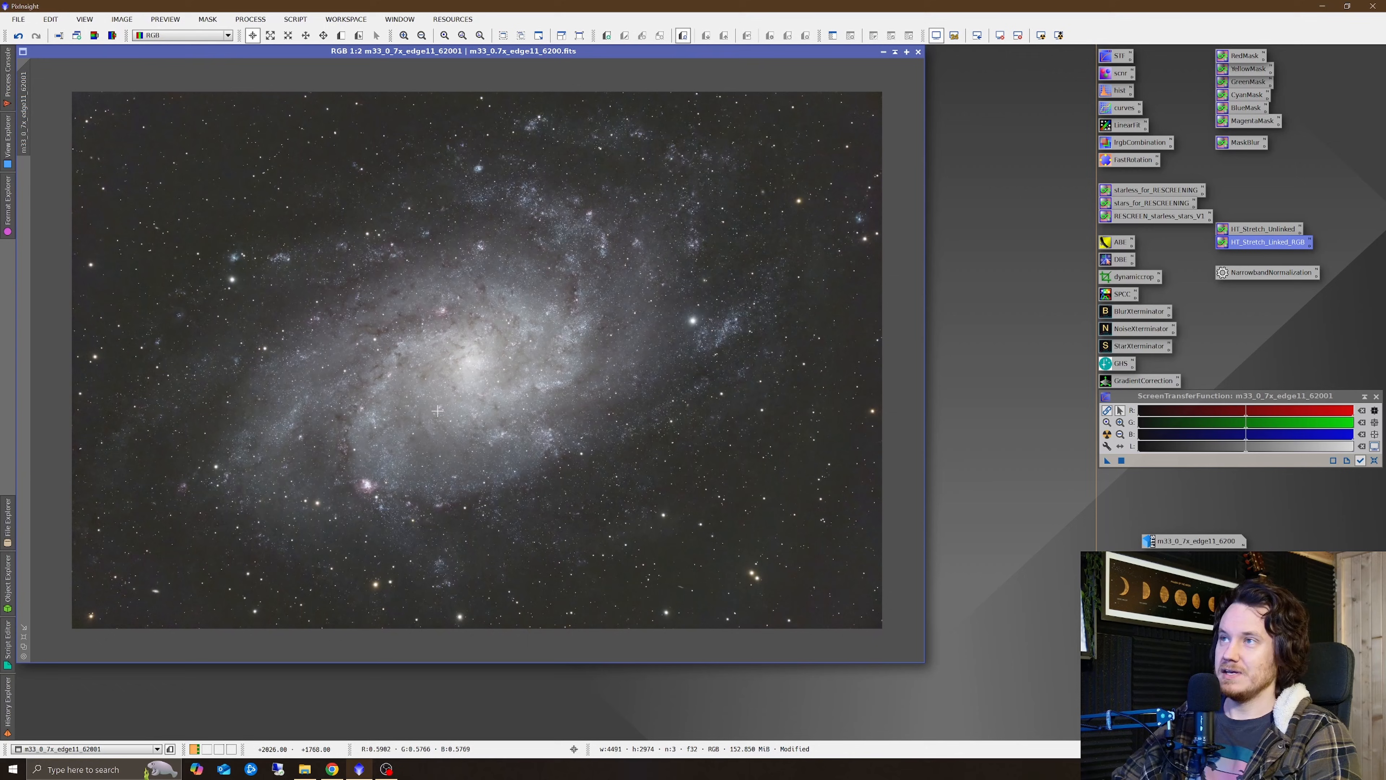
mouse_move(480, 464)
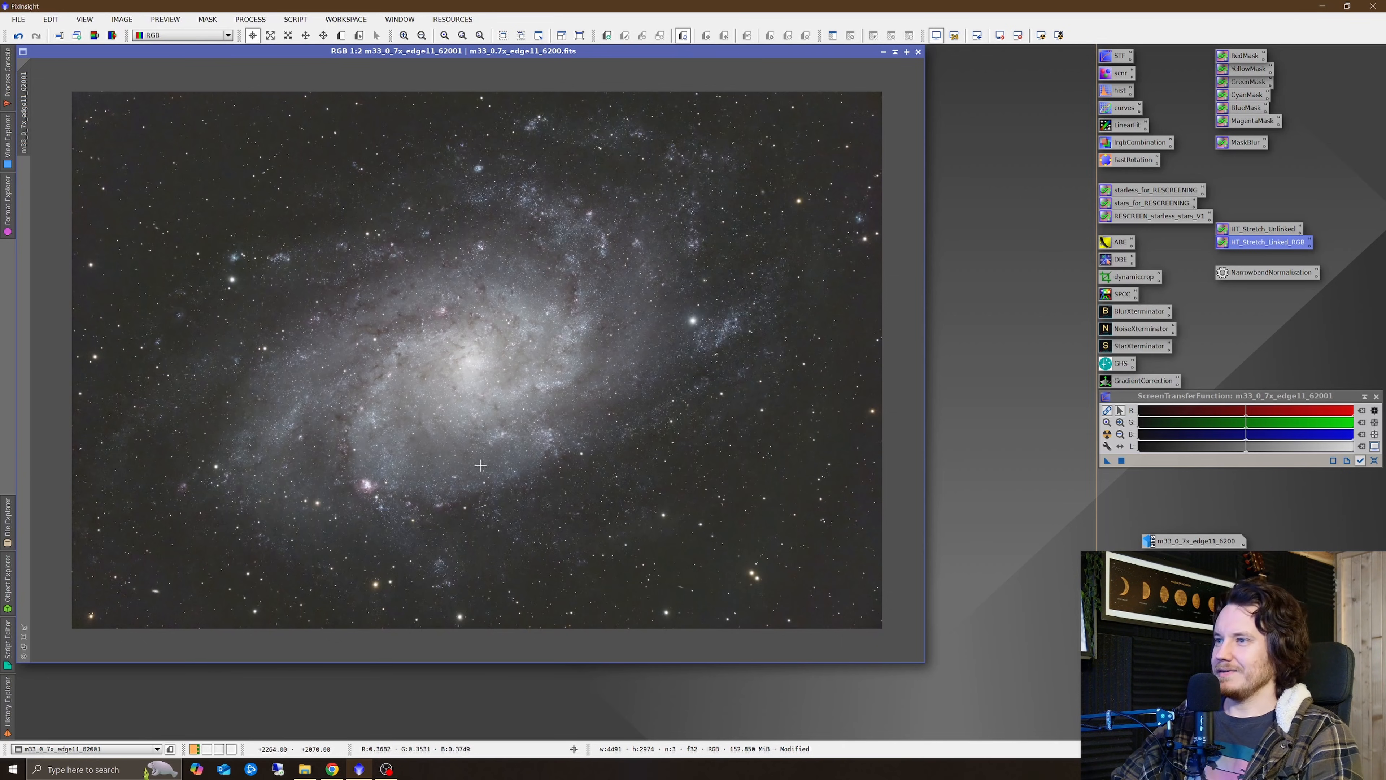
mouse_move(204, 245)
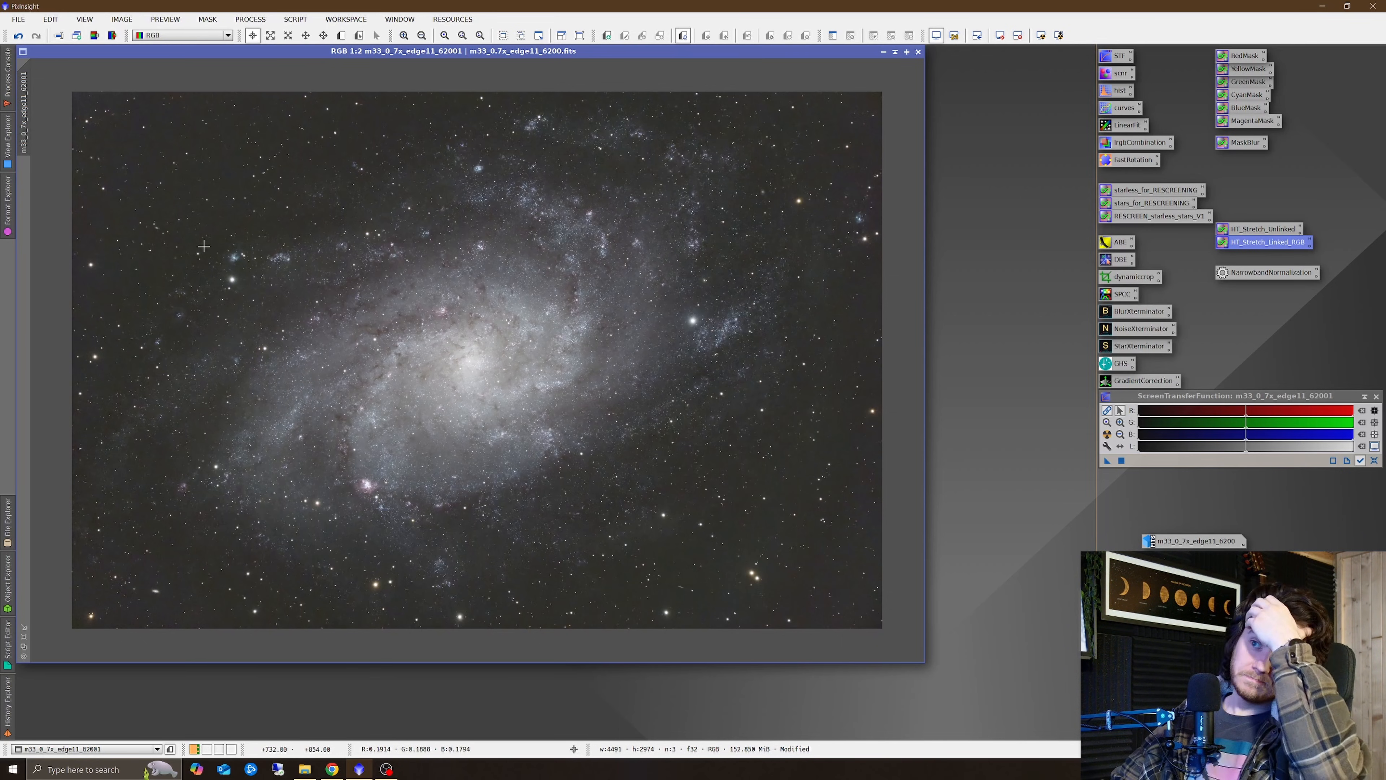
click(444, 35)
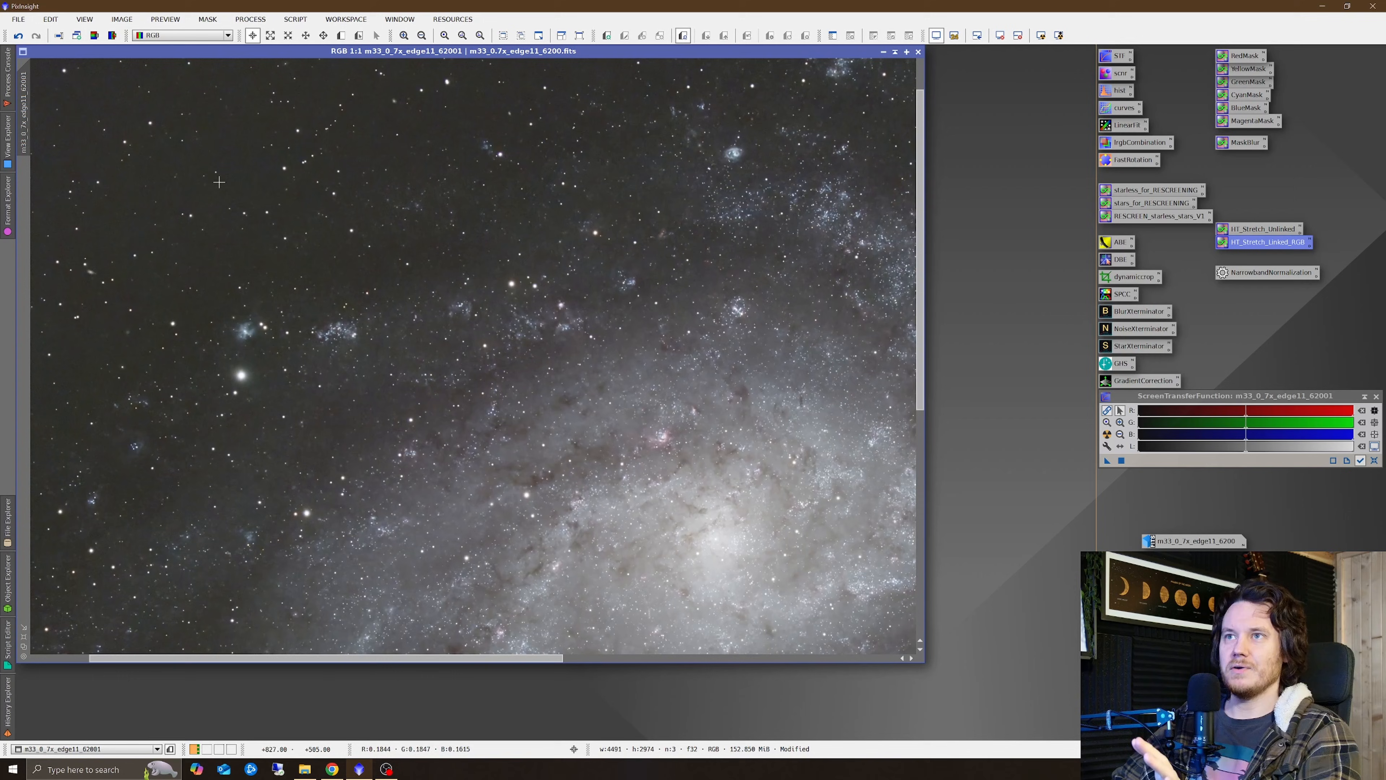
click(464, 36)
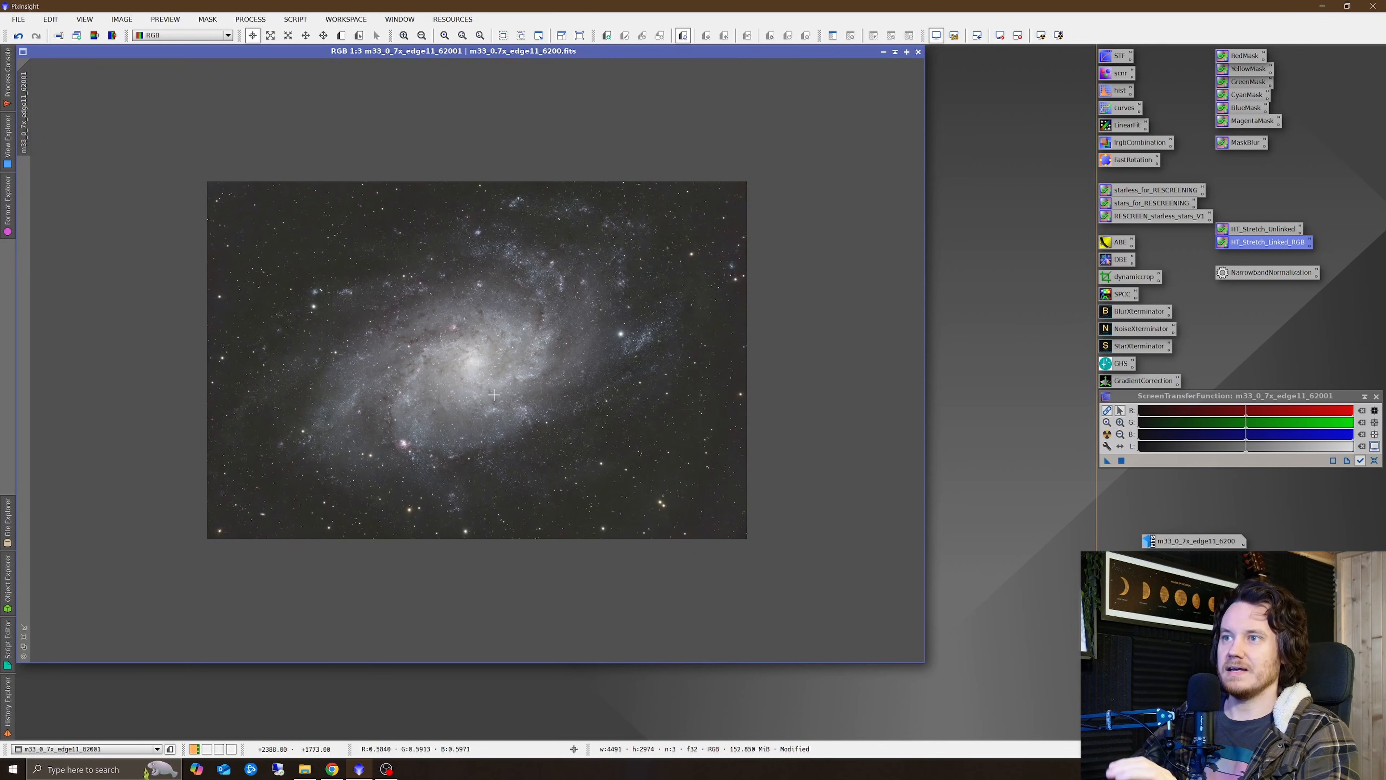
click(427, 36)
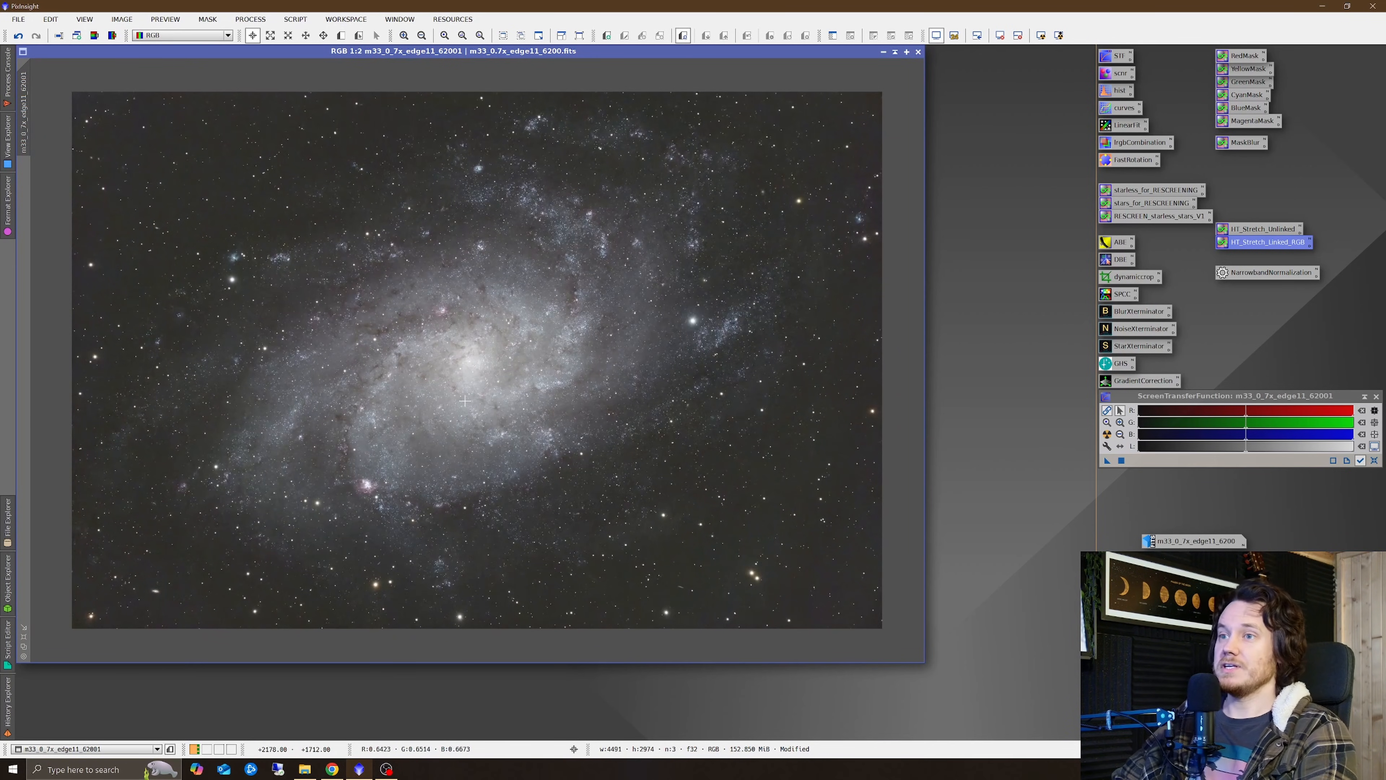
Preview a steep CurvesTransformation on the galaxy, then reset the curve to linear.
click(445, 35)
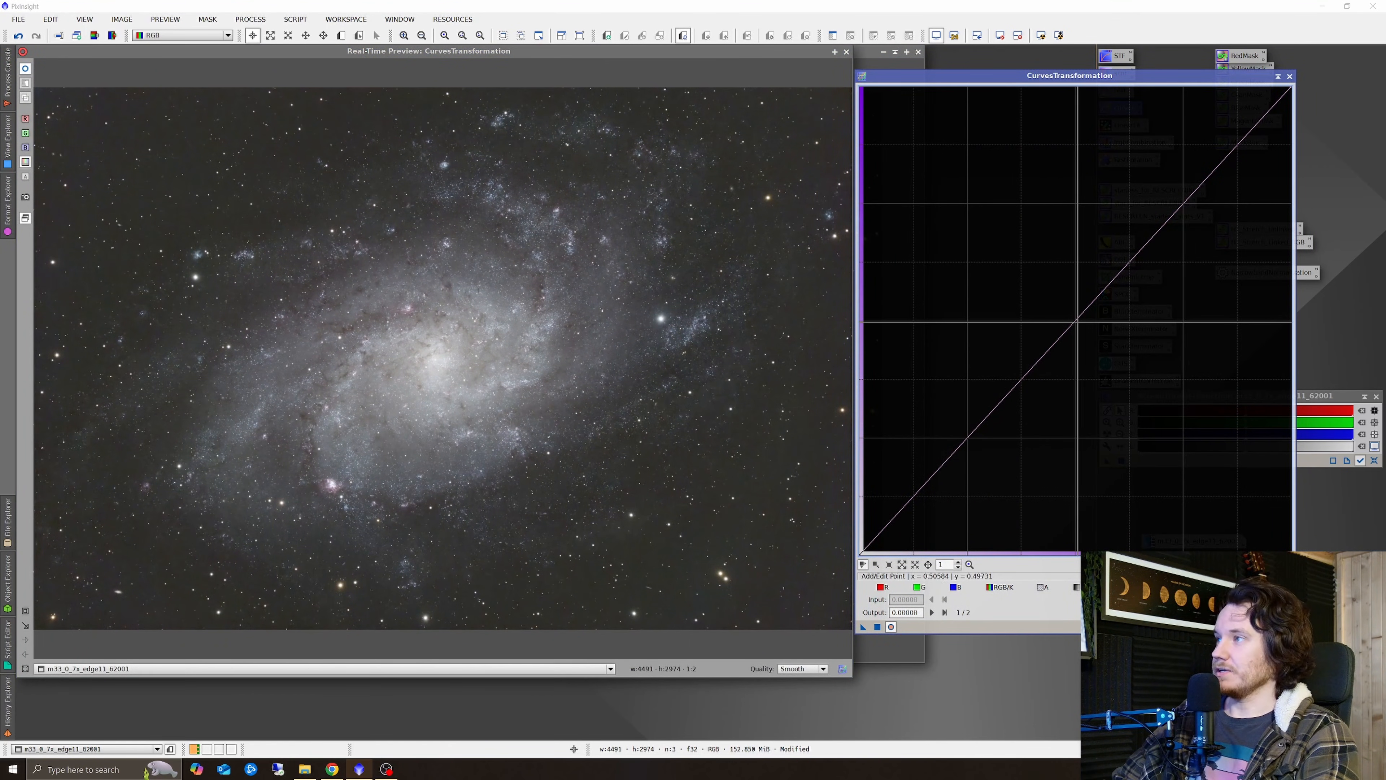
click(1090, 327)
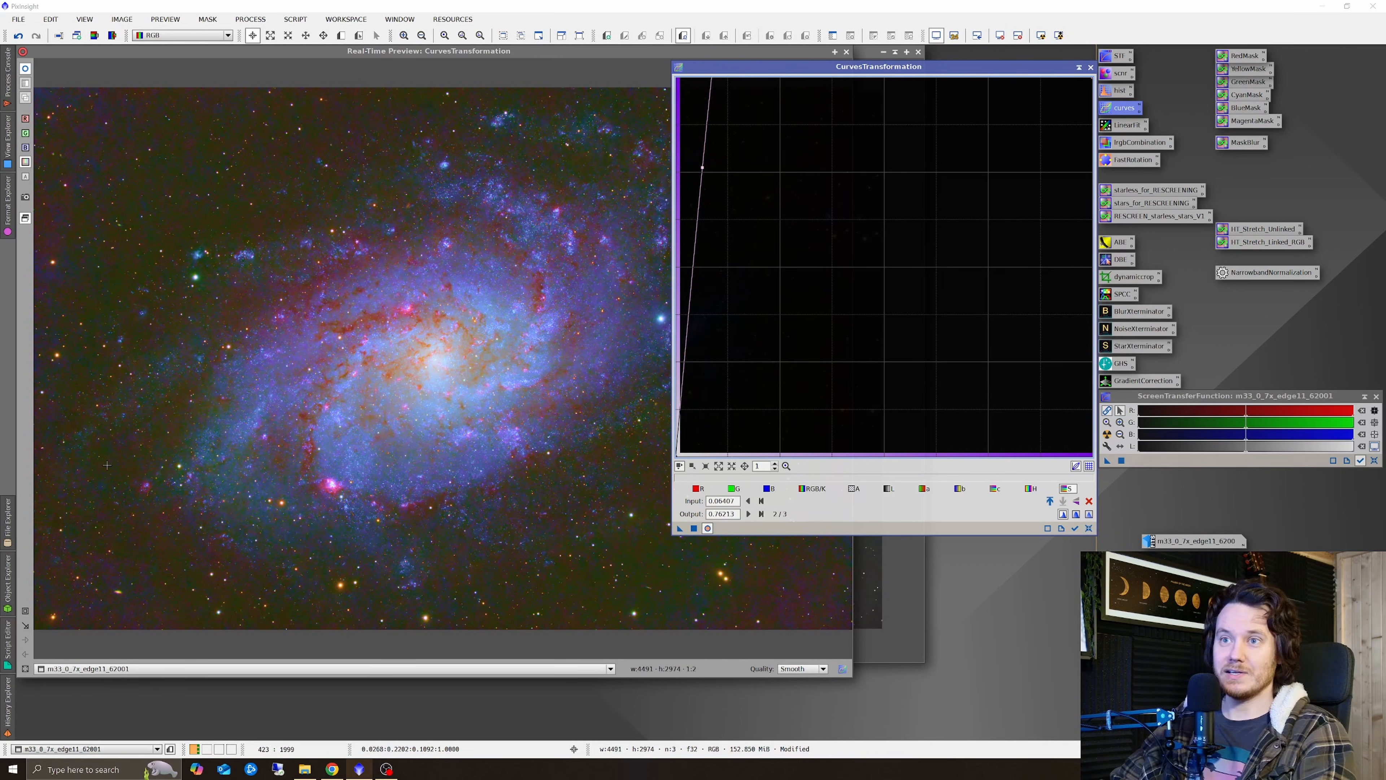
mouse_move(188, 176)
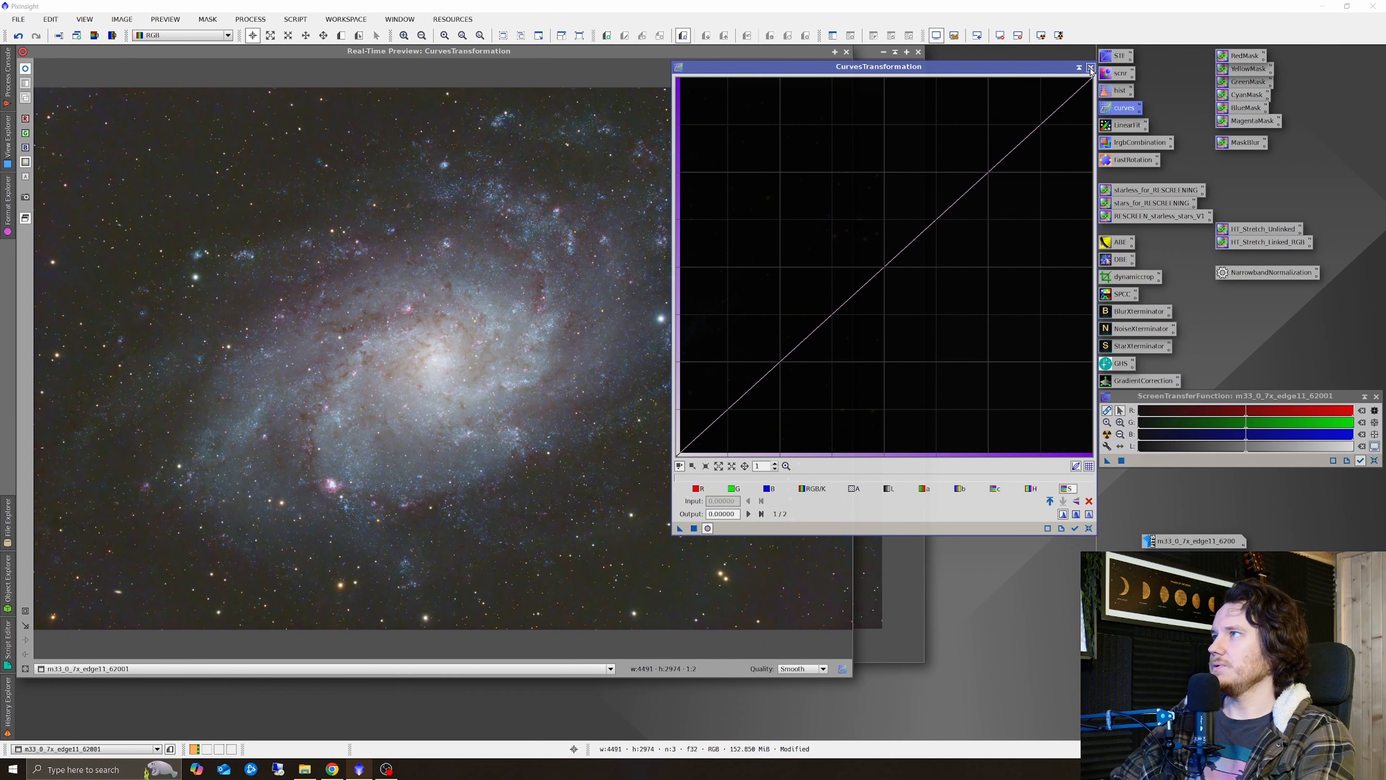
Test darker shadows on M33 in HistogramTransformation, then reset and close it.
click(1090, 67)
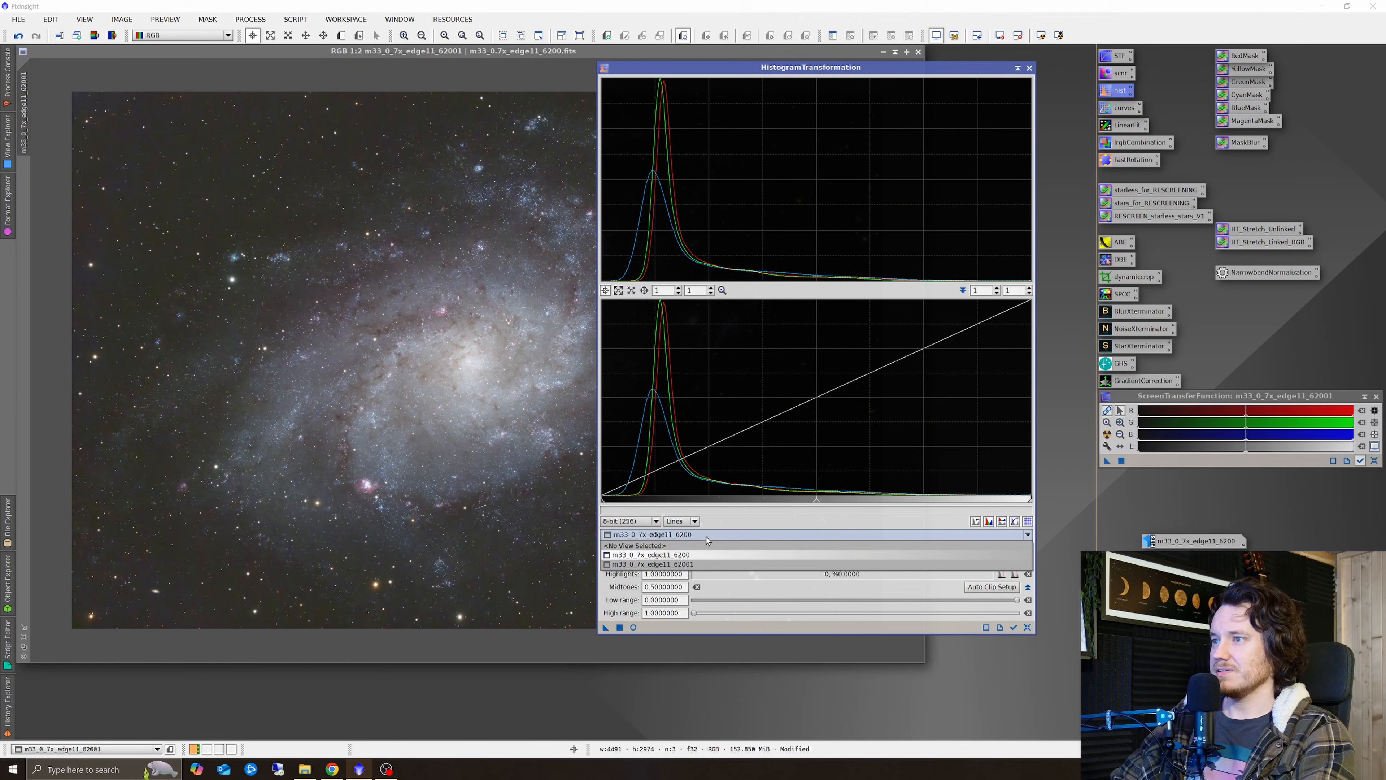
click(658, 534)
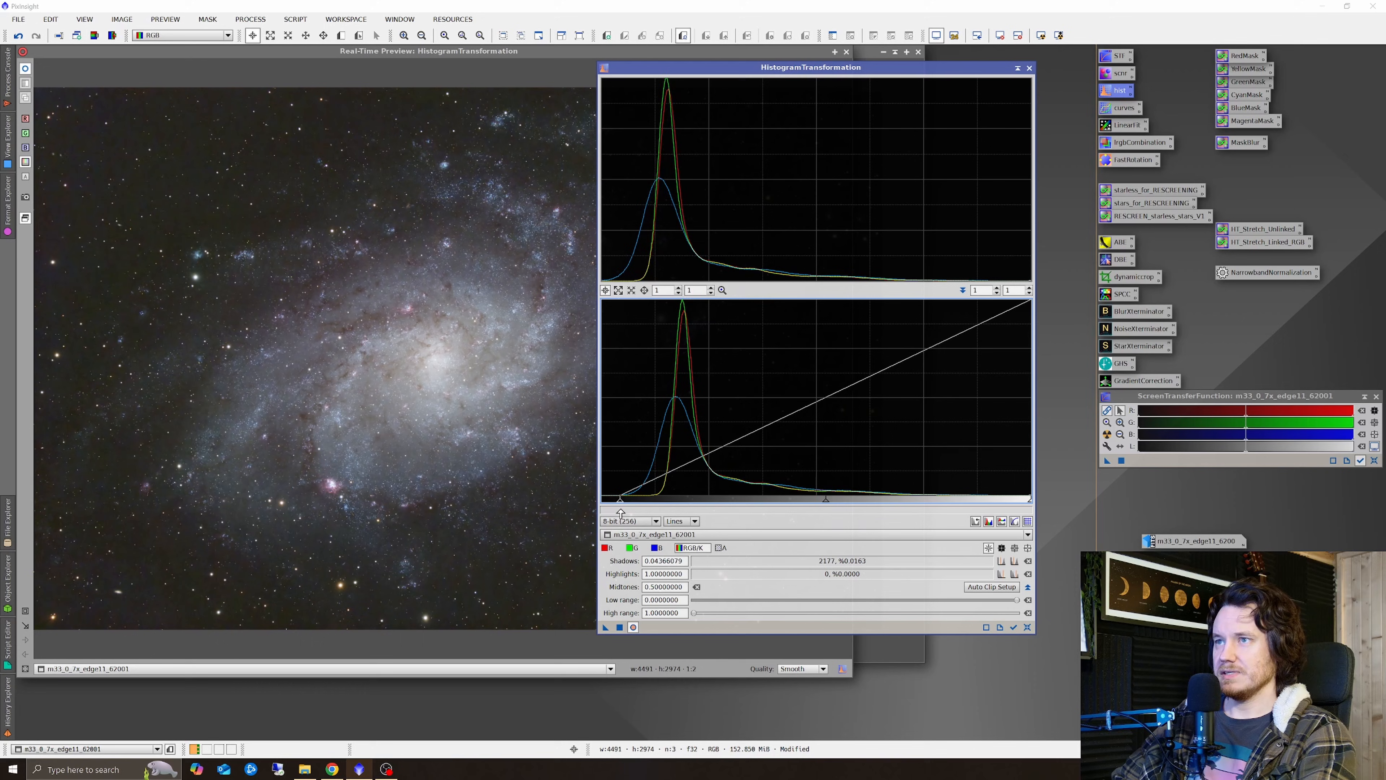
drag(621, 499, 631, 499)
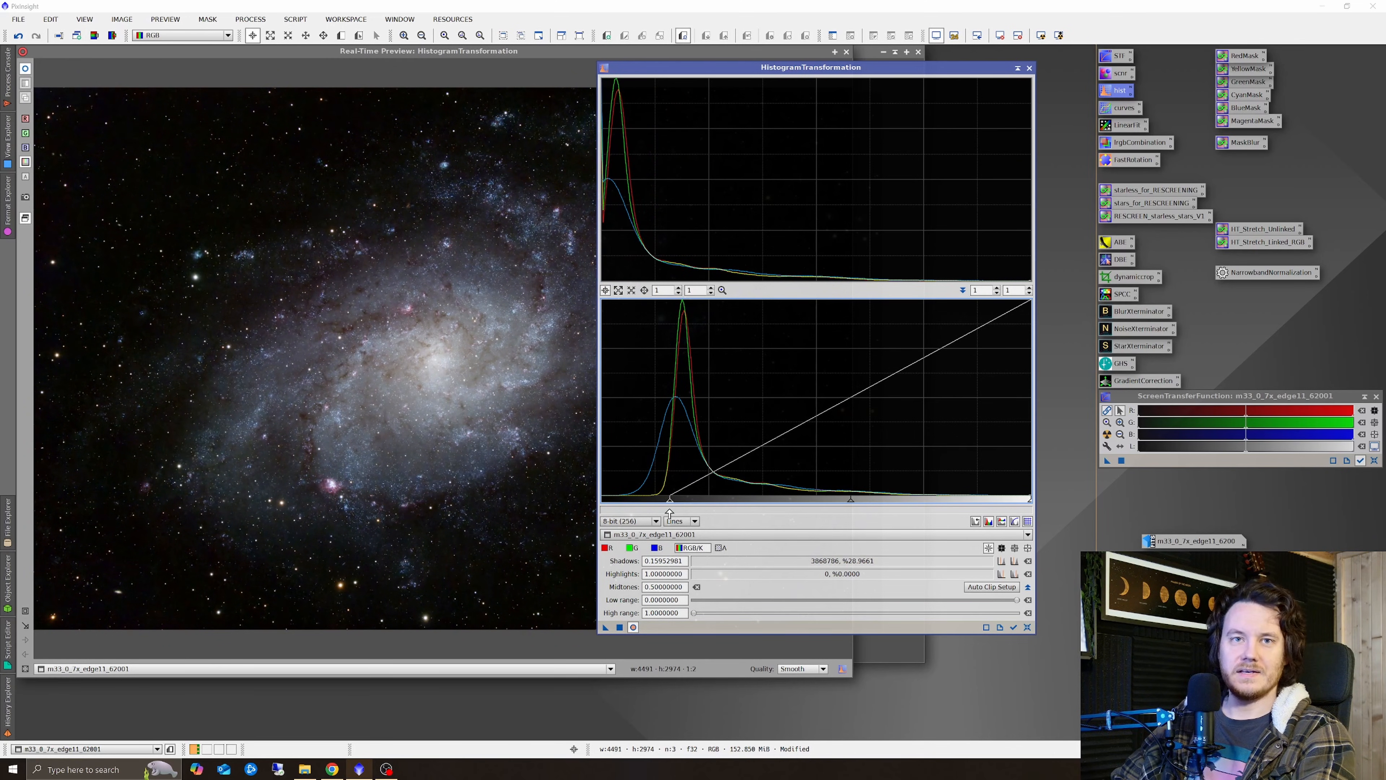
drag(671, 499, 627, 499)
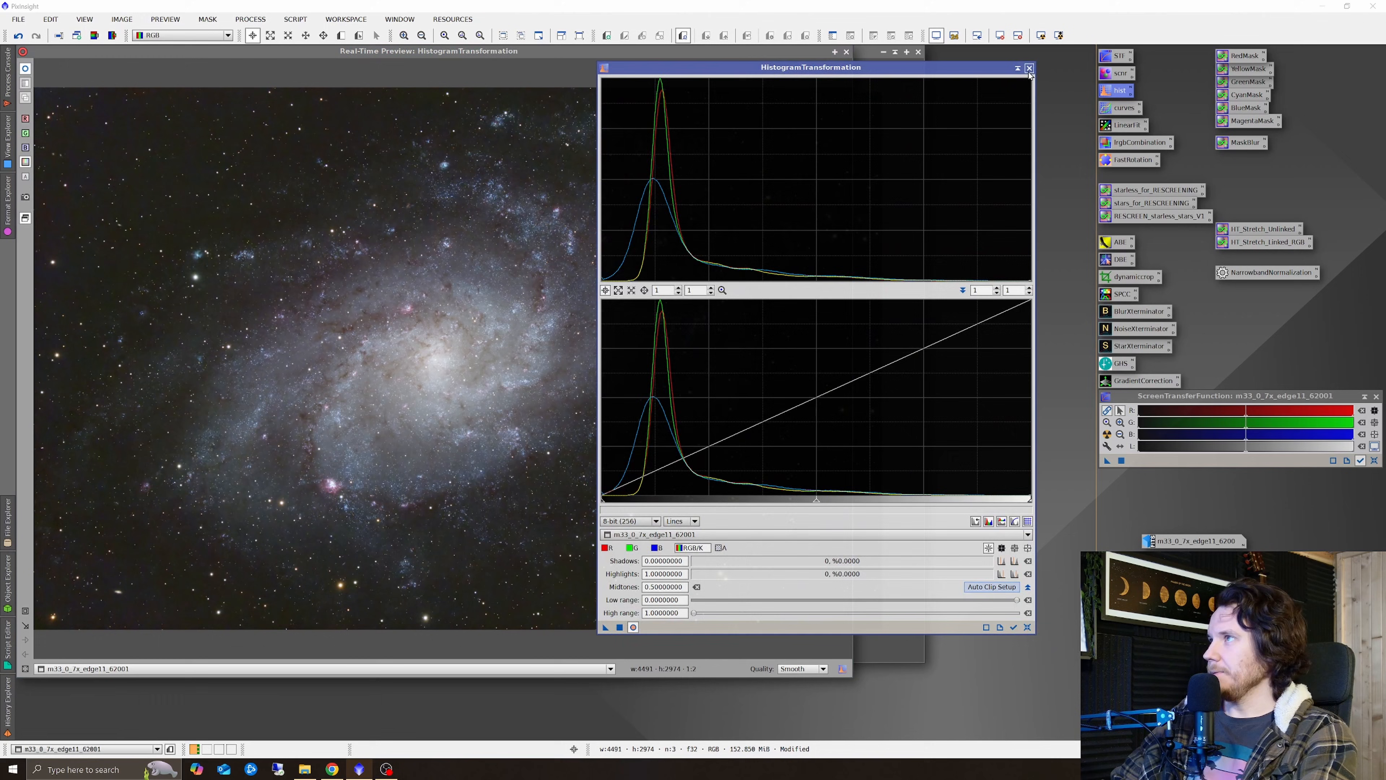
click(1028, 68)
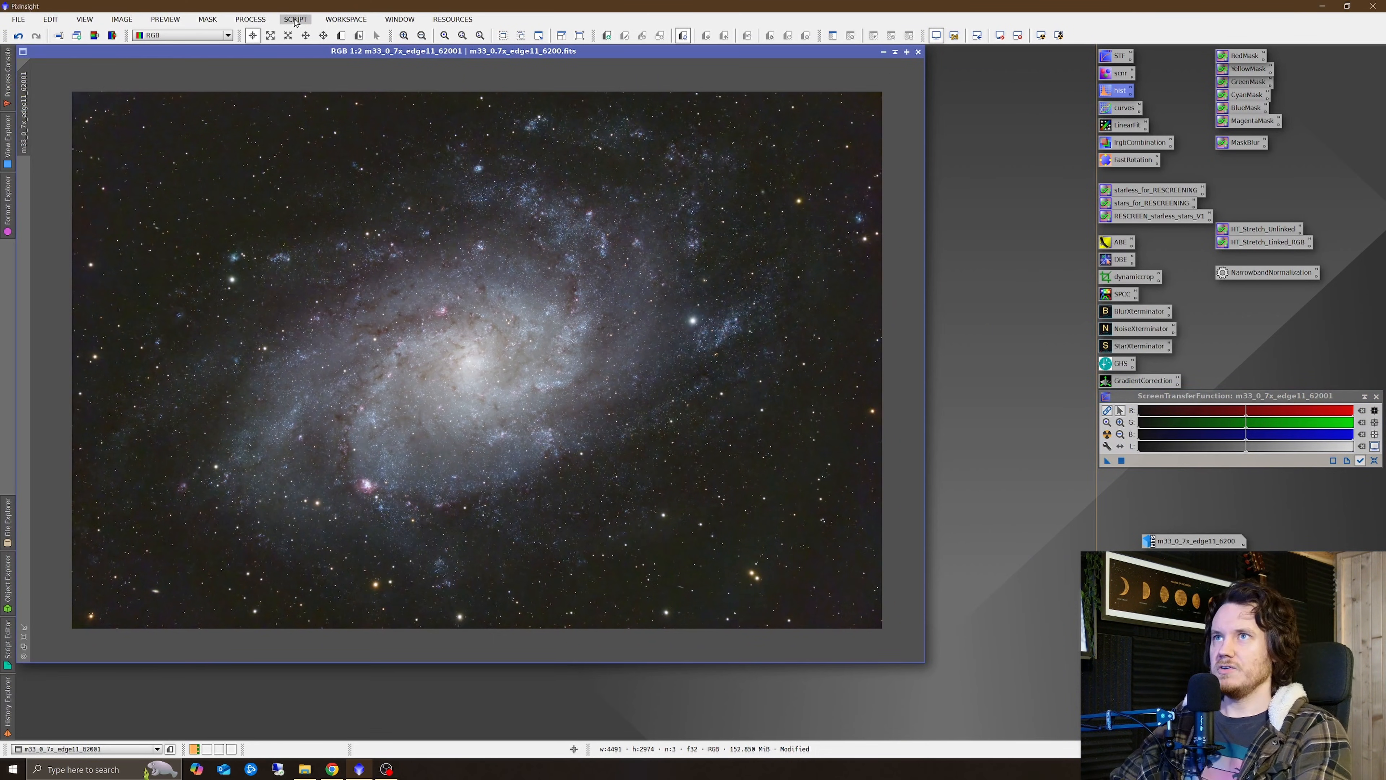
Build a RangeSelection mask with lower limit 0.16 and smoothness 20 isolating the galaxy.
click(295, 19)
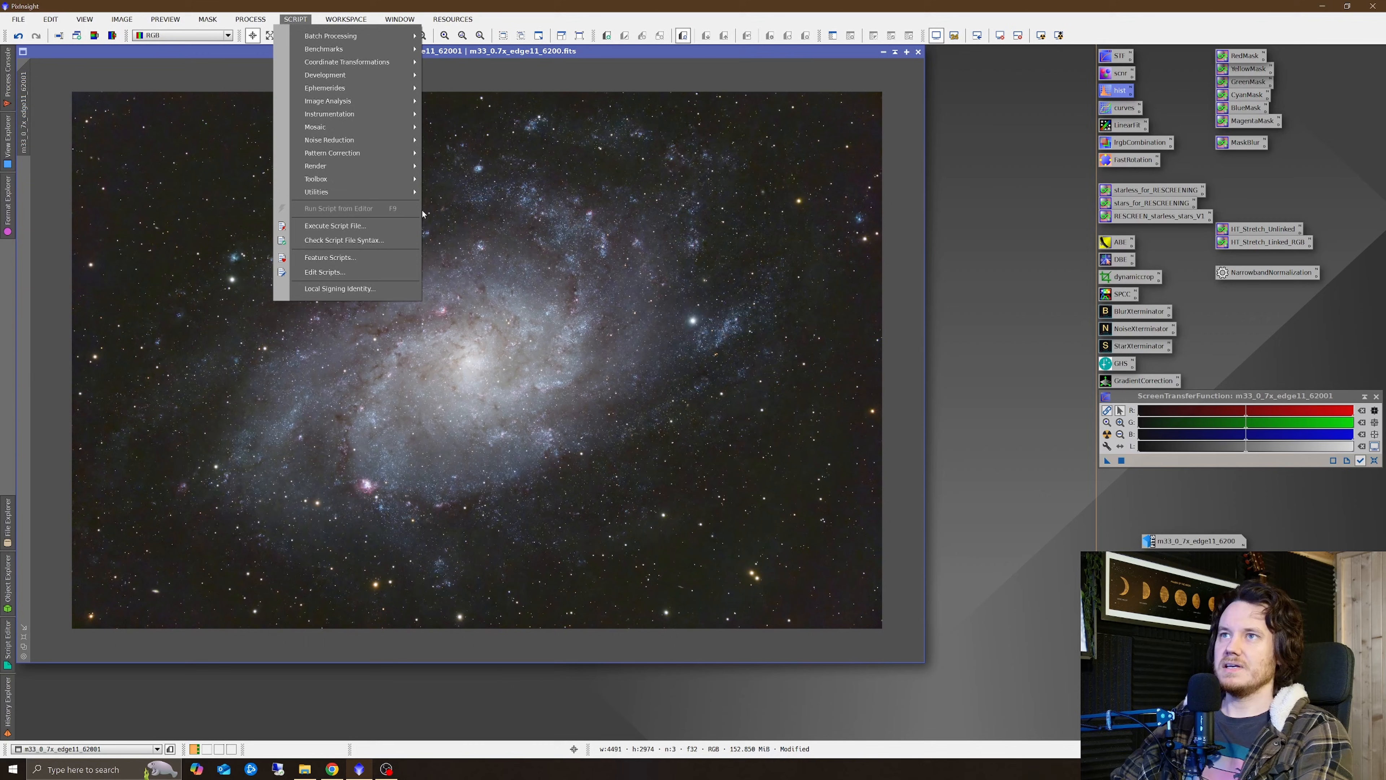
mouse_move(449, 204)
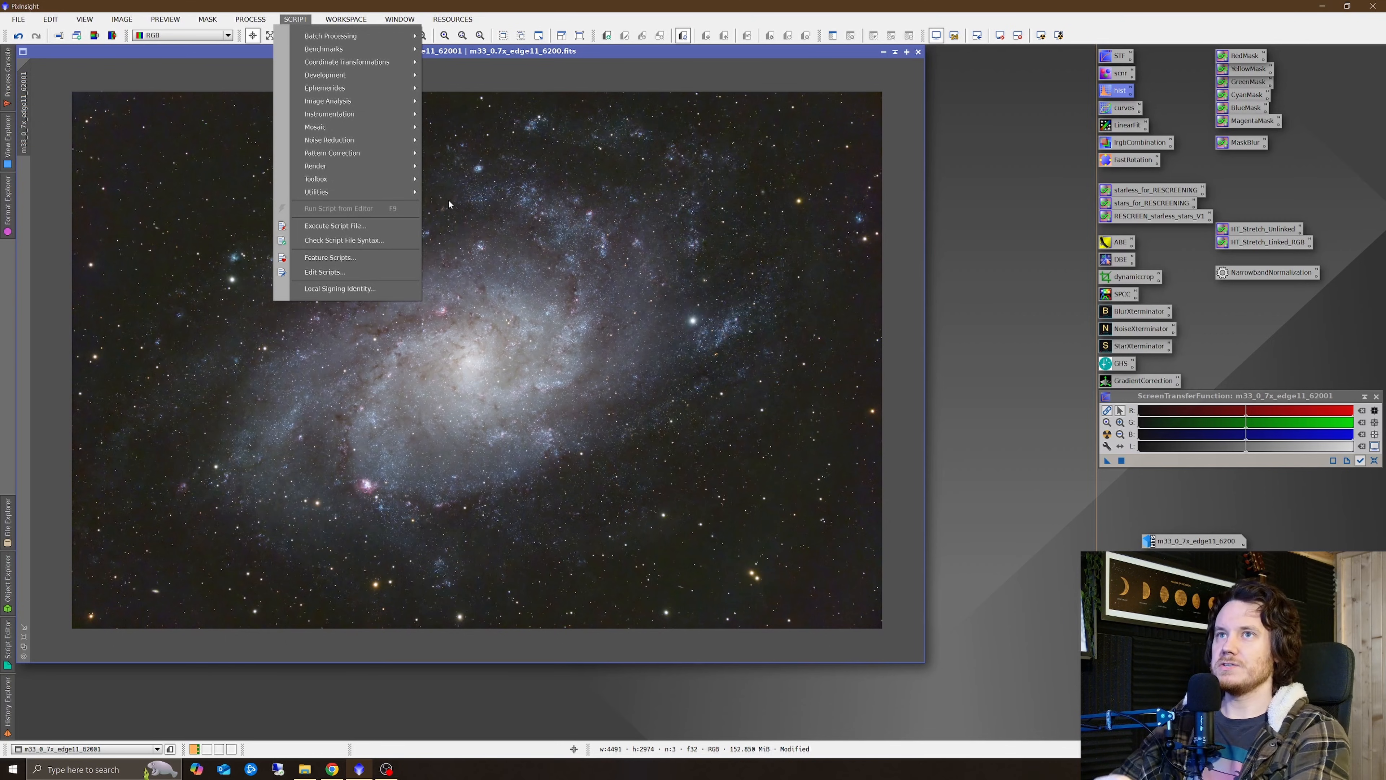
mouse_move(426, 182)
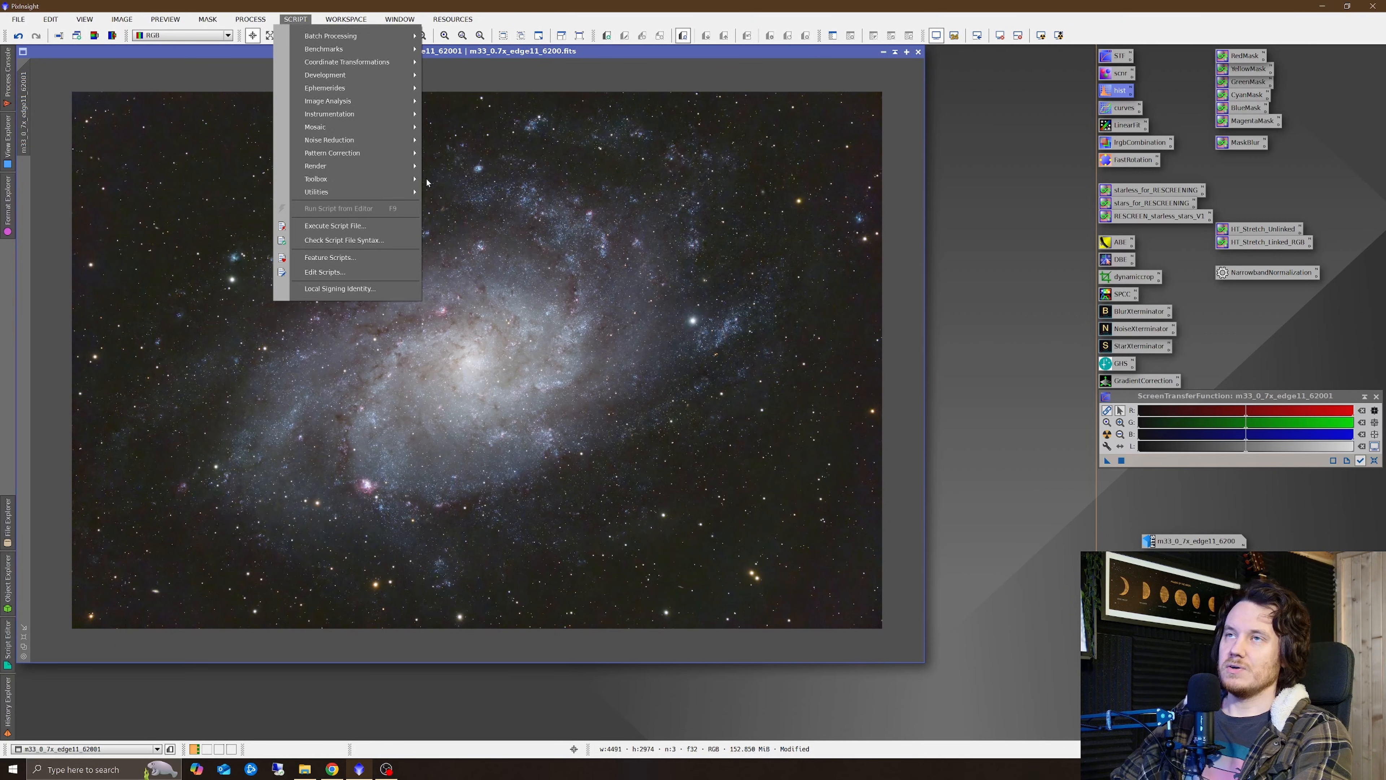
click(249, 19)
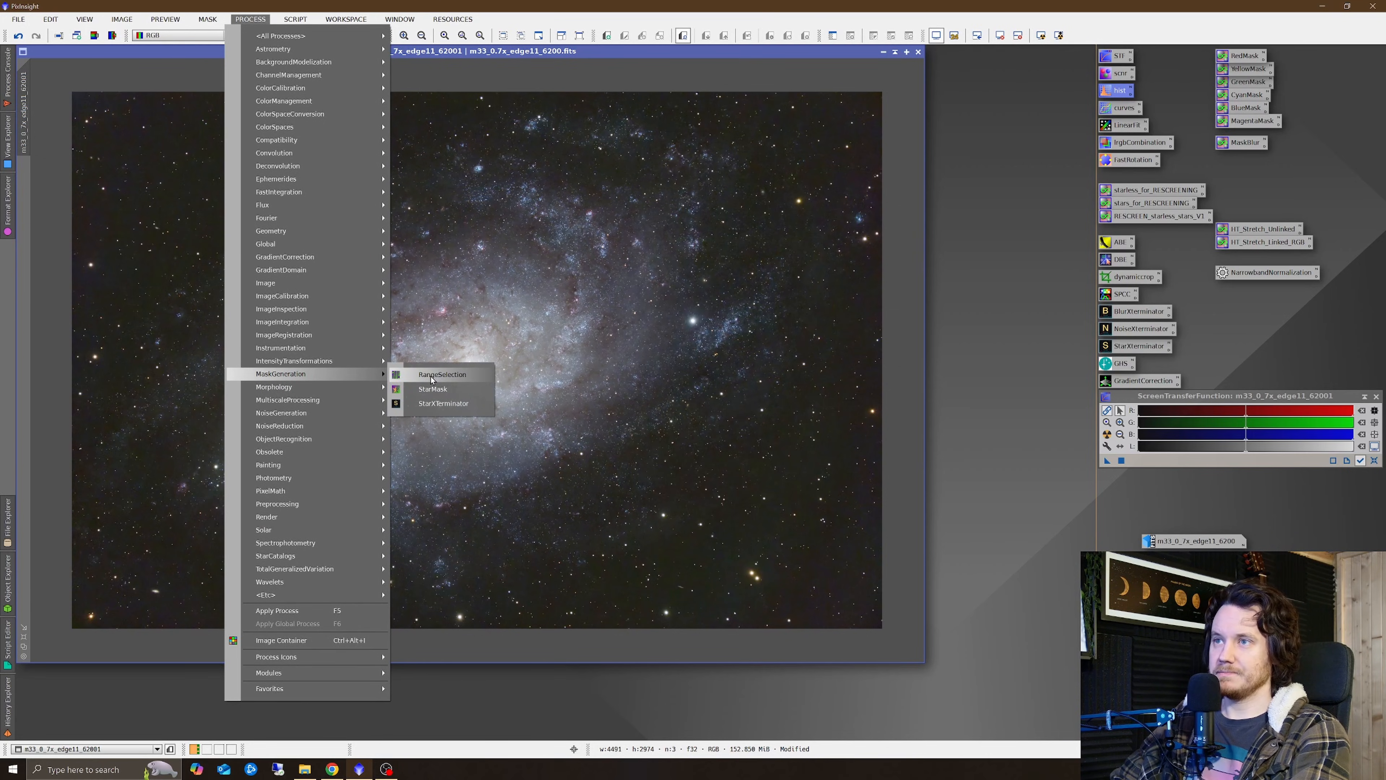
click(441, 374)
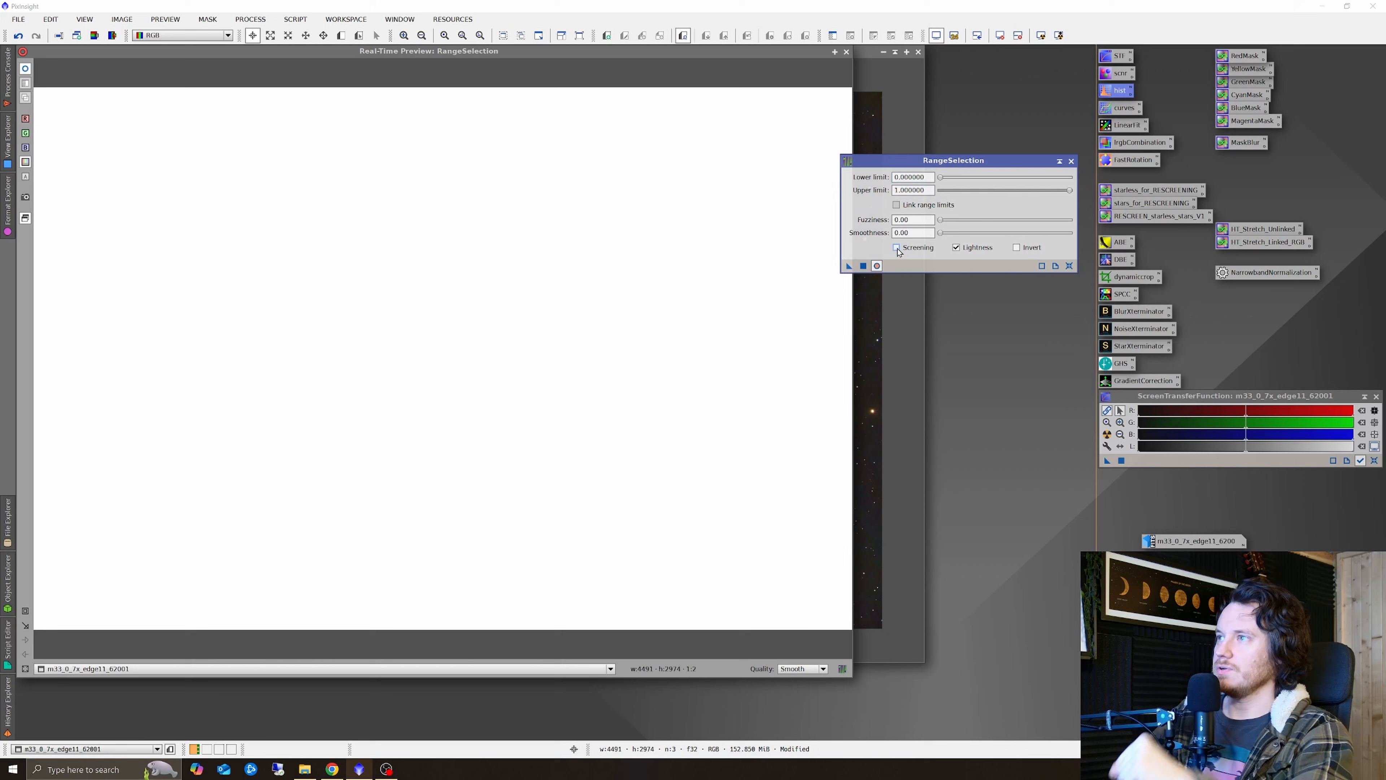
click(897, 248)
text(0.140000)
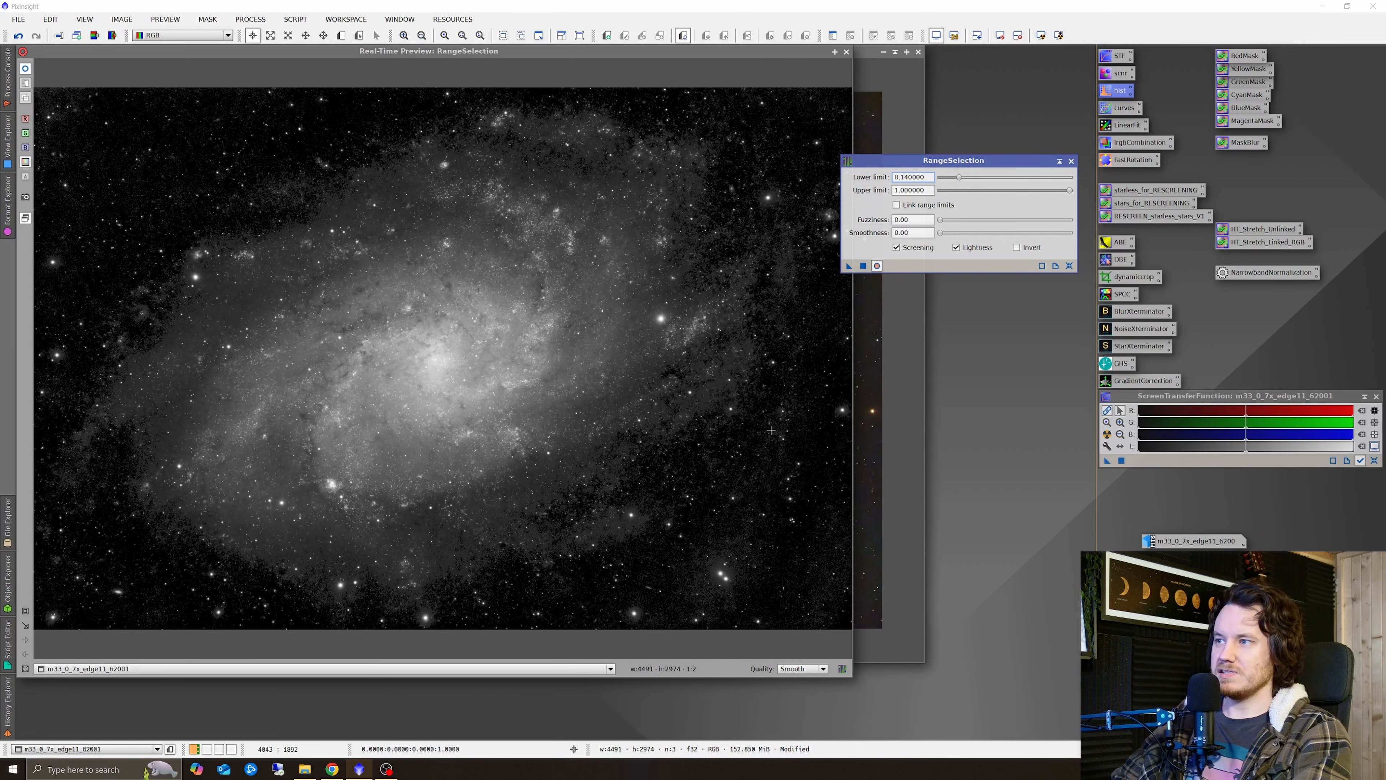
mouse_move(783, 550)
text(0.160000)
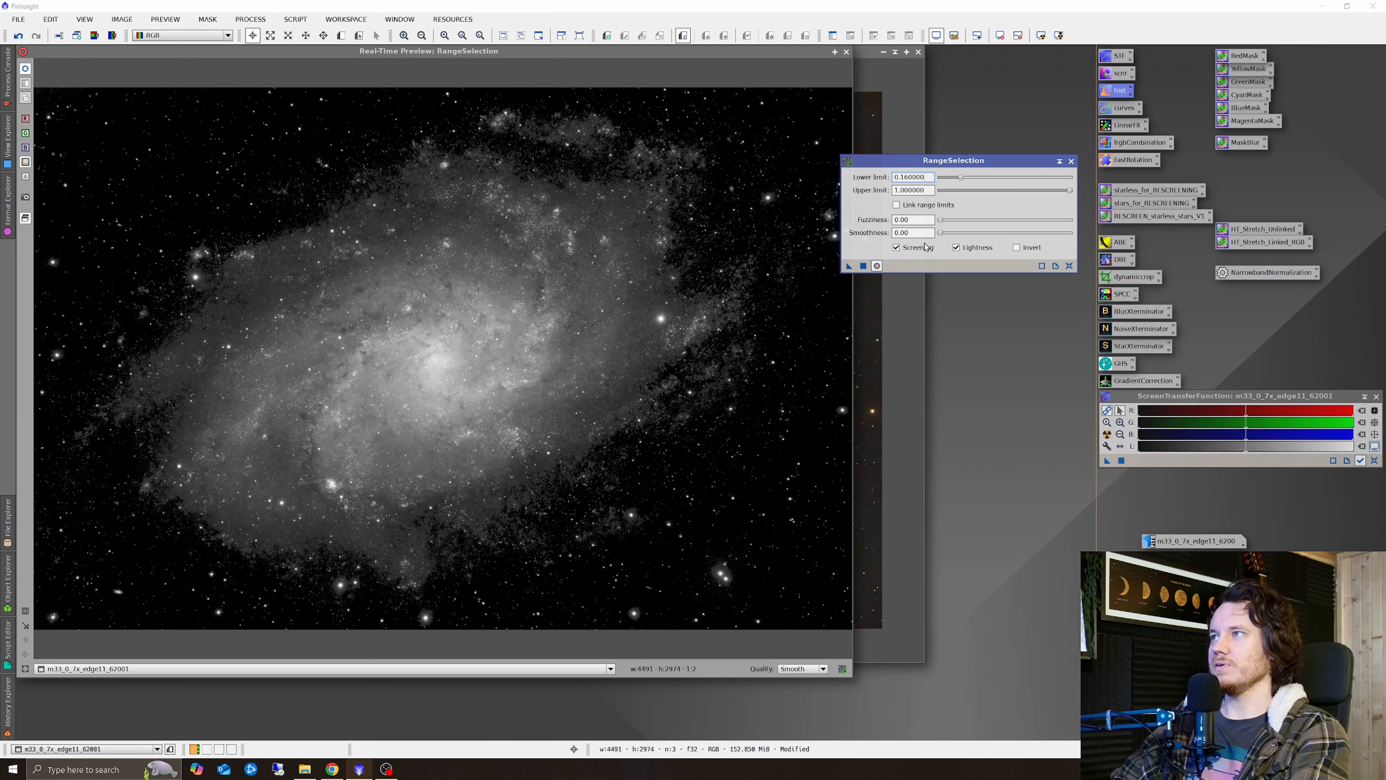
mouse_move(919, 248)
text(6)
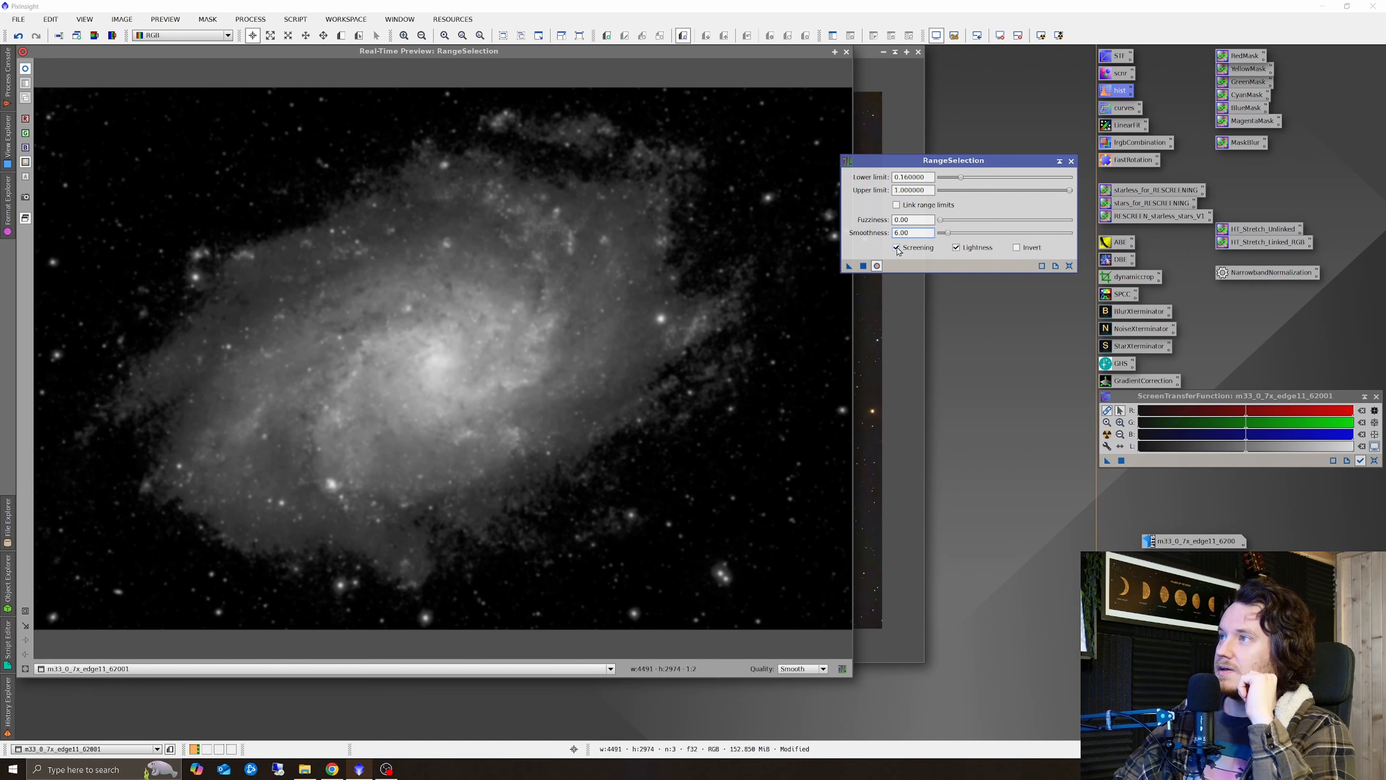
click(896, 248)
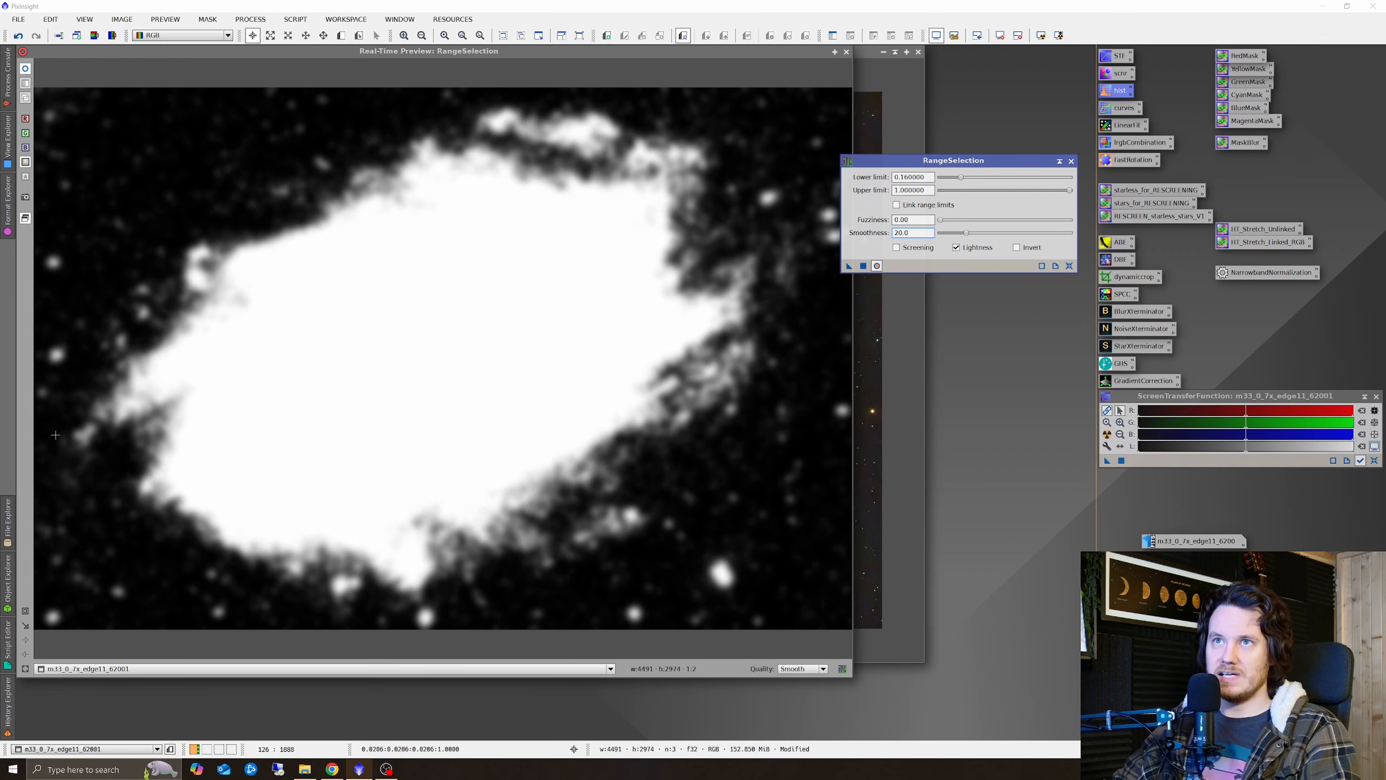
mouse_move(781, 440)
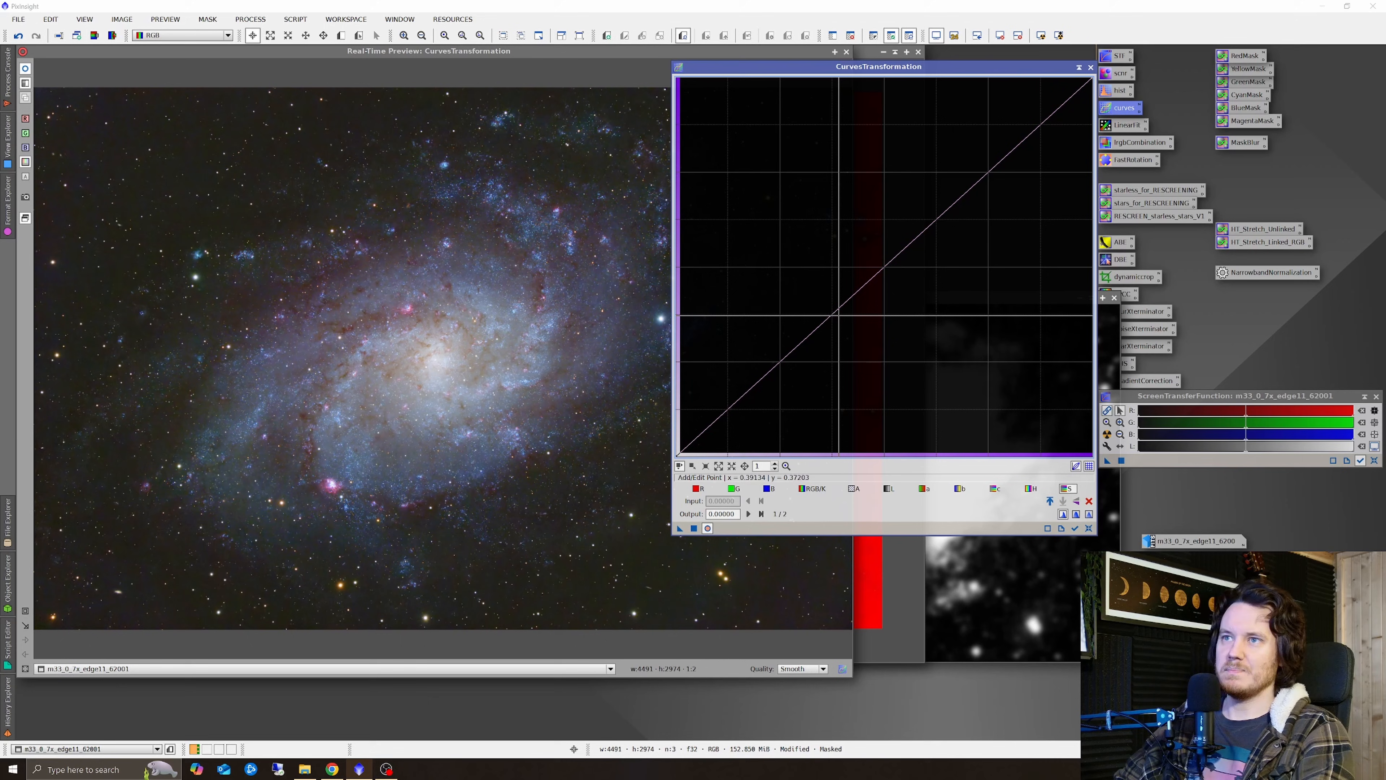
mouse_move(457, 397)
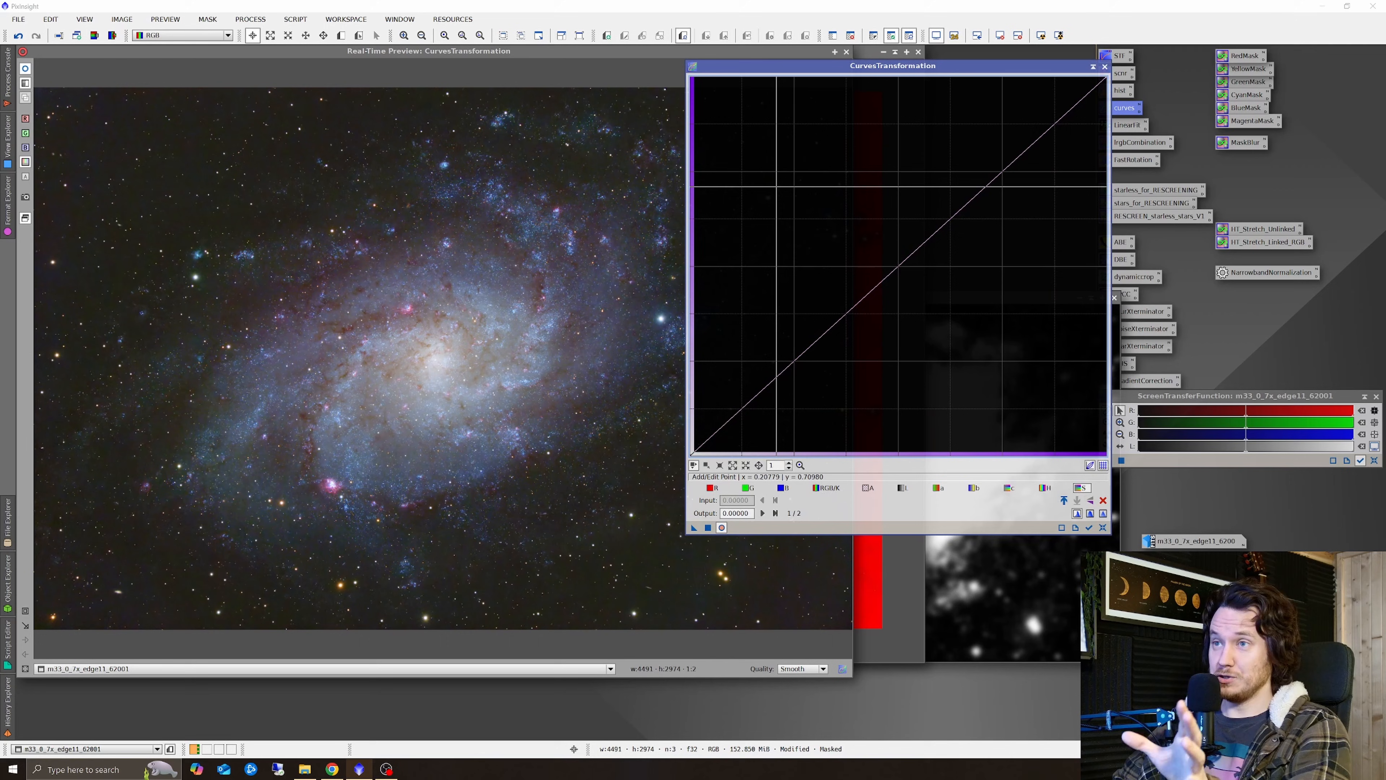
mouse_move(425, 369)
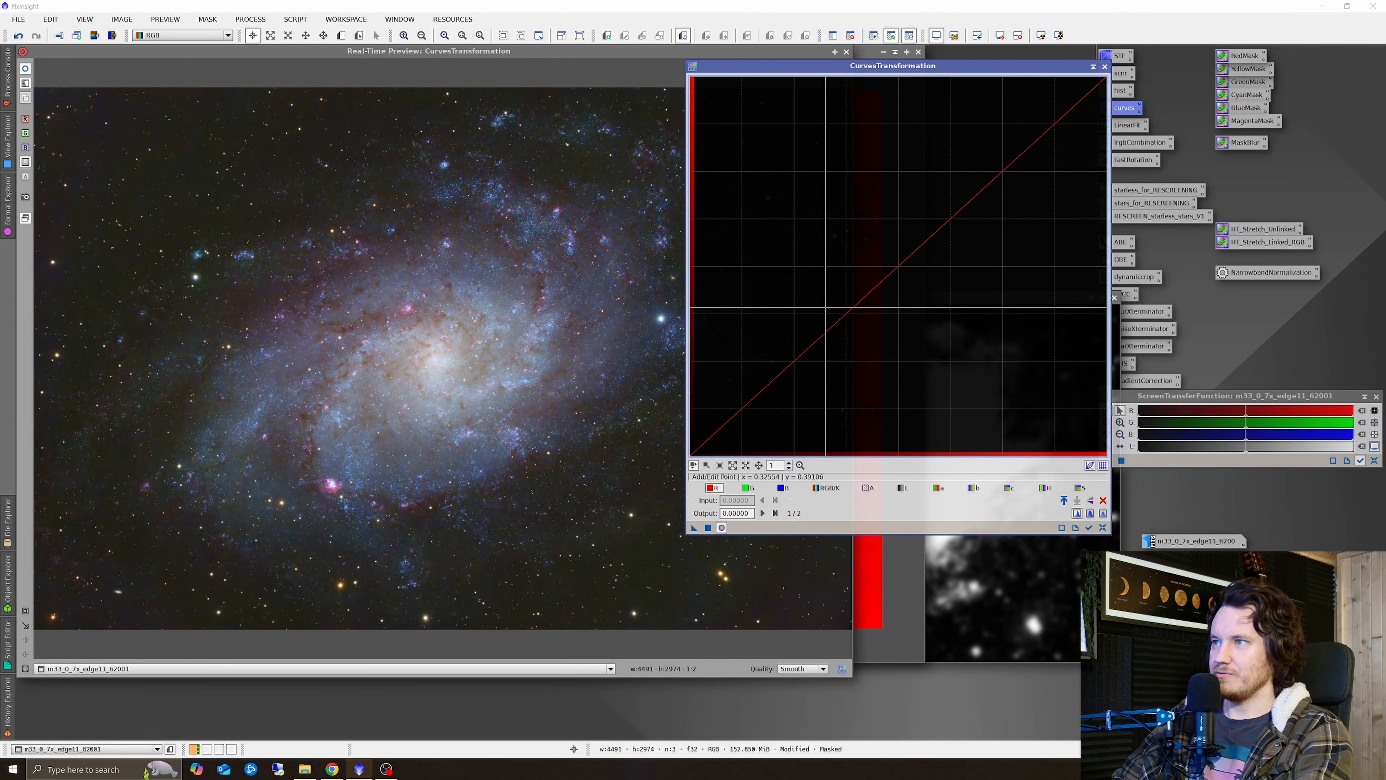
mouse_move(879, 274)
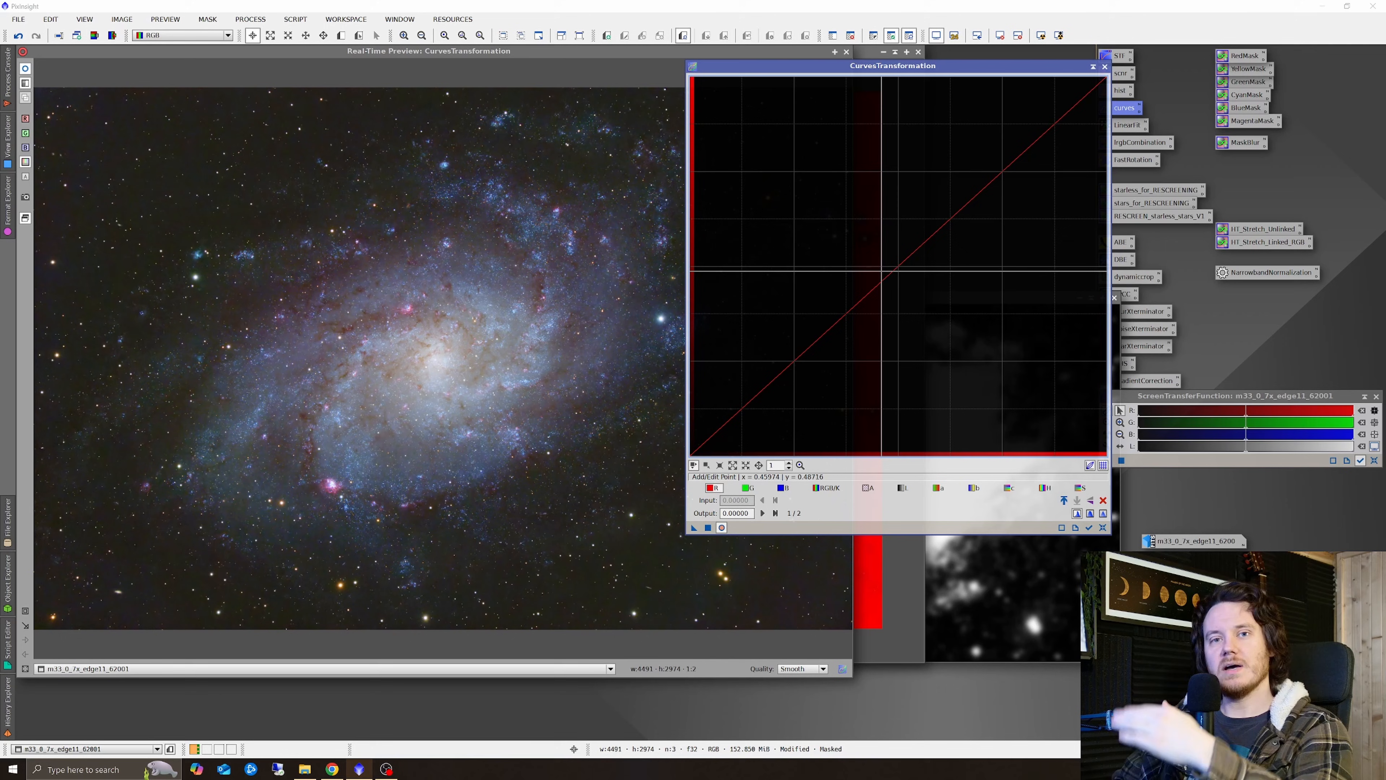
mouse_move(899, 268)
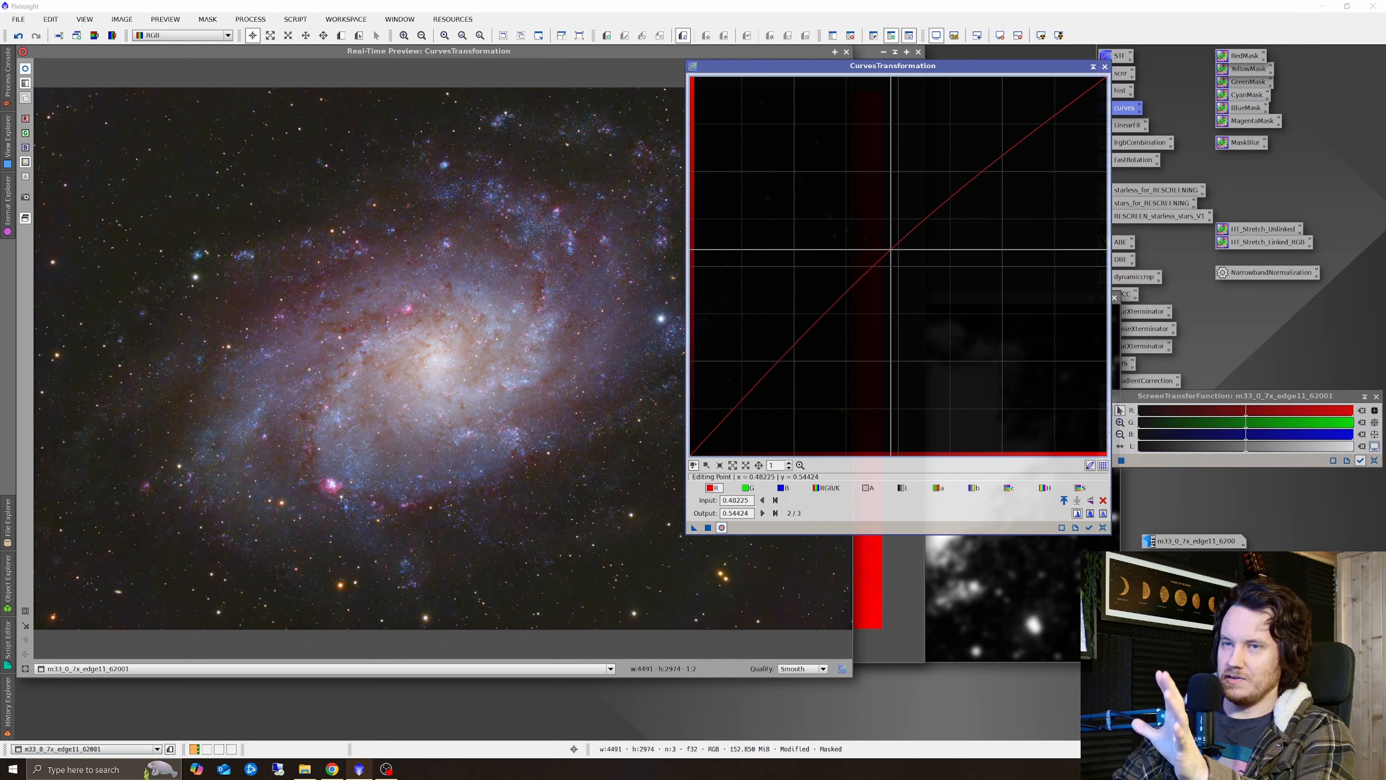
mouse_move(434, 345)
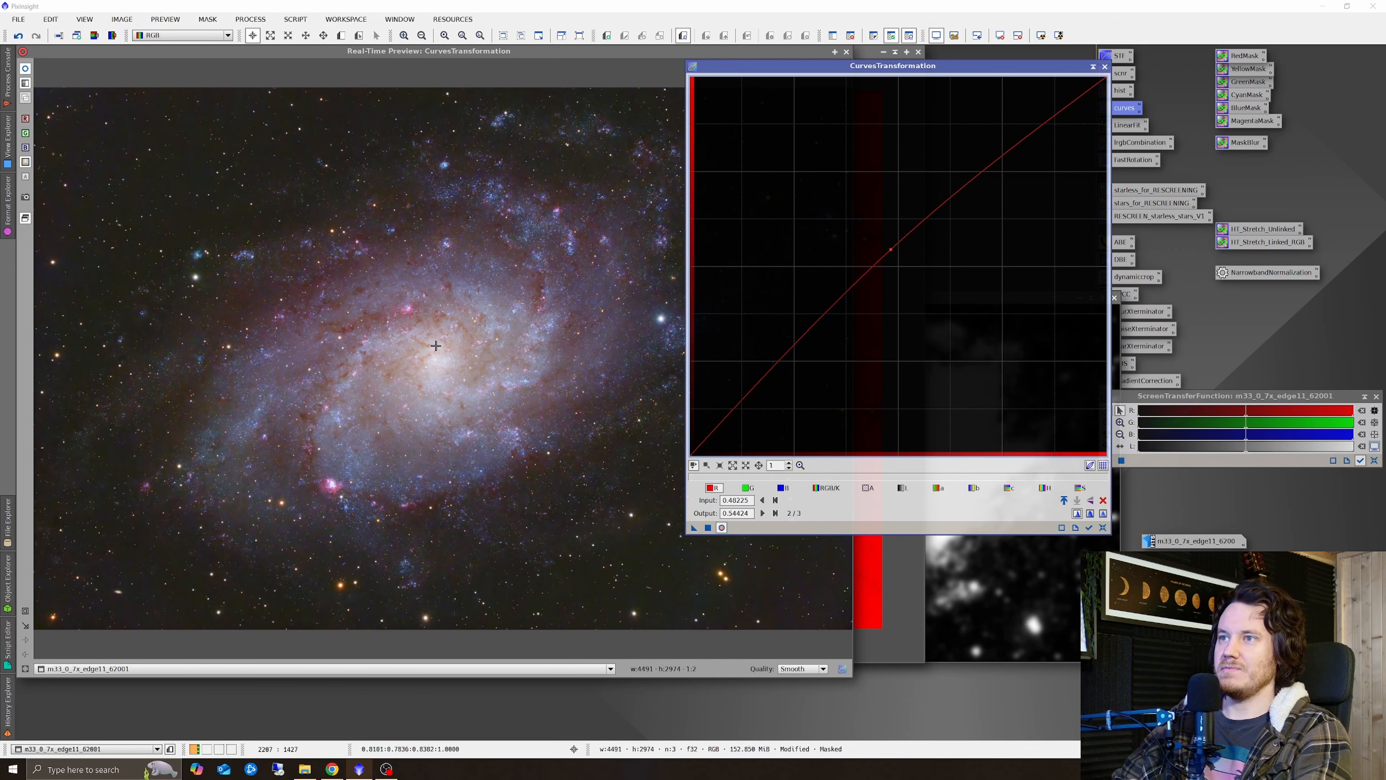
mouse_move(789, 347)
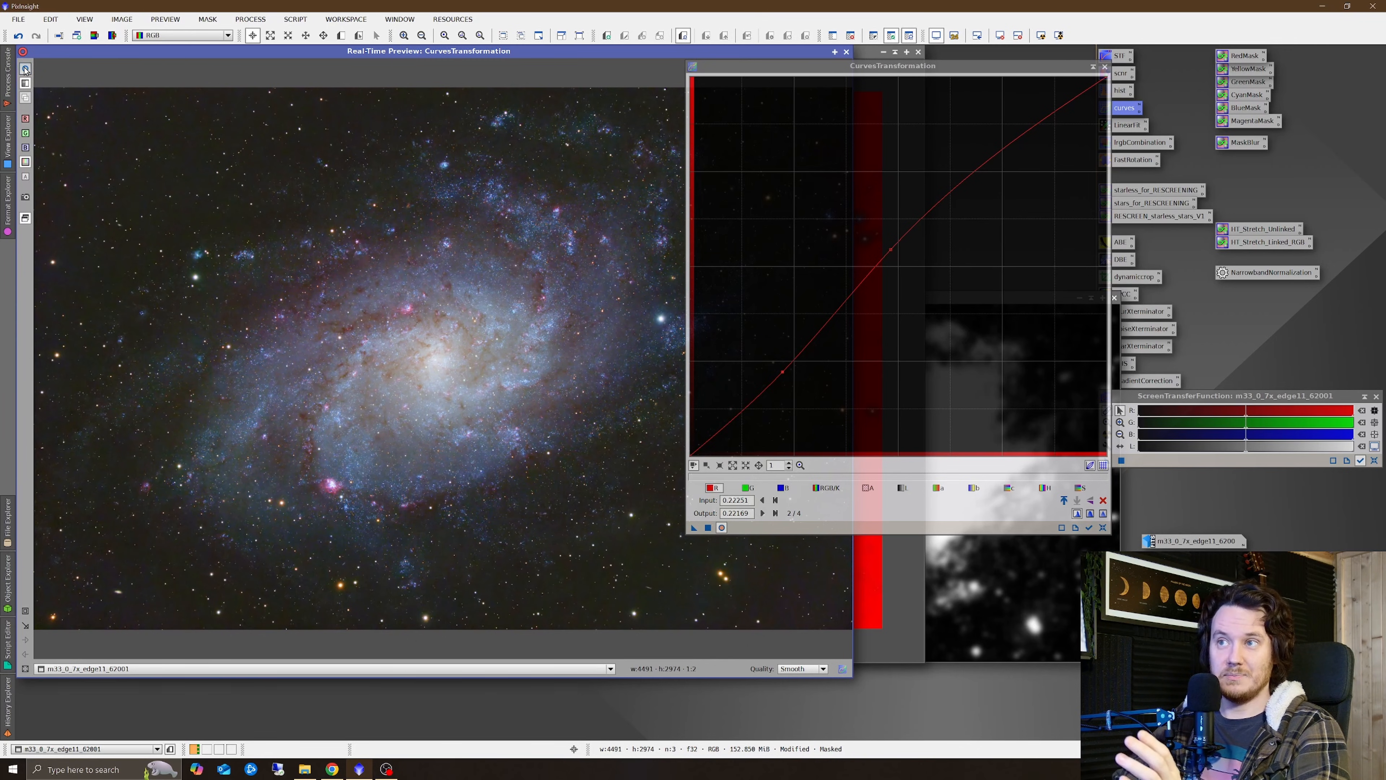
mouse_move(507, 382)
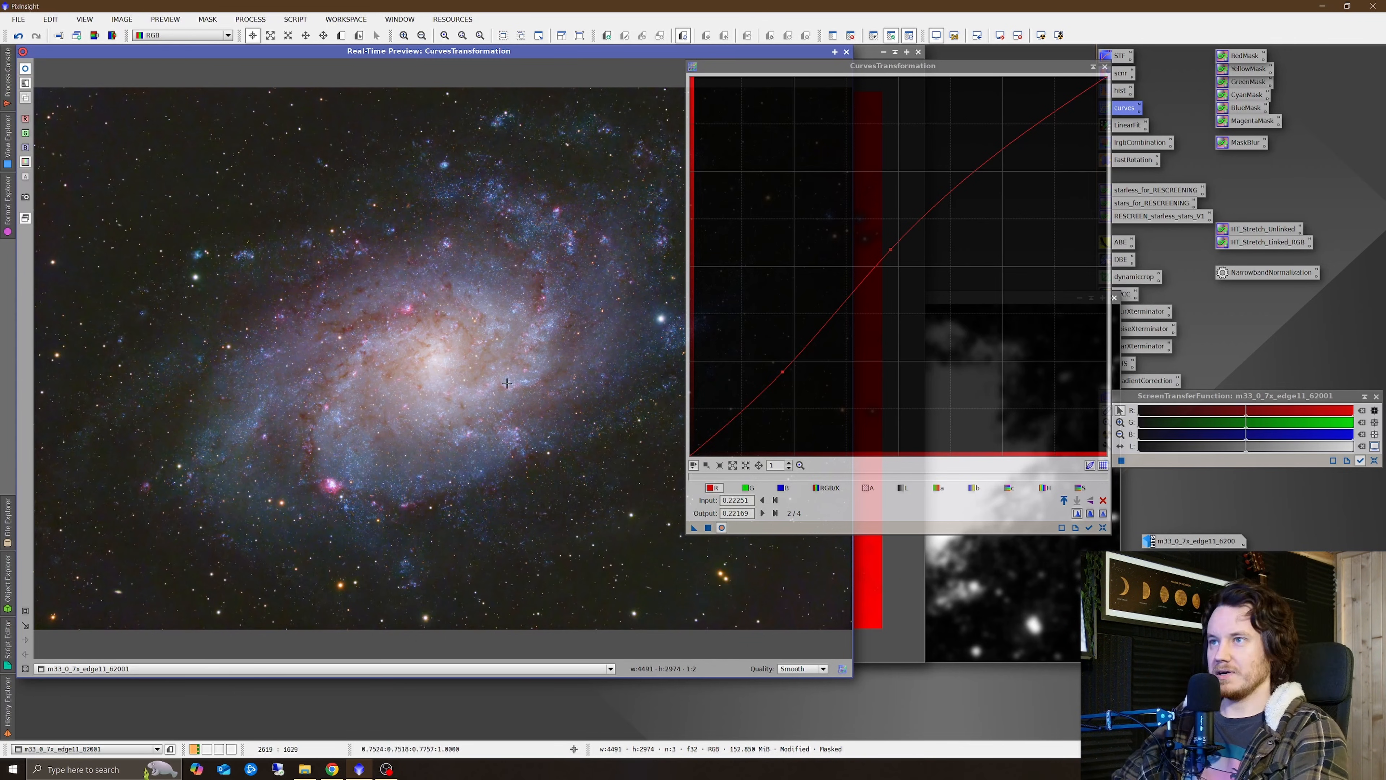
Add a midtone point to the RGB/K curve and apply the lift to the masked M33 image.
click(708, 527)
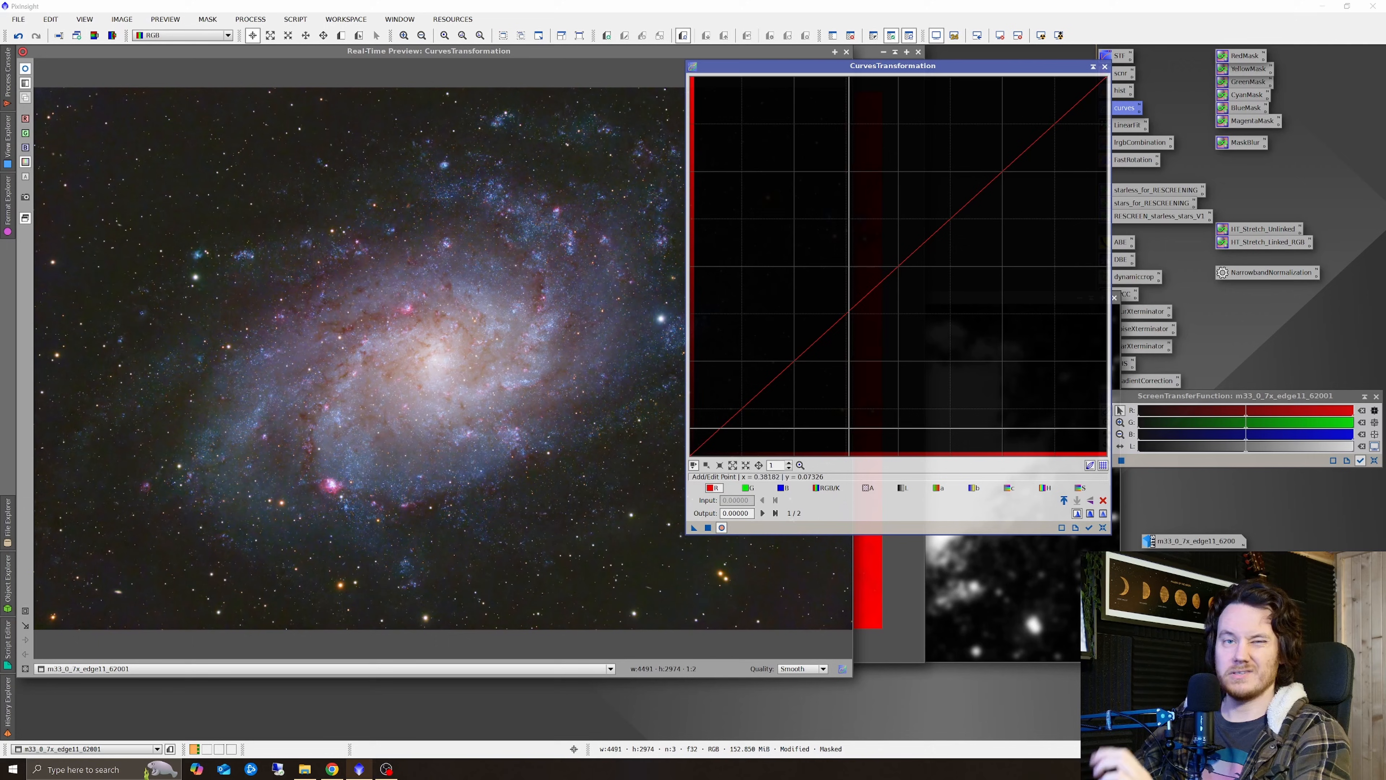
mouse_move(895, 265)
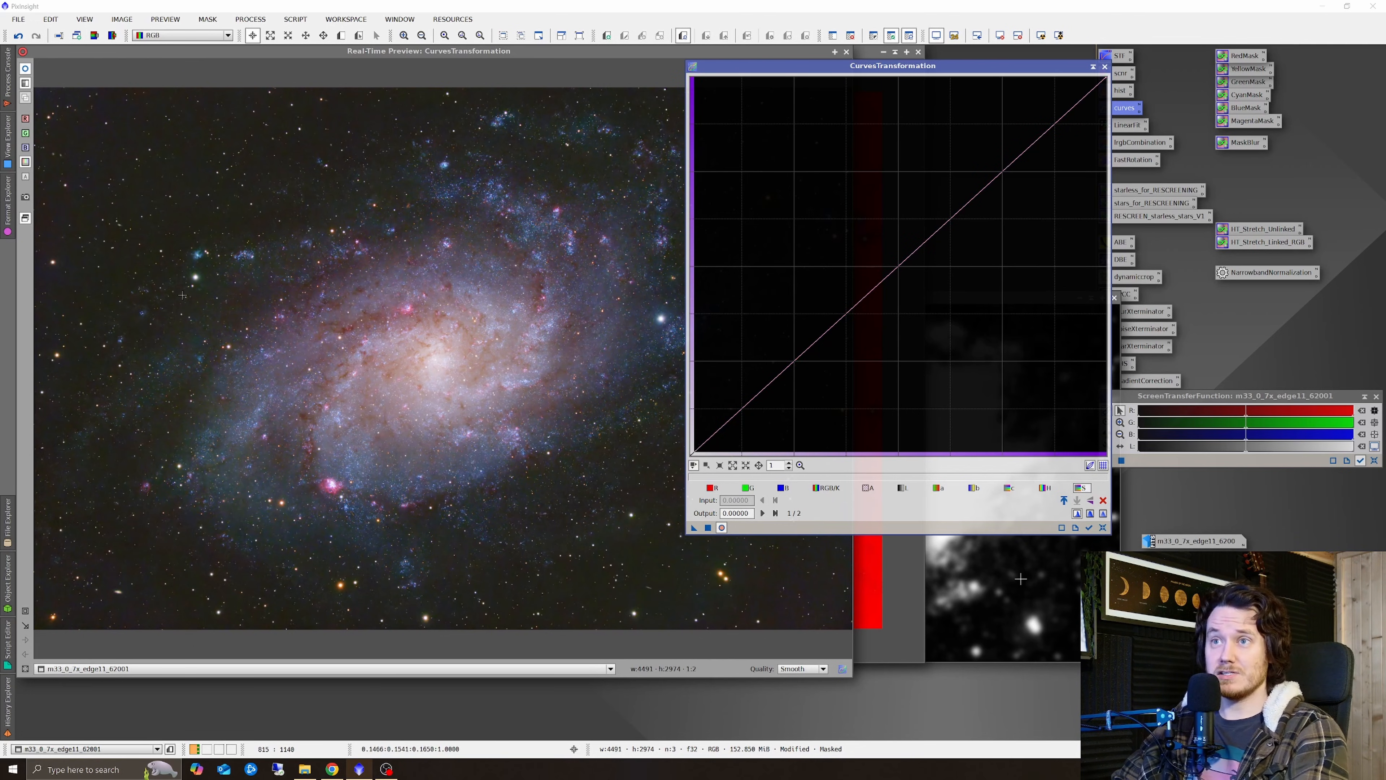
mouse_move(903, 302)
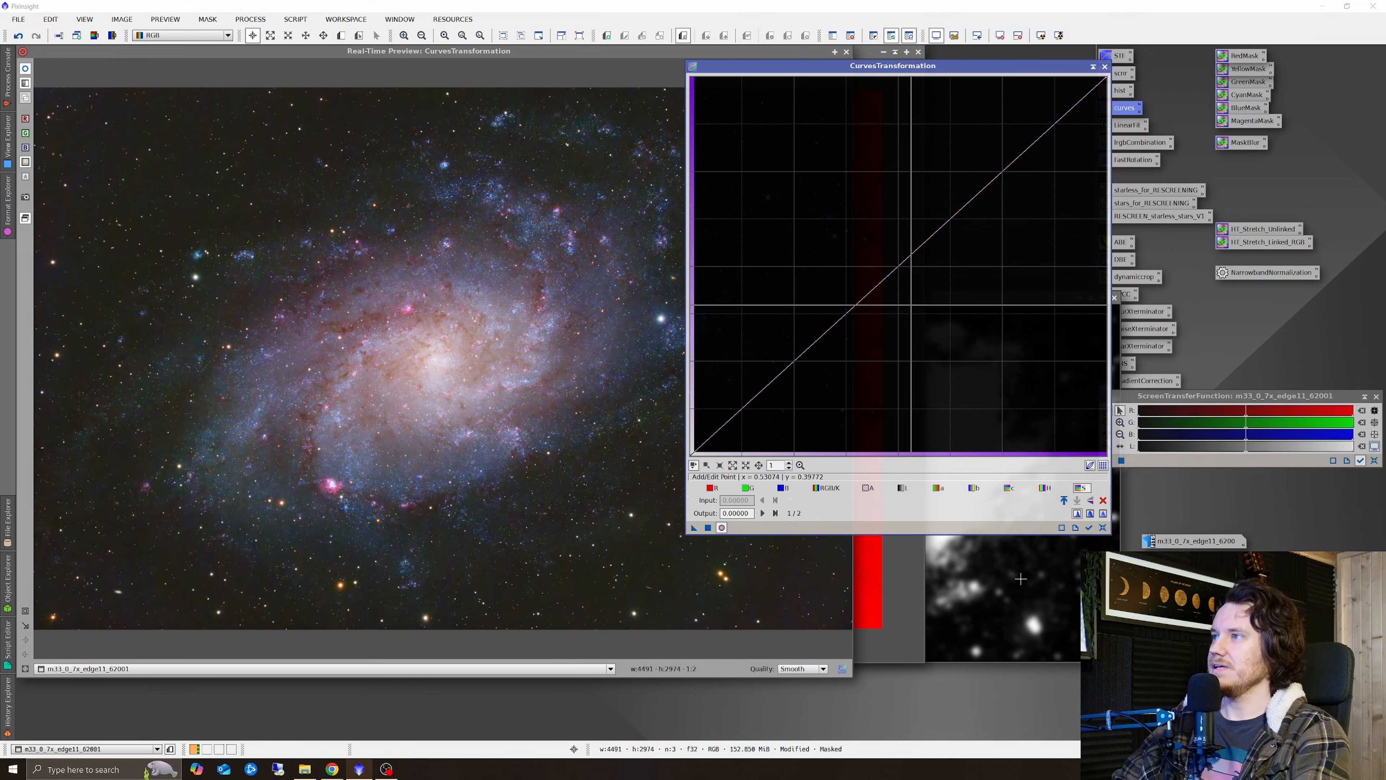
mouse_move(898, 267)
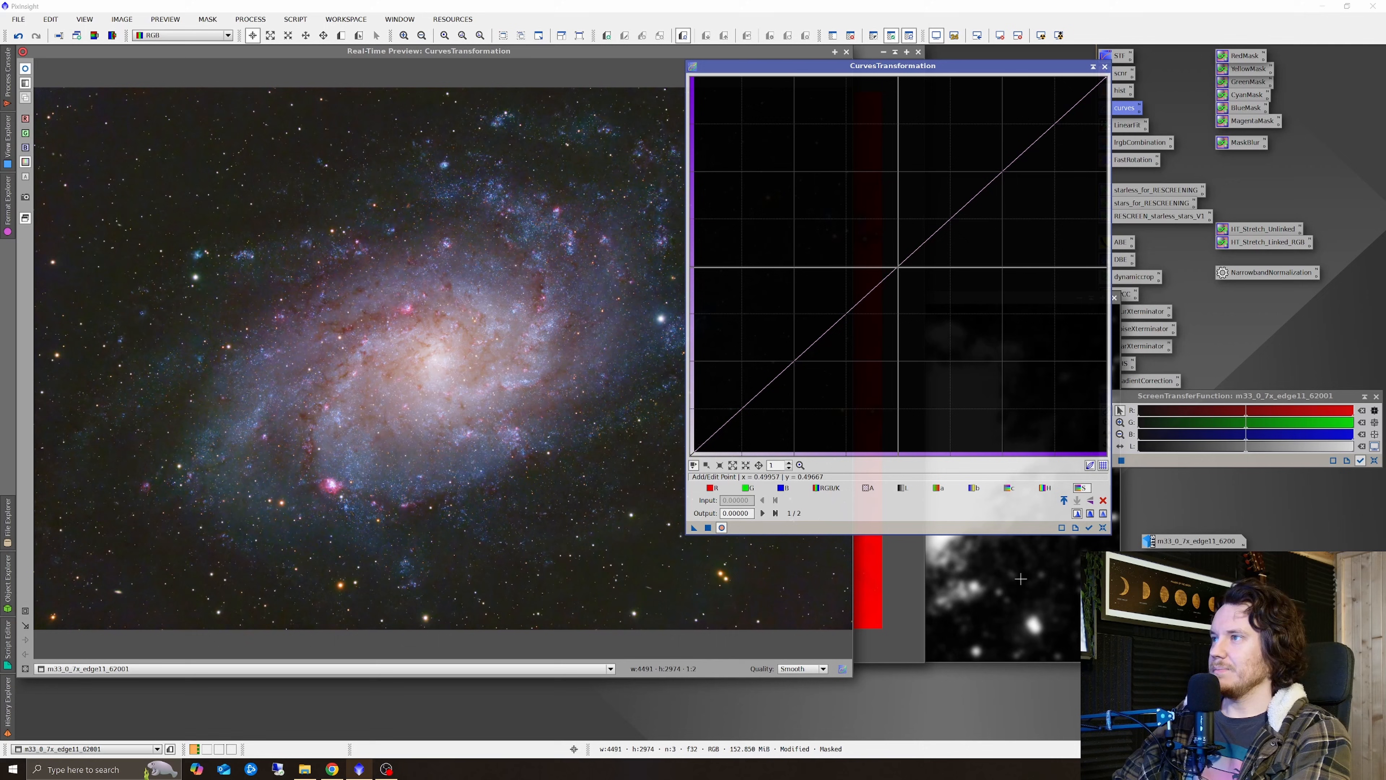
click(894, 261)
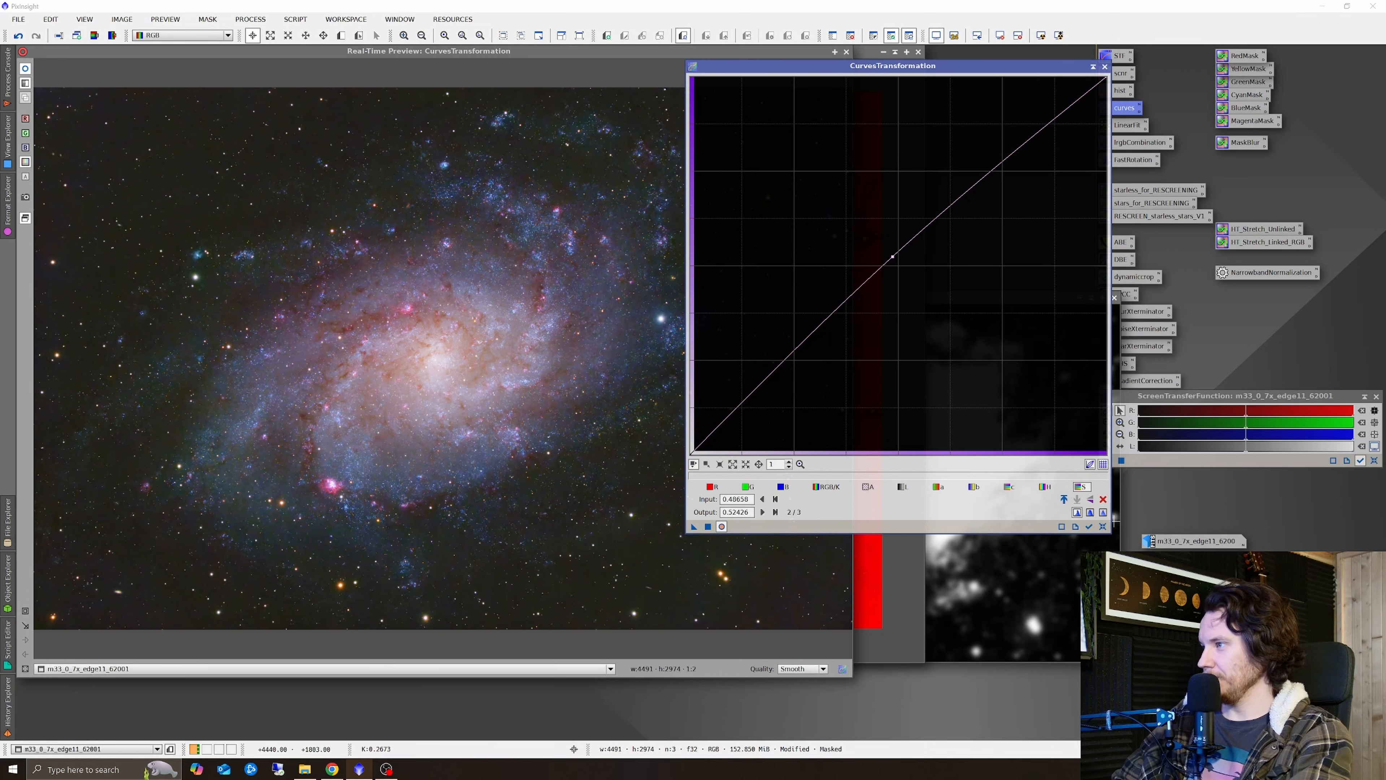
click(1102, 66)
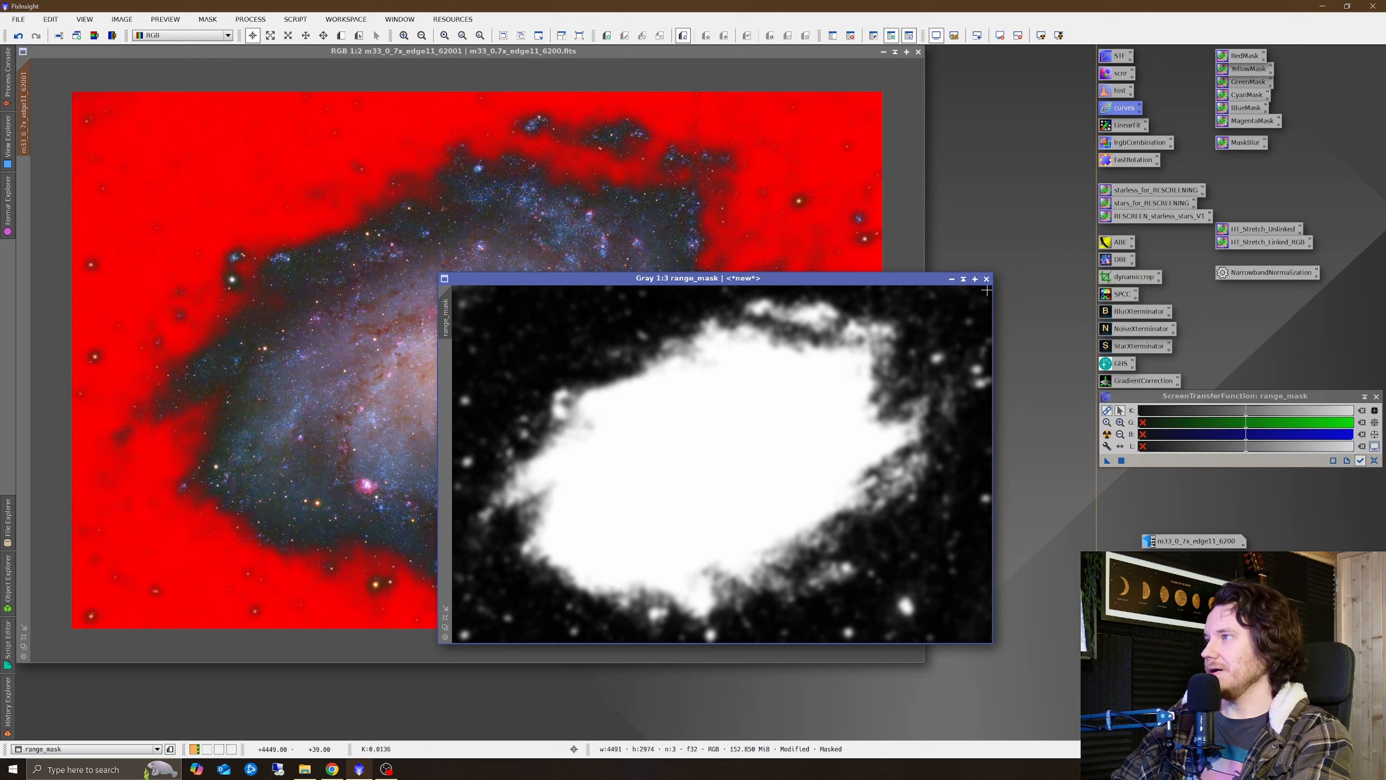
Remove the galaxy mask from the M33 stack and fit the whole image in the window.
click(987, 278)
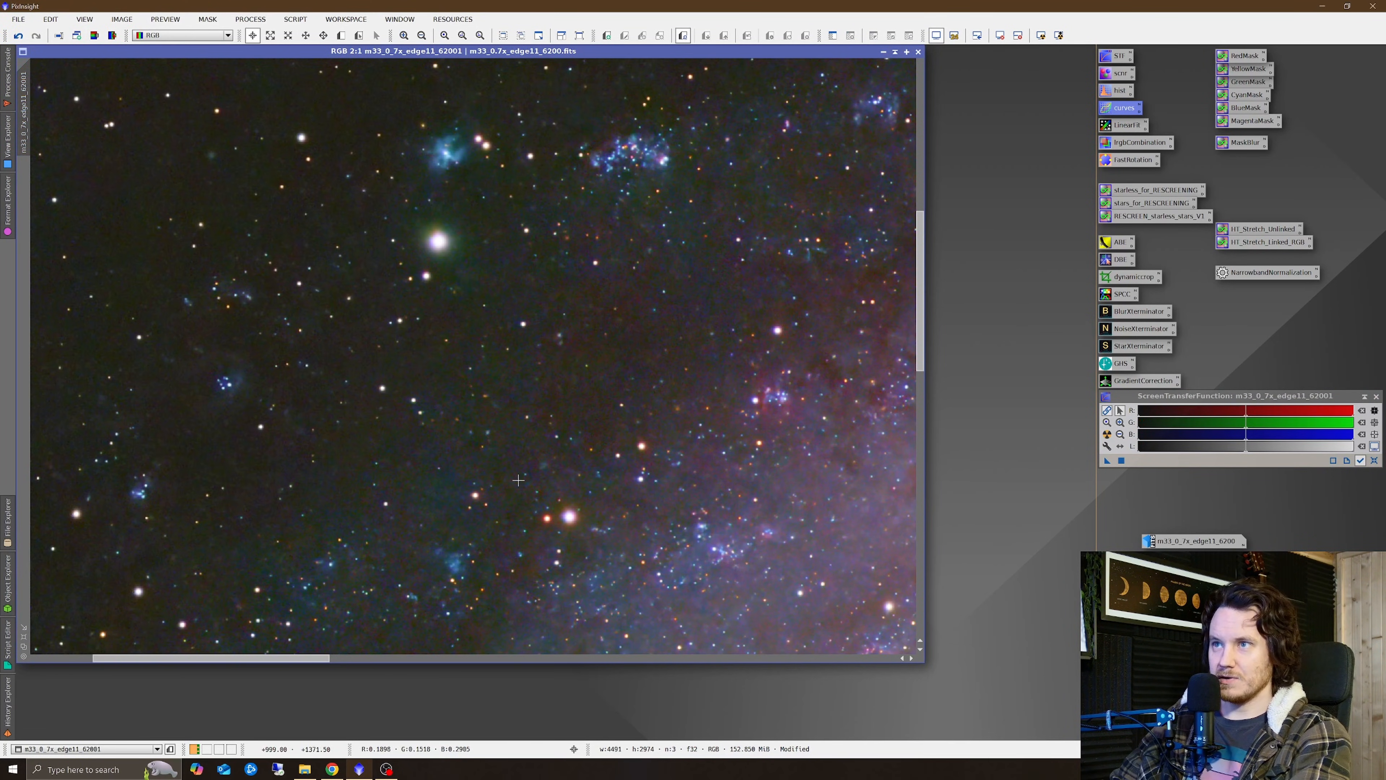
click(420, 36)
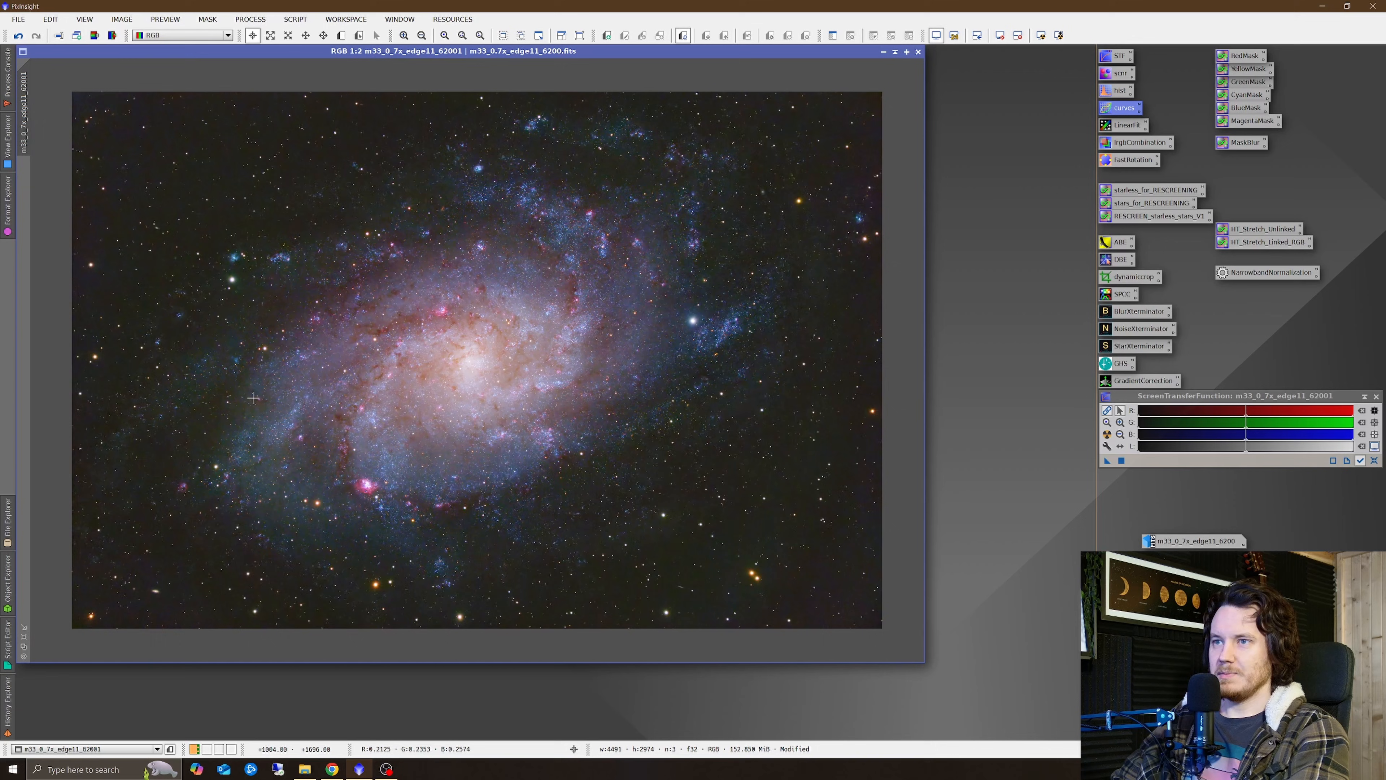
click(446, 36)
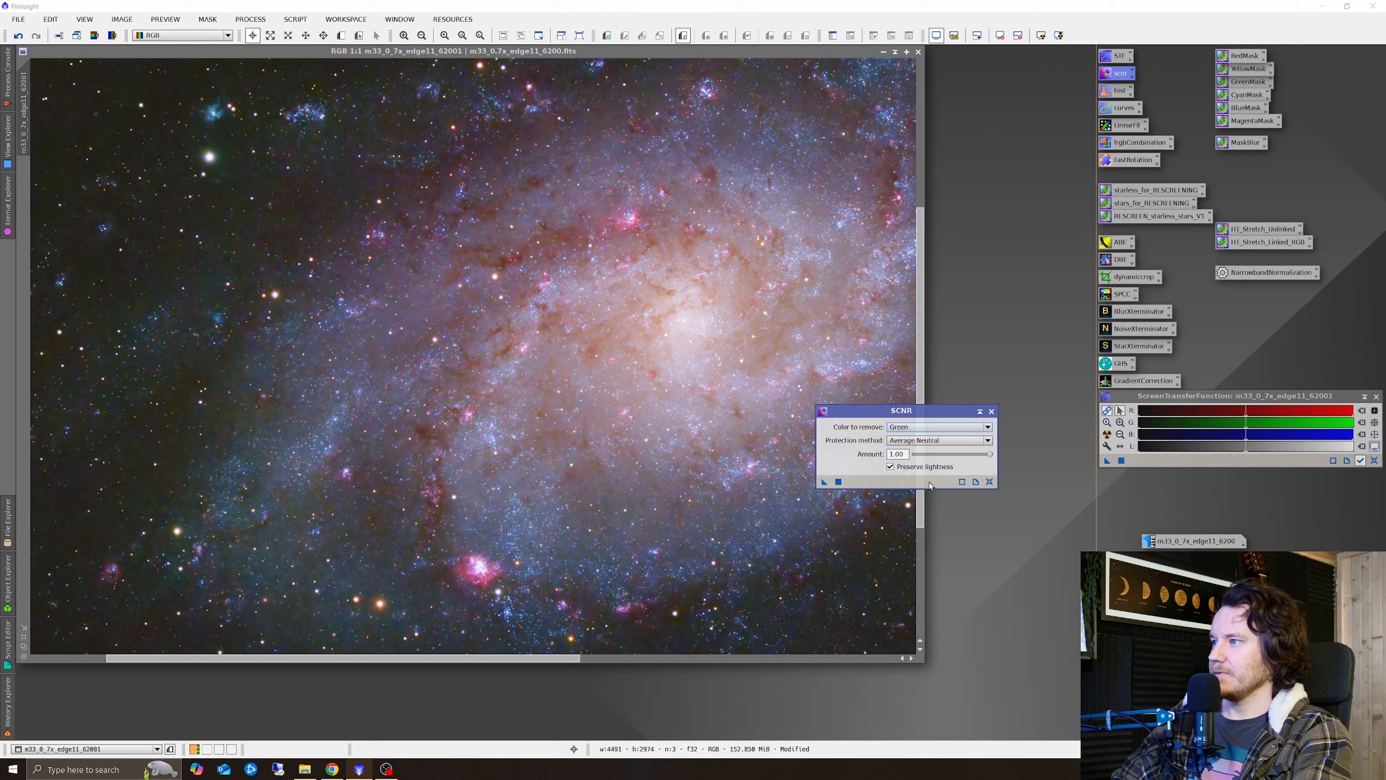
mouse_move(449, 371)
text(0.6)
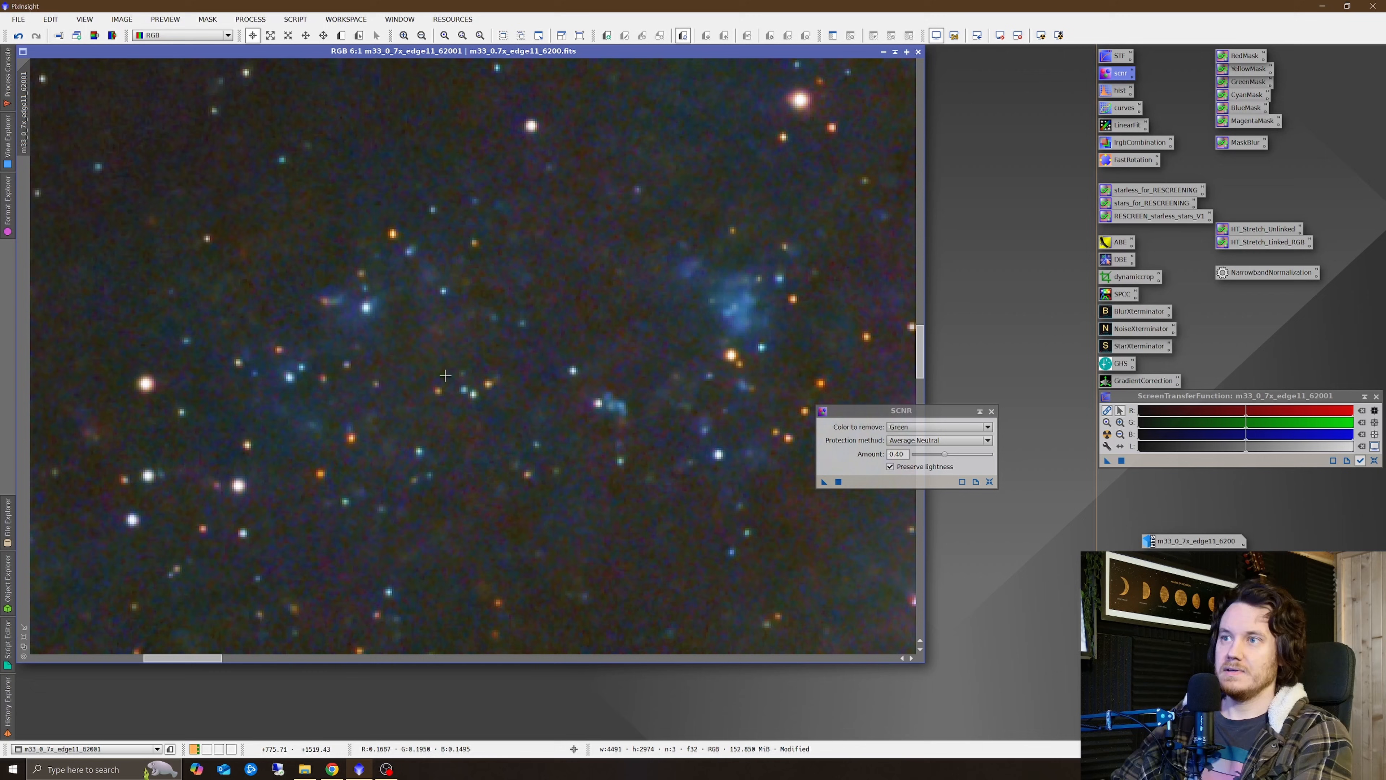
Apply SCNR green removal at amount 0.60 with Average Neutral protection to the M33 stack.
click(426, 35)
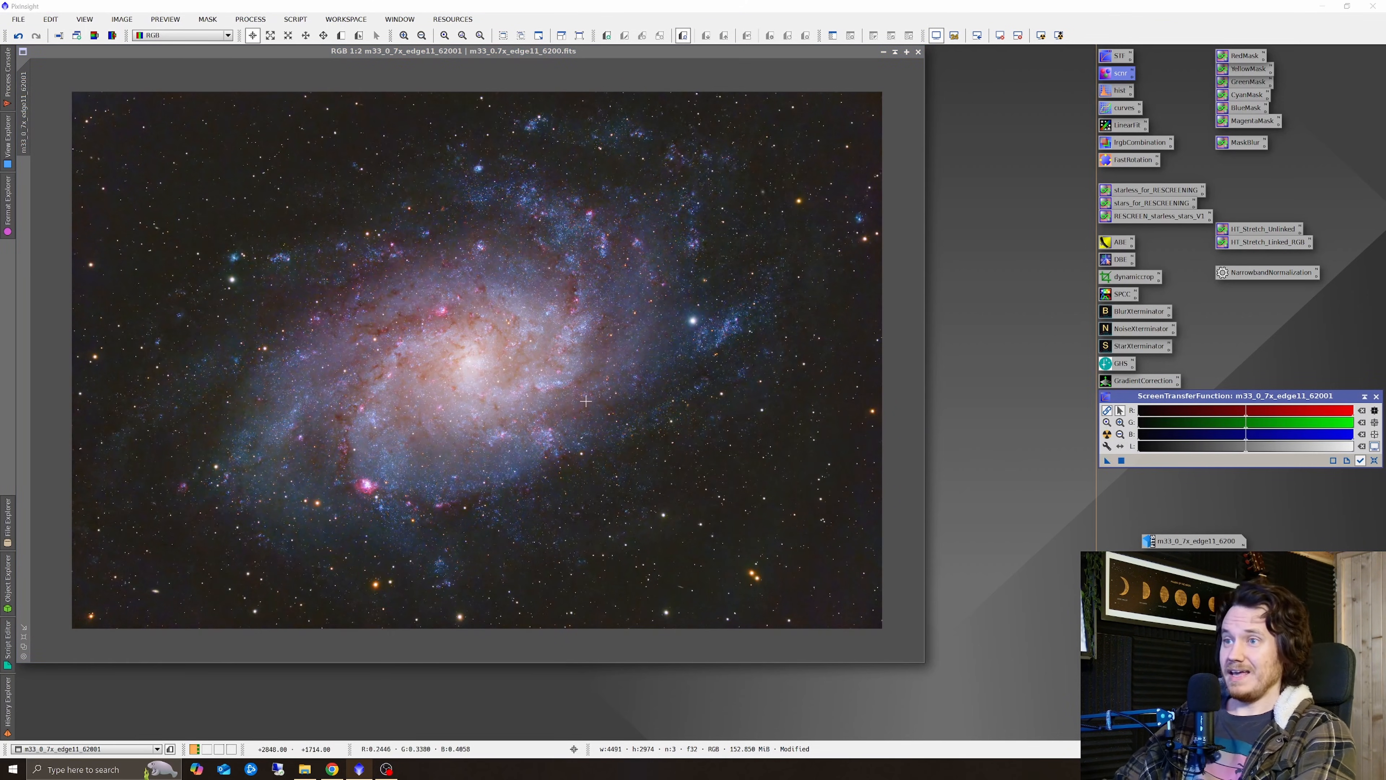
mouse_move(557, 407)
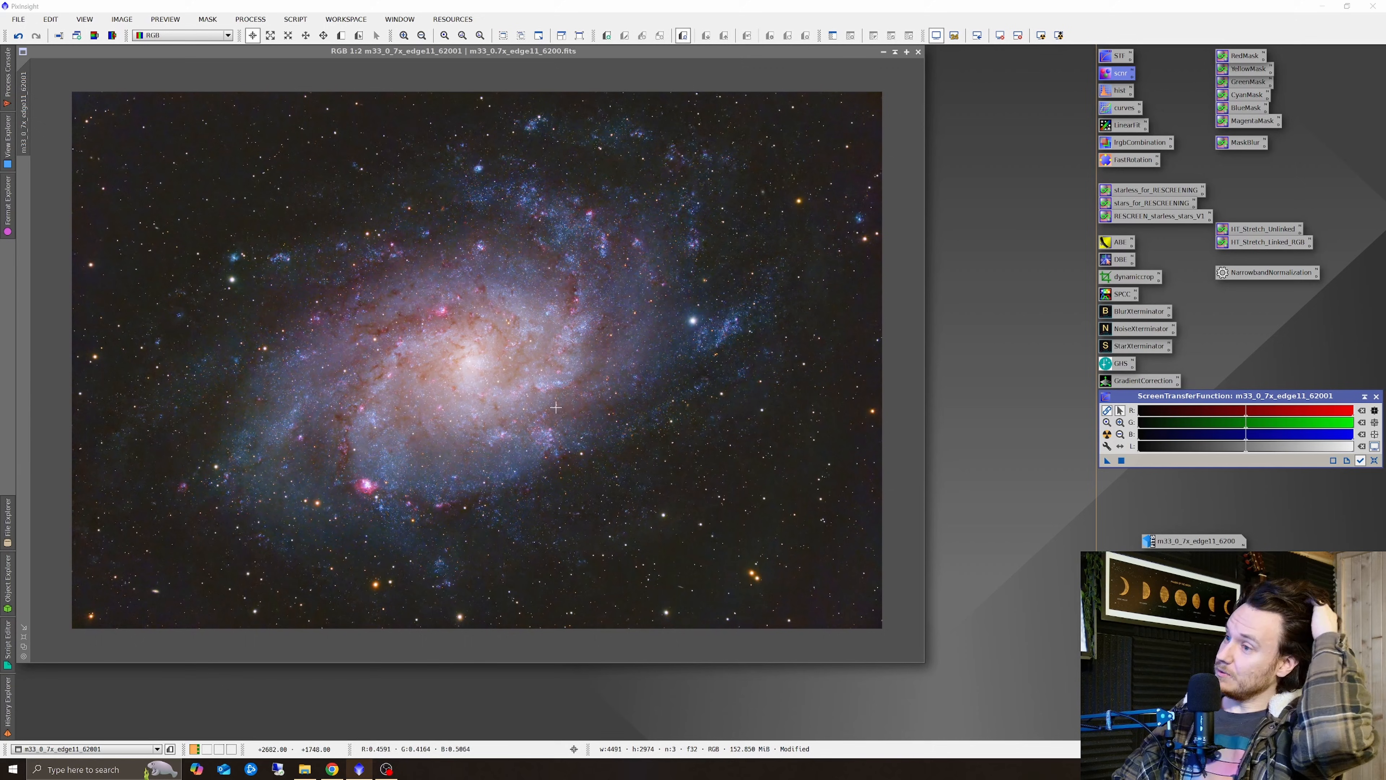
mouse_move(552, 410)
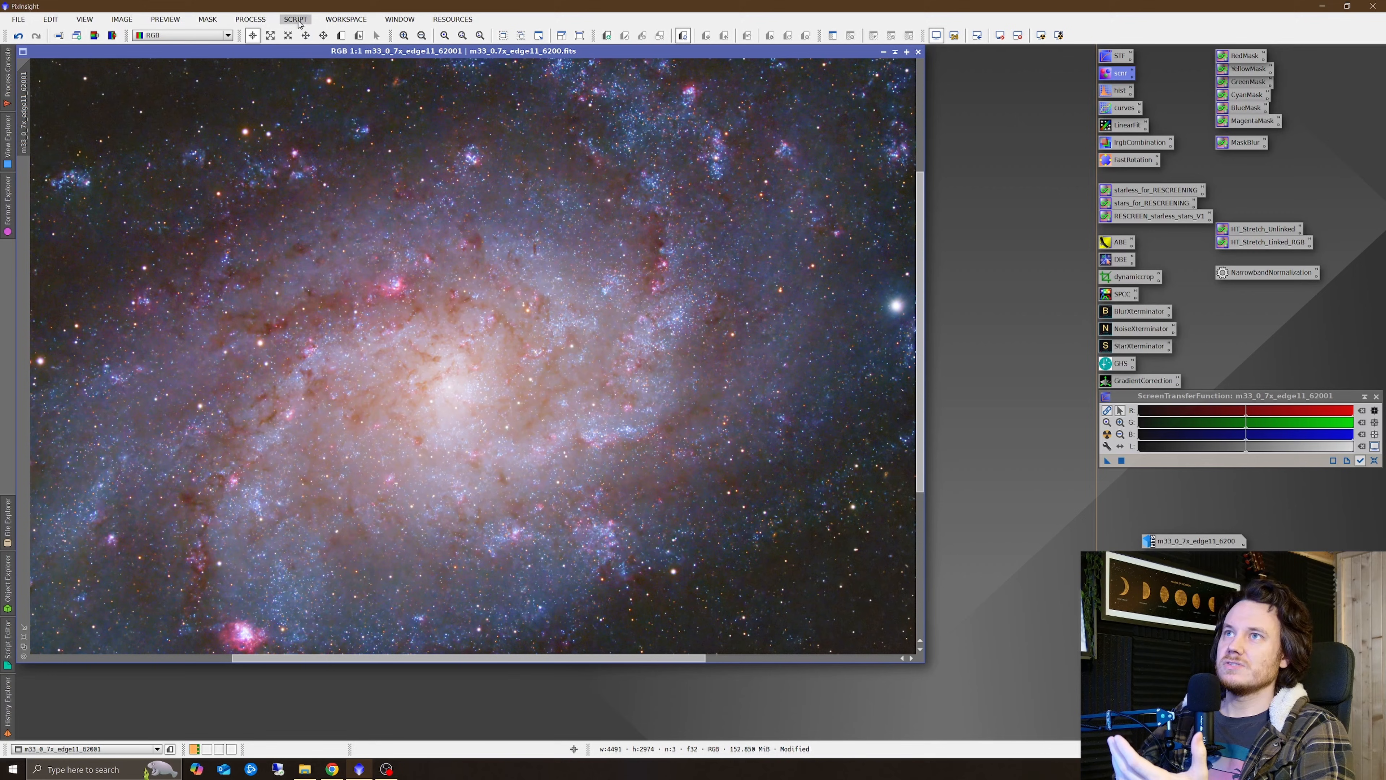
click(296, 19)
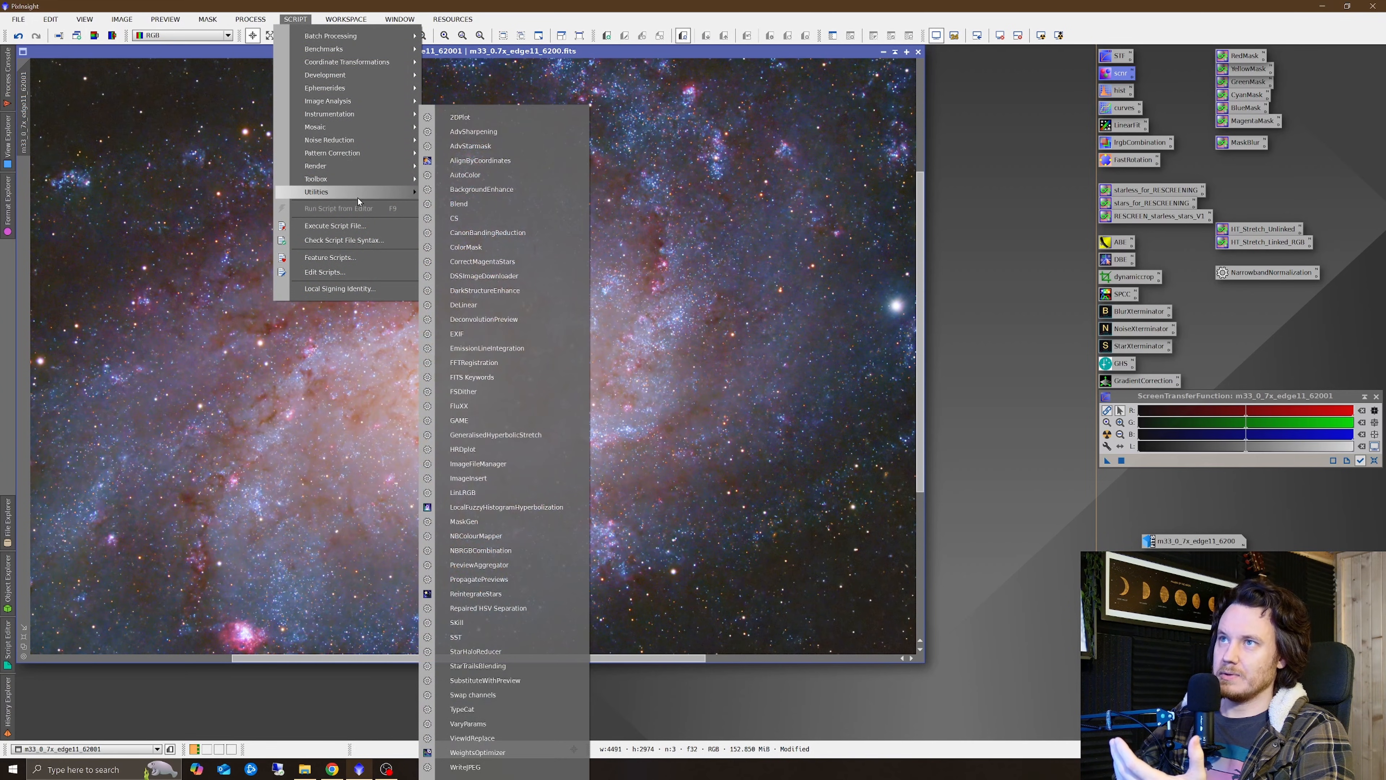
Run the DarkStructureEnhance script on the M33 stack to deepen its dust lanes.
click(483, 290)
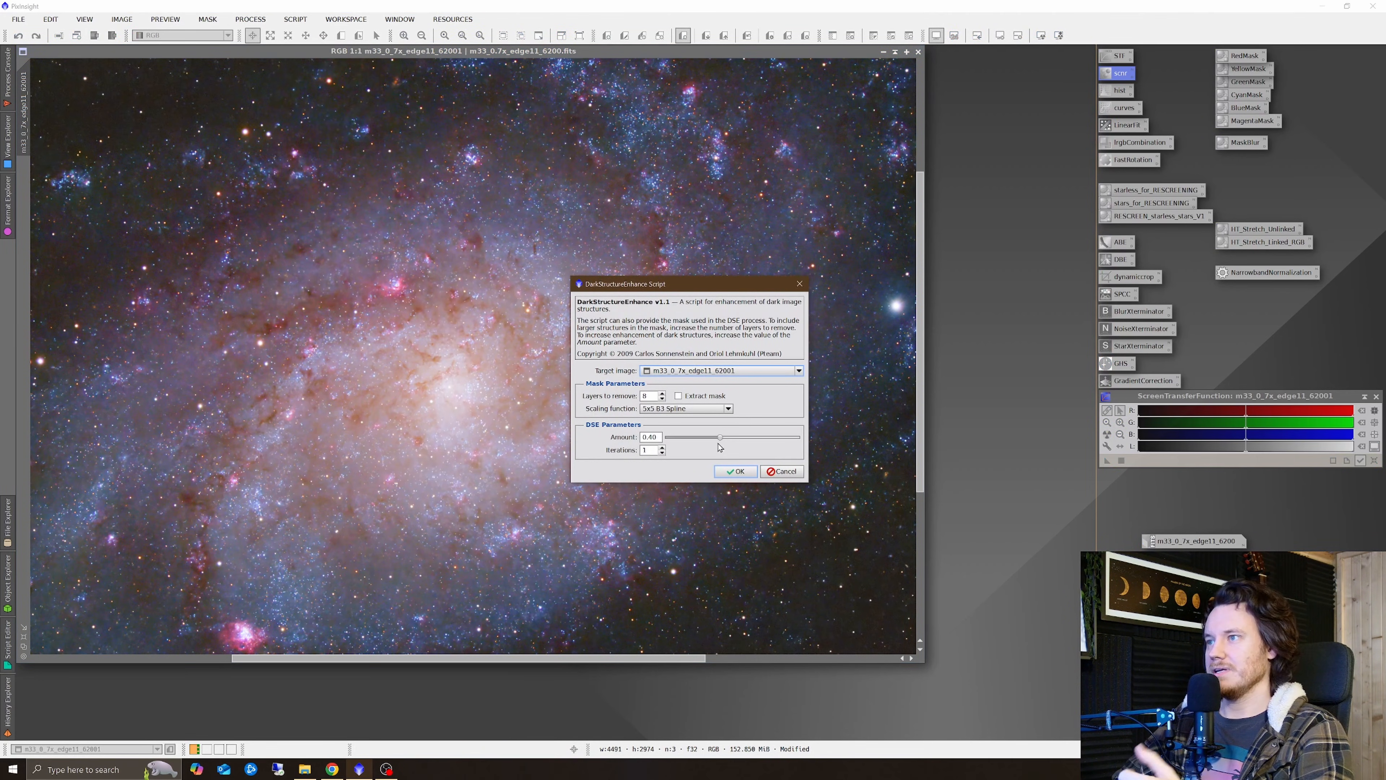
click(736, 470)
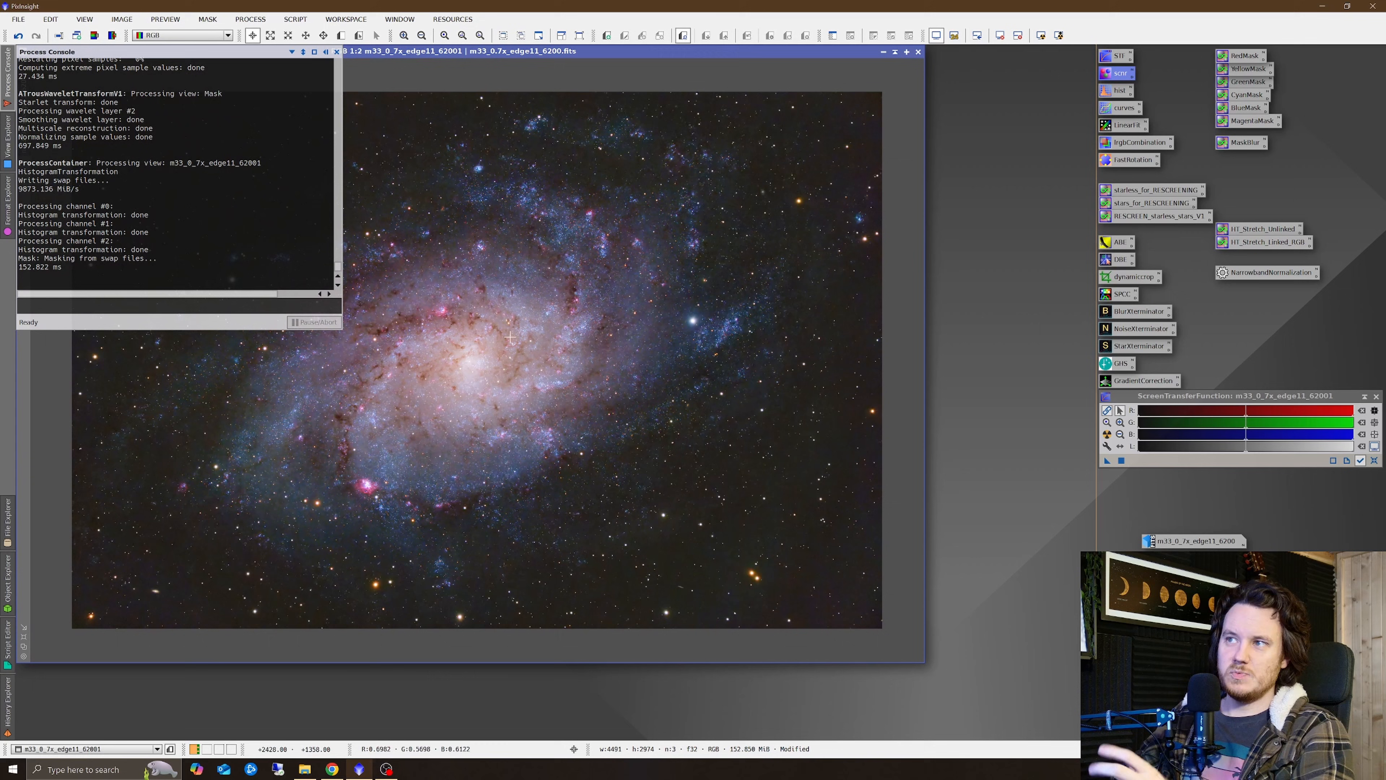
mouse_move(450, 381)
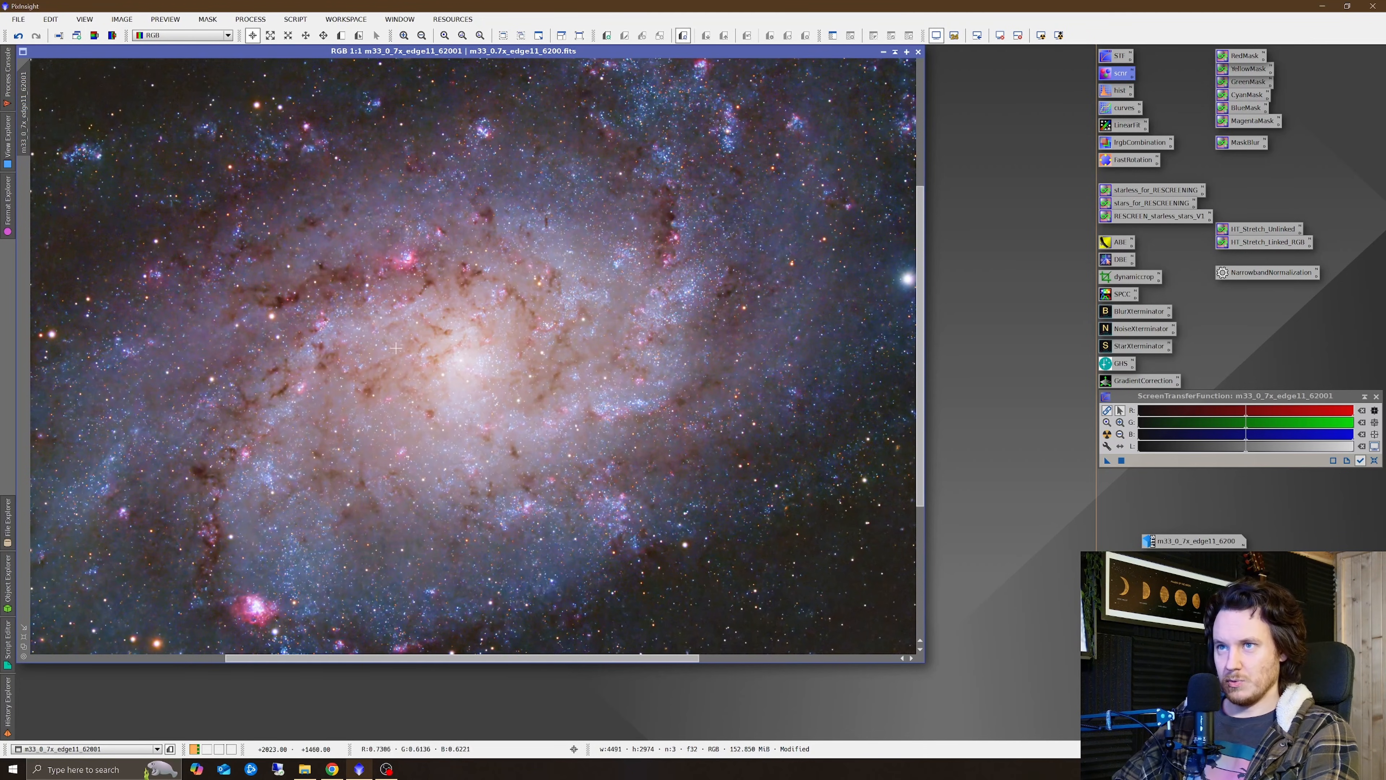
right_click(537, 376)
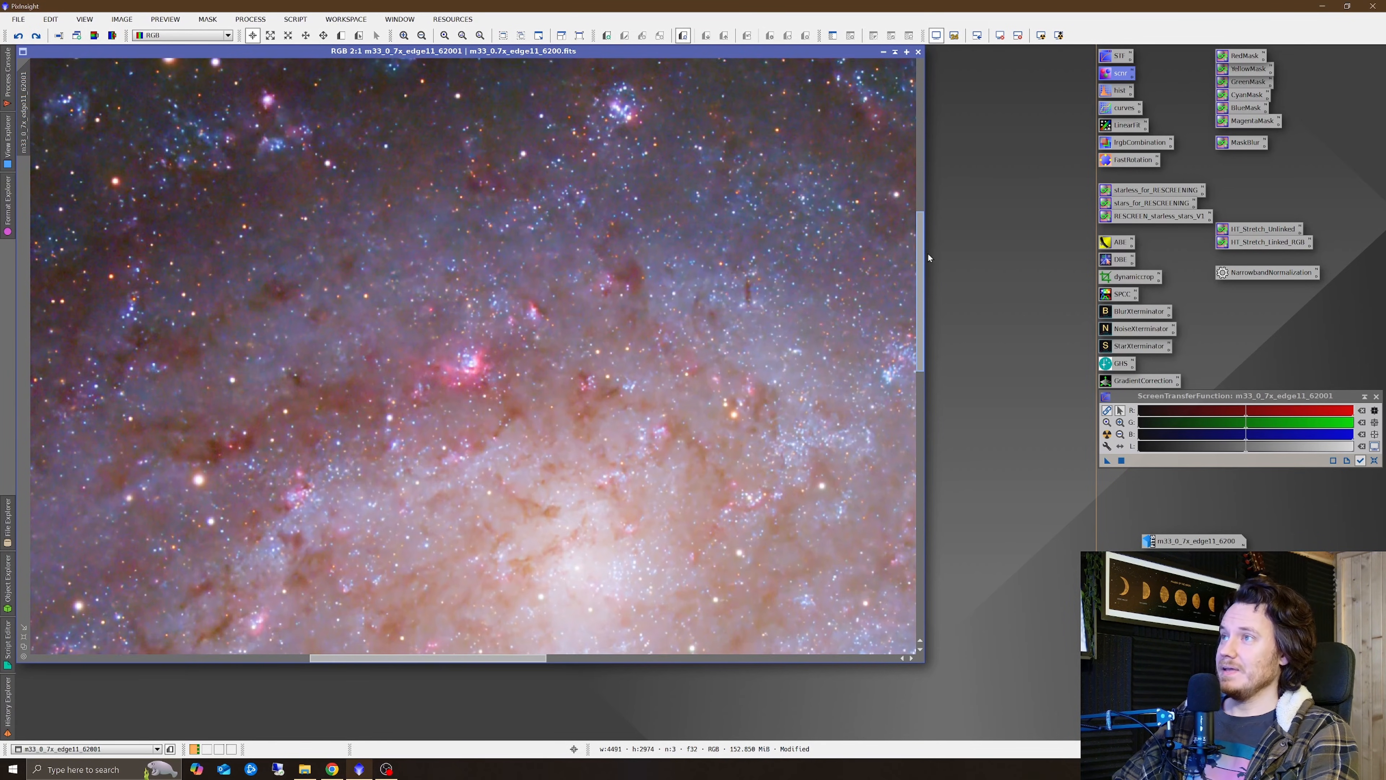
scroll(down, 3)
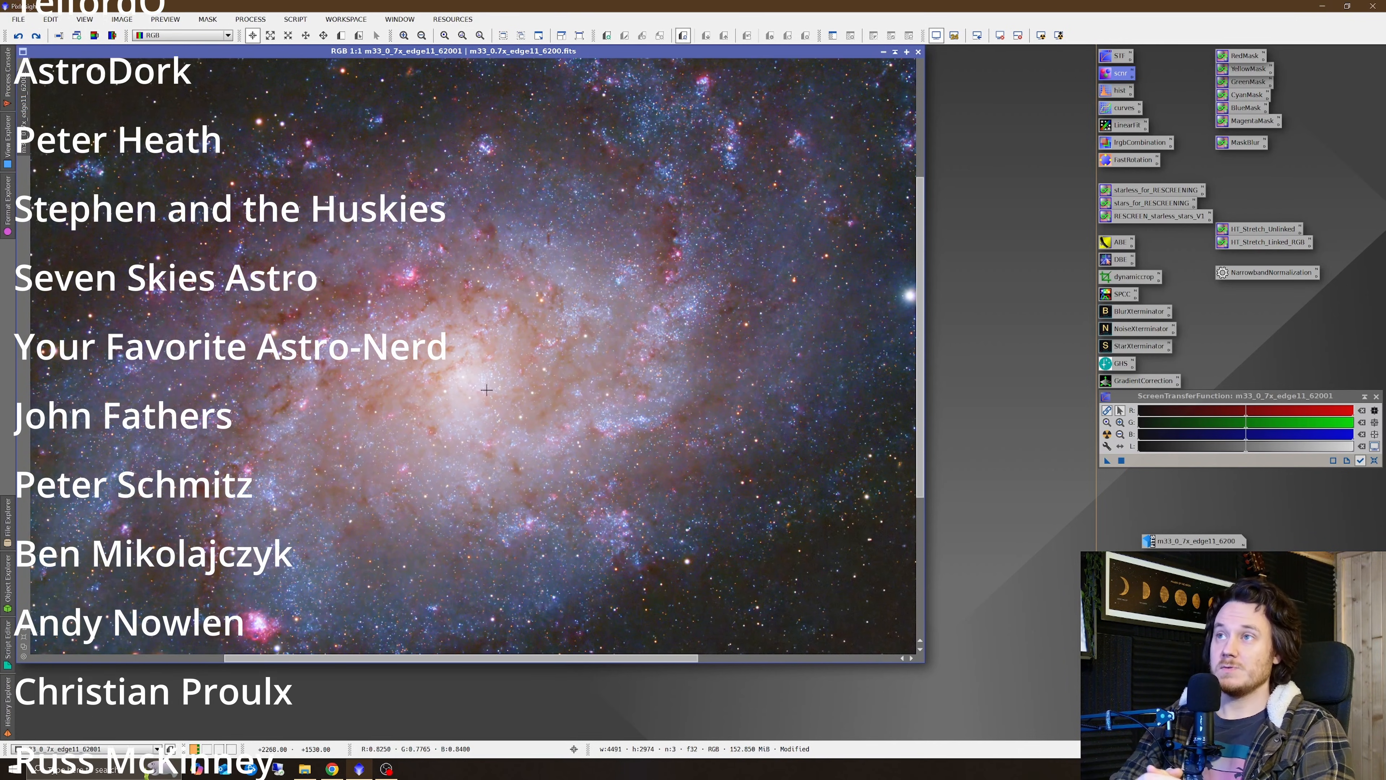
scroll(down, 3)
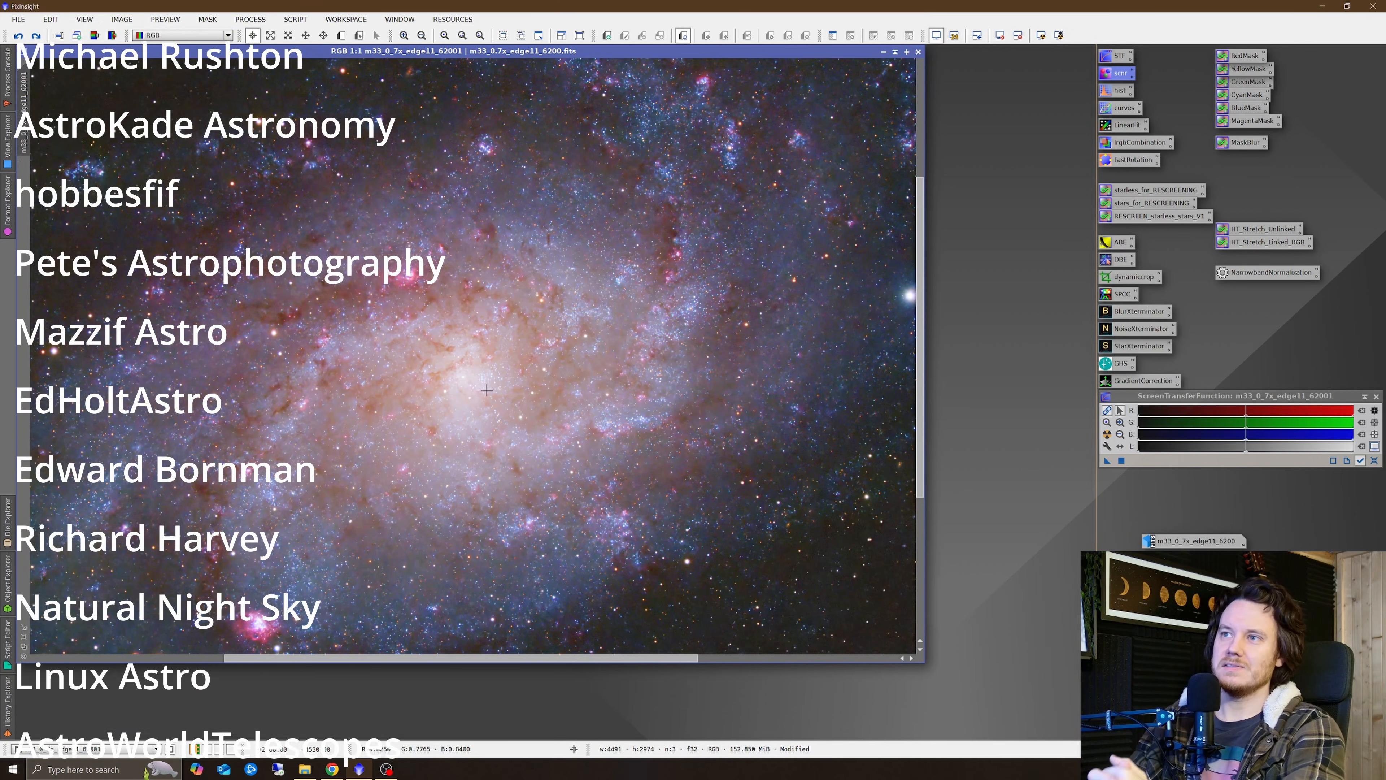
scroll(down, 3)
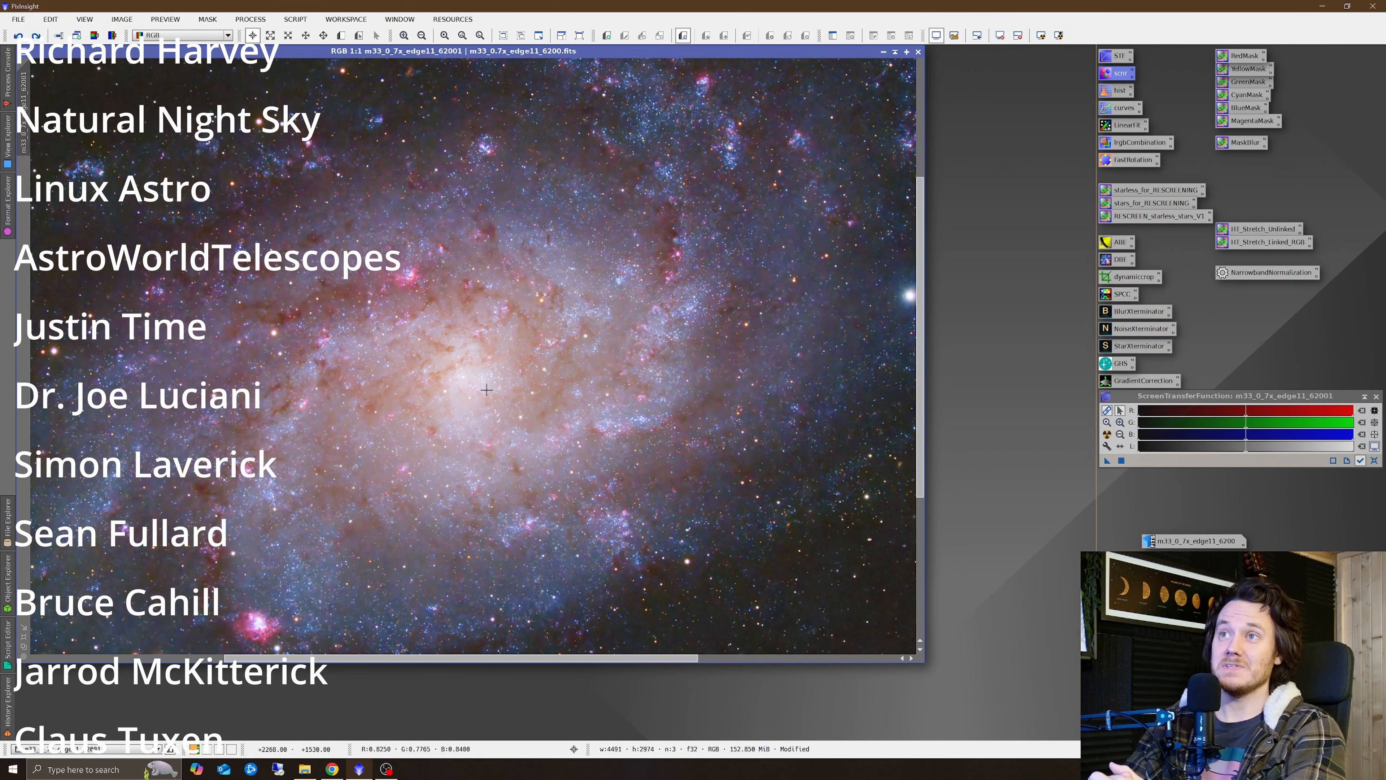